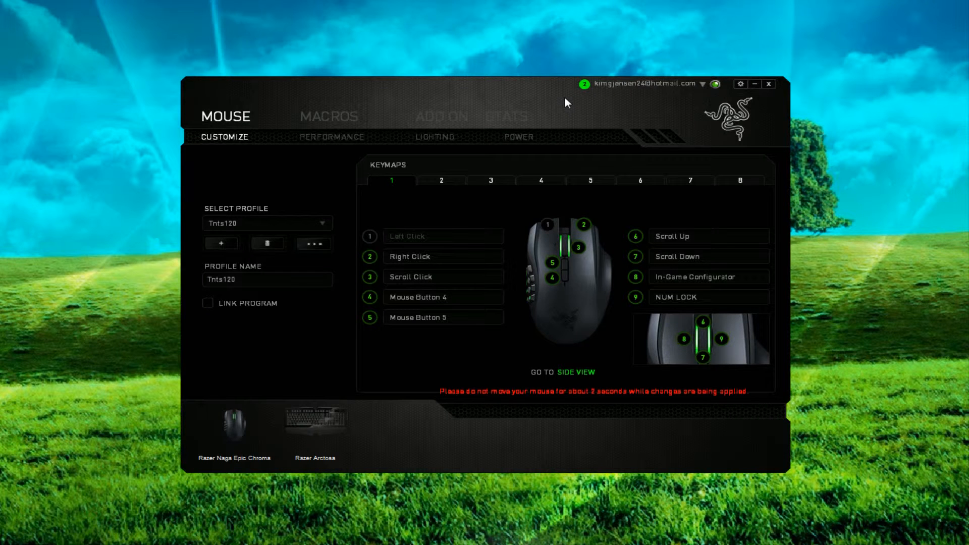
{"action": "mouse_move", "coordinate": [528, 90]}
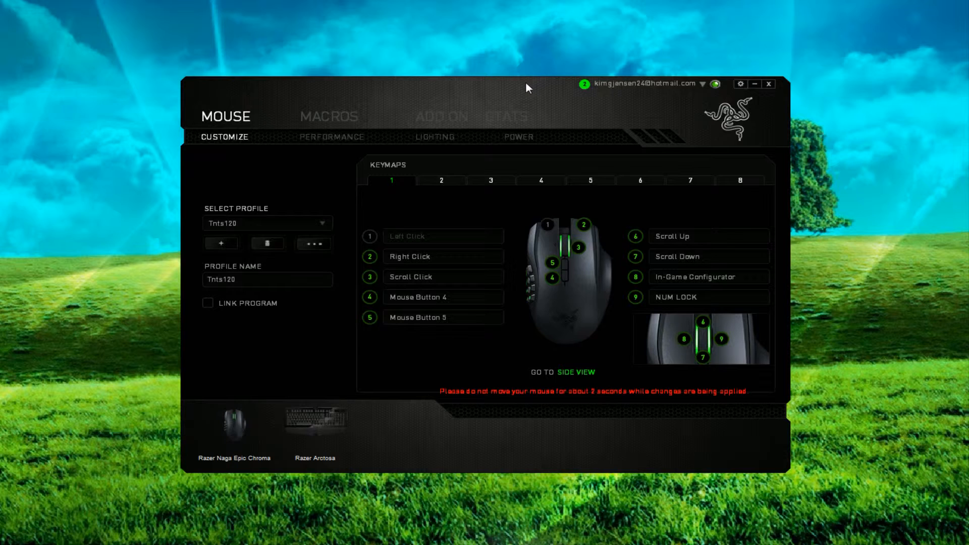
{"action": "mouse_move", "coordinate": [740, 124]}
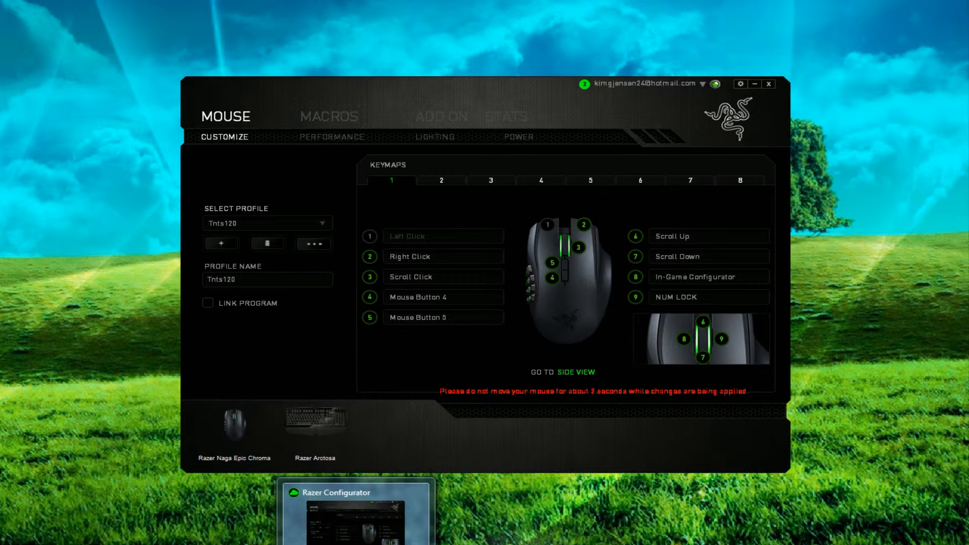
{"action": "mouse_move", "coordinate": [486, 383]}
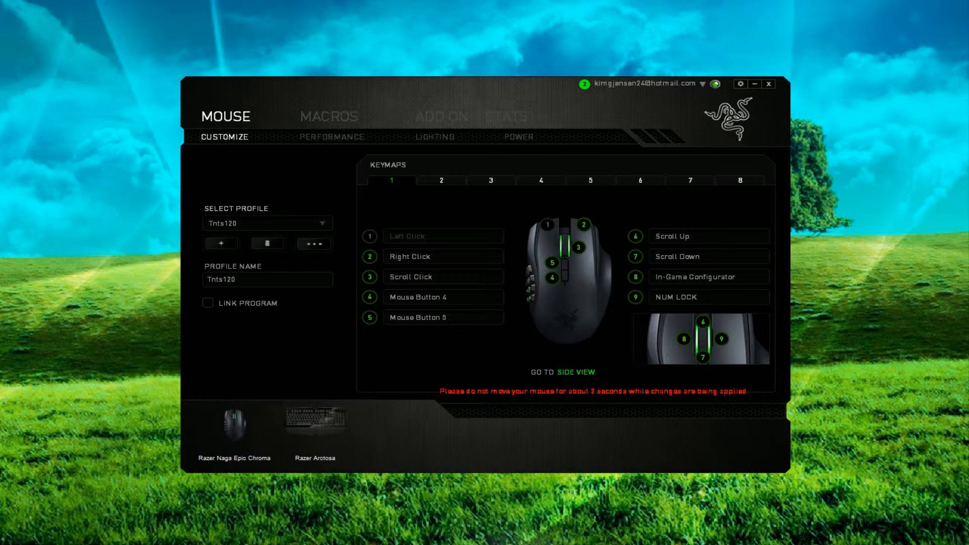
{"action": "mouse_move", "coordinate": [317, 463]}
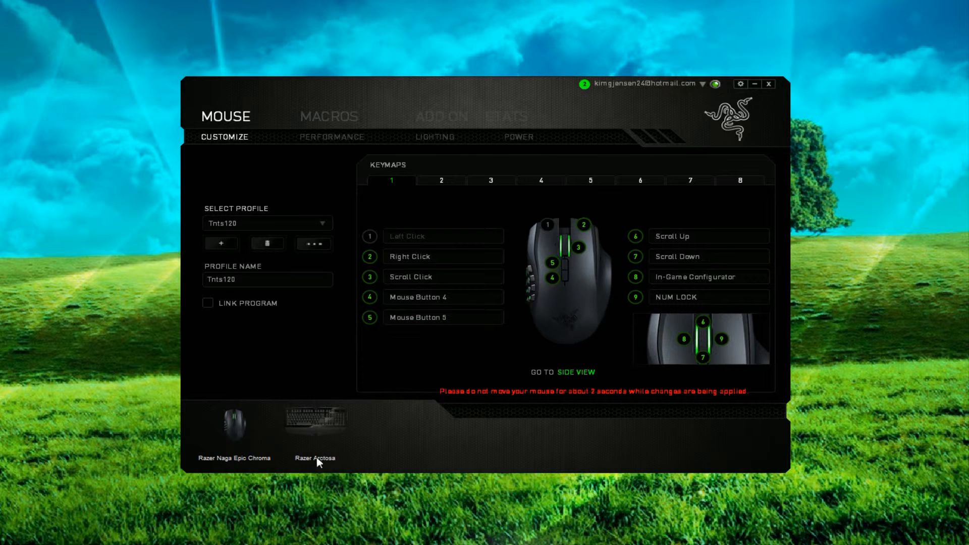
{"action": "mouse_move", "coordinate": [326, 431]}
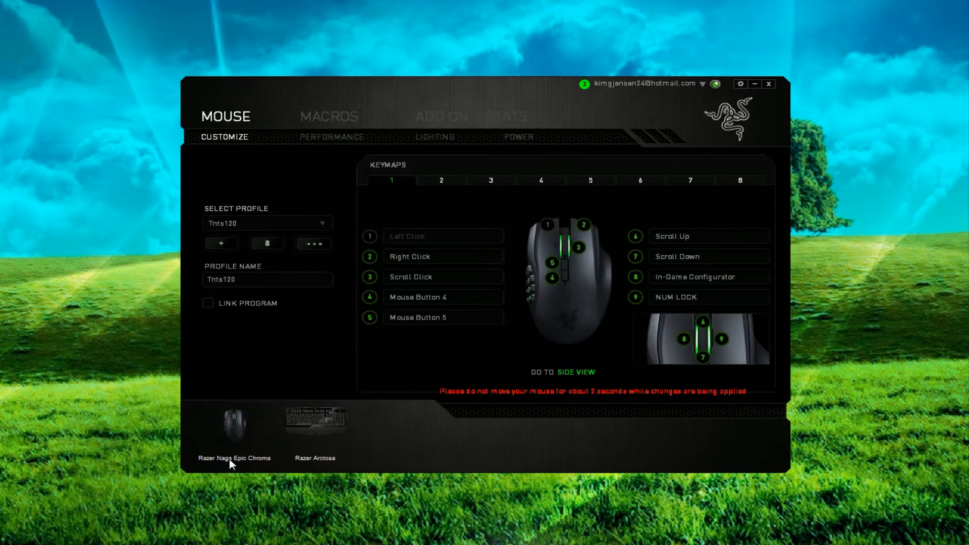
{"action": "mouse_move", "coordinate": [352, 206]}
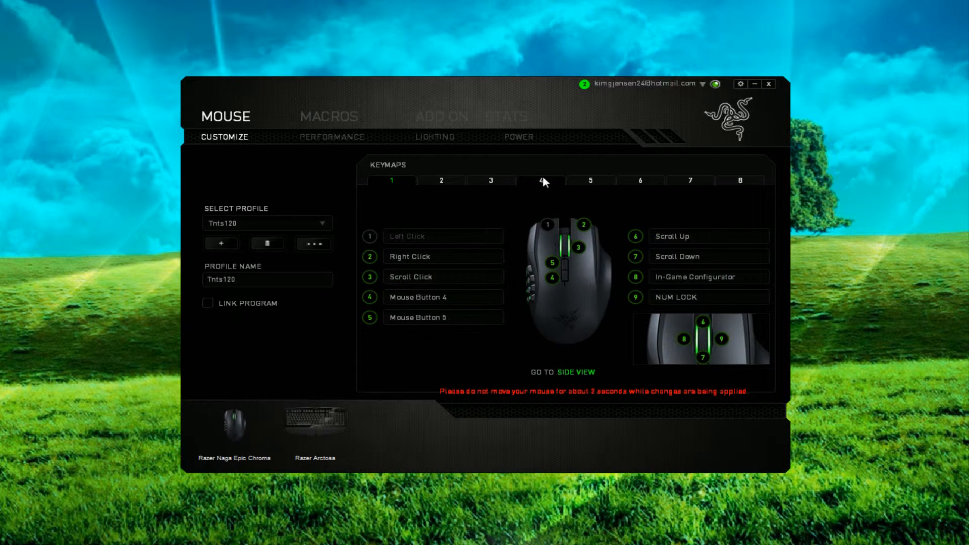
Review the thumb-grid key assignments in side view and numbered-grid view, returning to top view.
{"action": "left_click", "coordinate": [442, 316]}
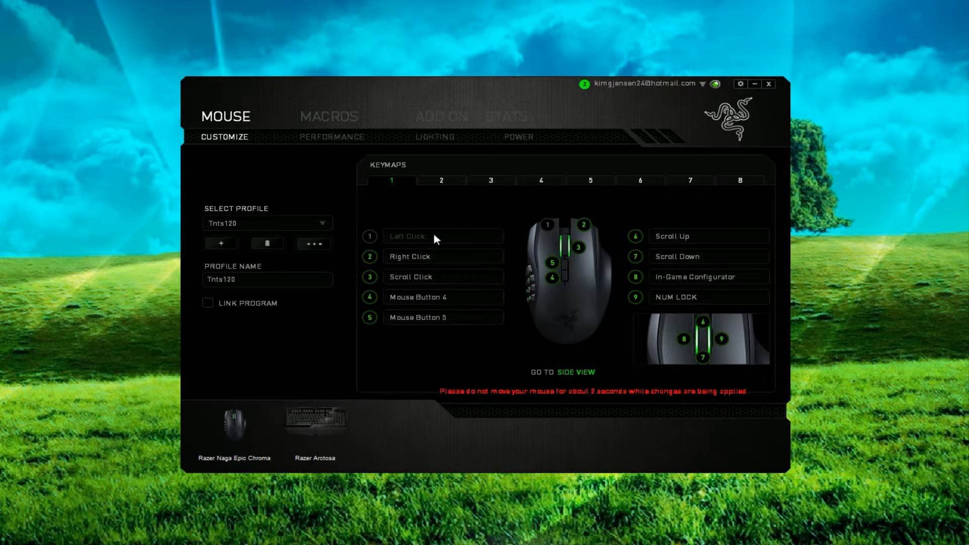
{"action": "left_click", "coordinate": [442, 297]}
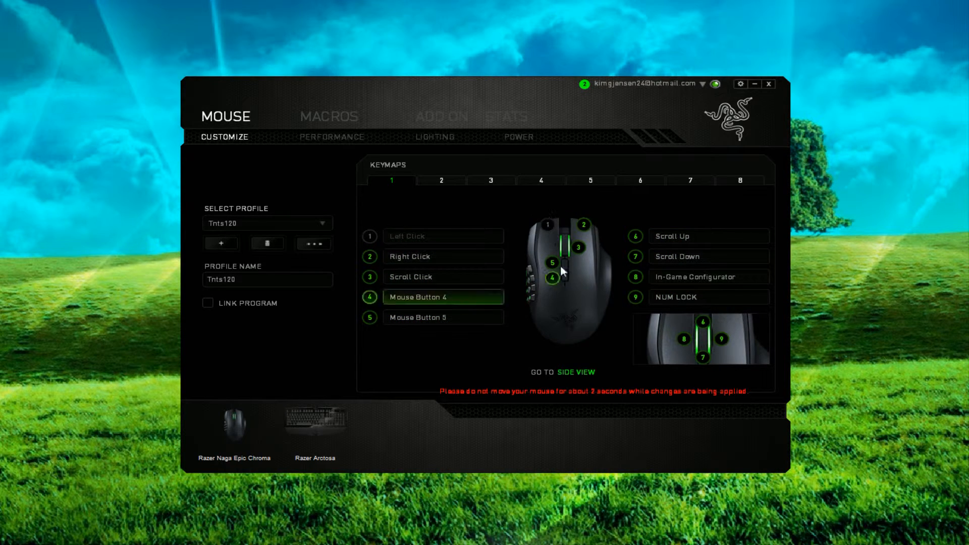
{"action": "left_click", "coordinate": [569, 371]}
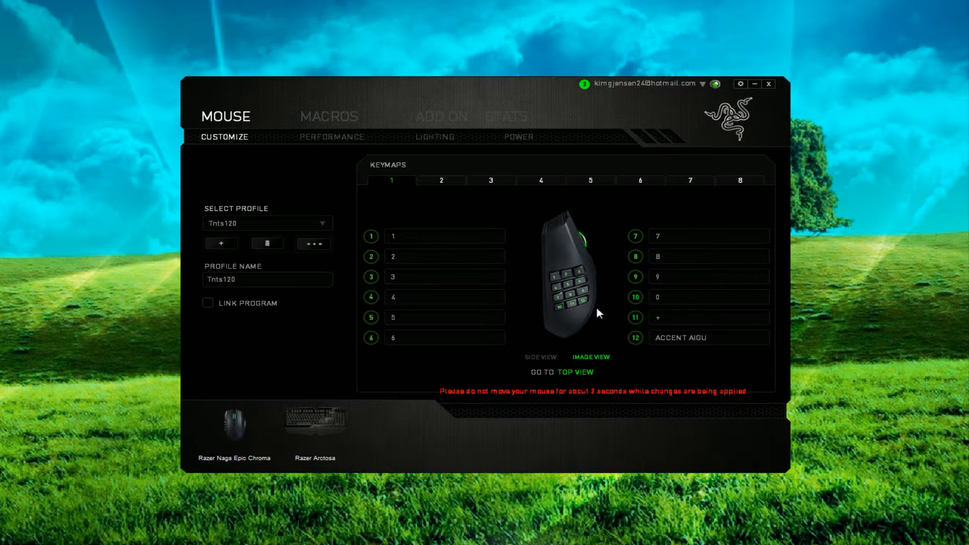
{"action": "left_click", "coordinate": [708, 317]}
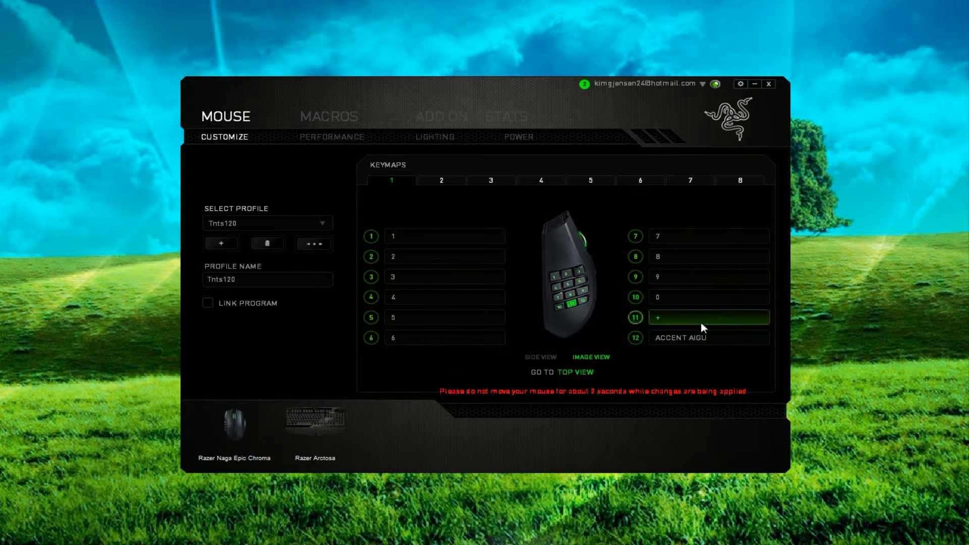
{"action": "left_click", "coordinate": [539, 357]}
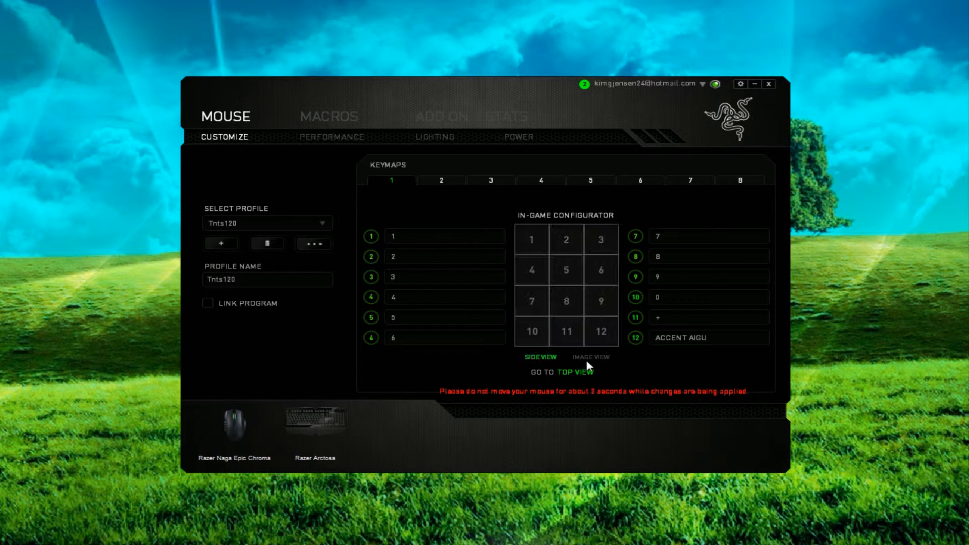
{"action": "left_click", "coordinate": [578, 371]}
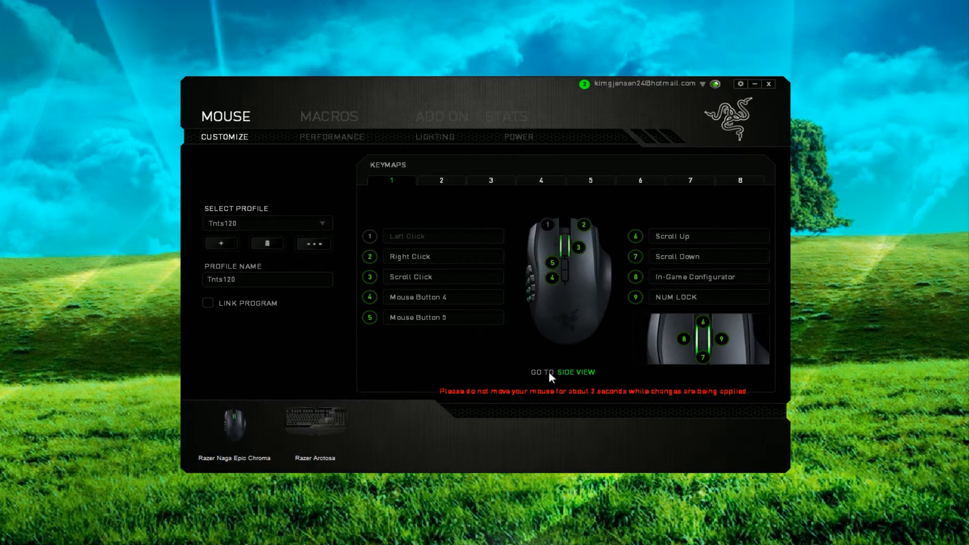
Show the Performance settings: 1800 DPI, acceleration 0, 500 Hz polling.
{"action": "left_click", "coordinate": [332, 137]}
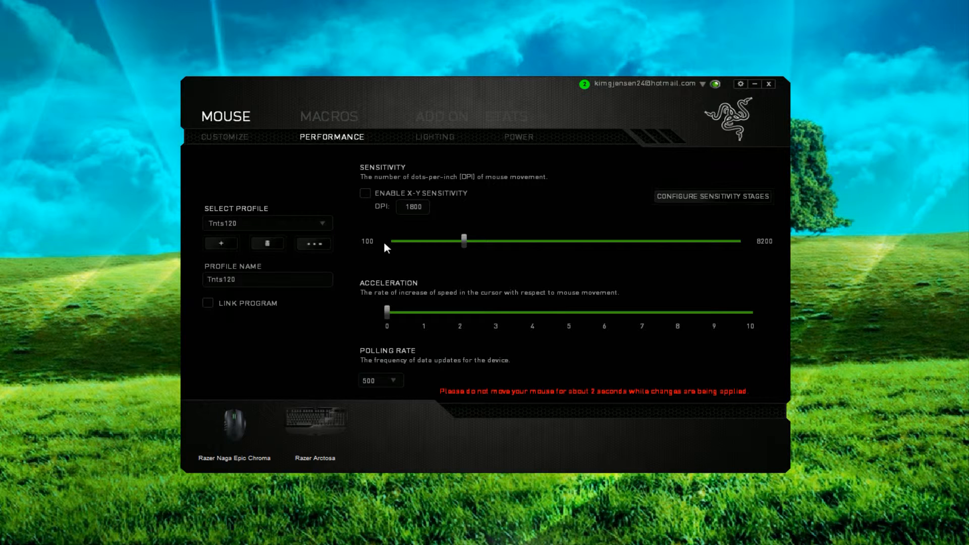
{"action": "mouse_move", "coordinate": [762, 253]}
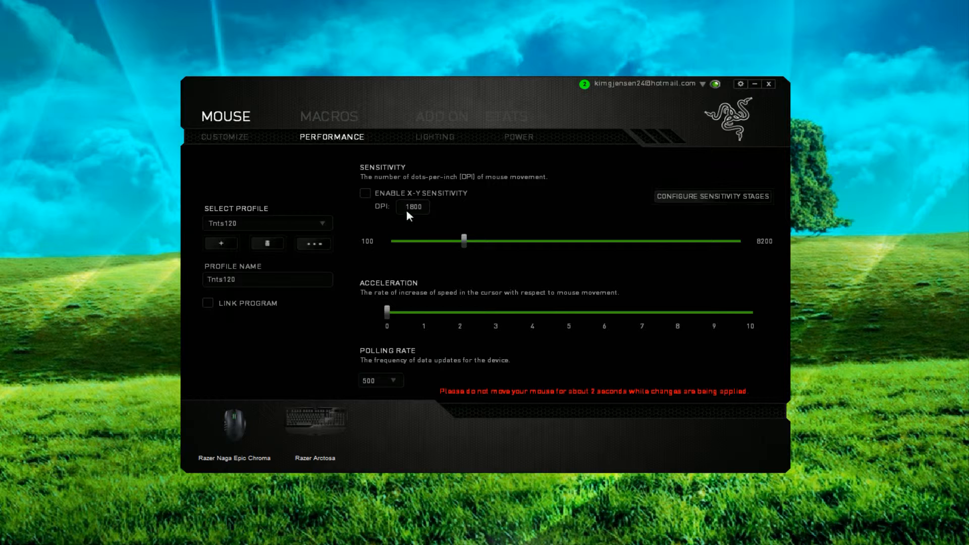
{"action": "mouse_move", "coordinate": [464, 218]}
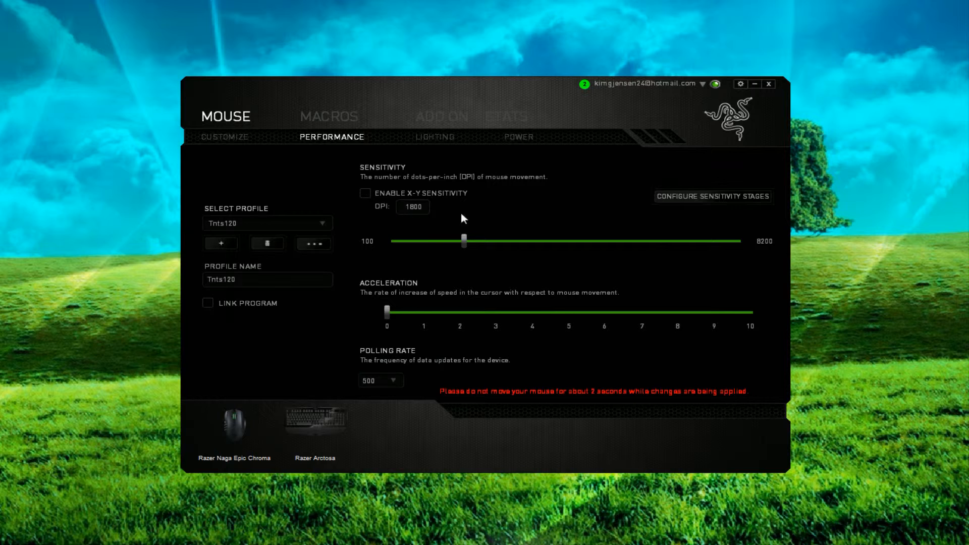
{"action": "mouse_move", "coordinate": [546, 230]}
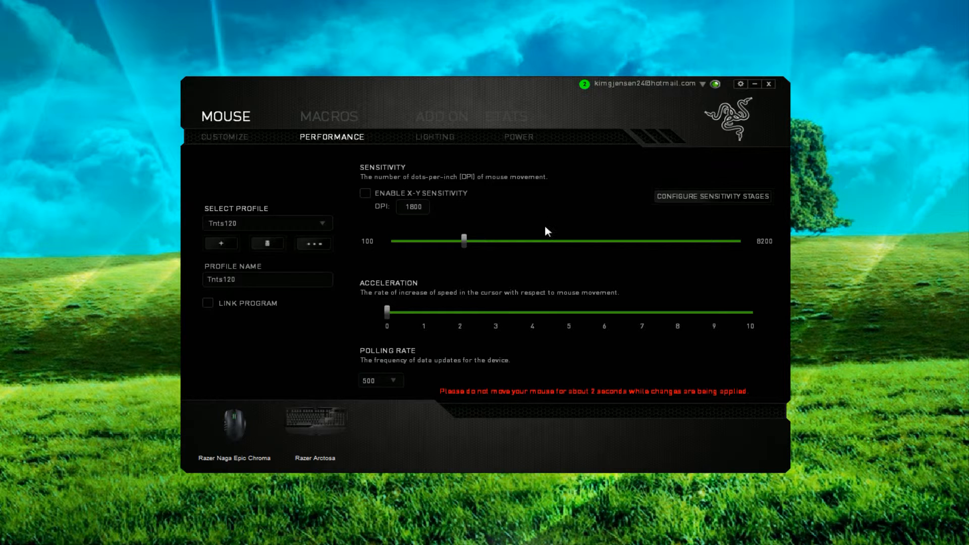
{"action": "mouse_move", "coordinate": [401, 183]}
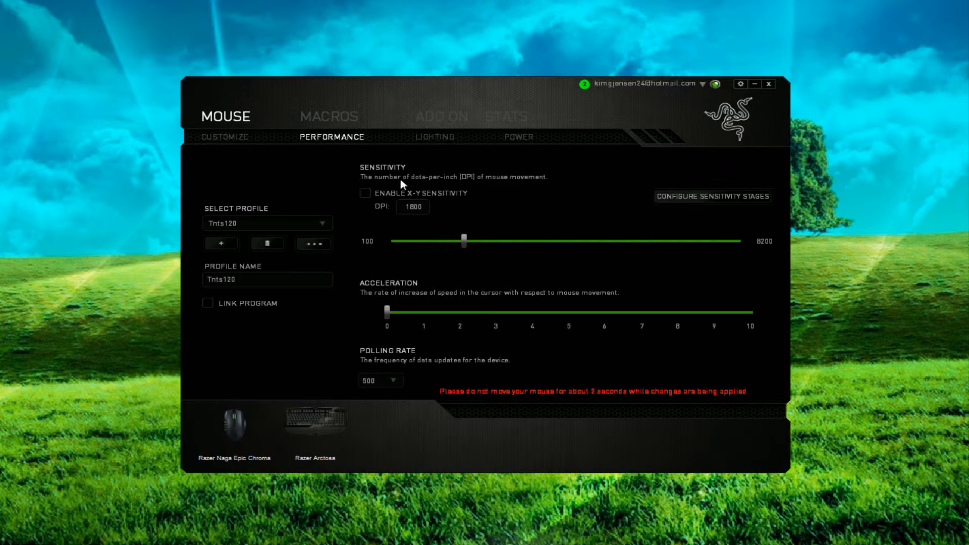
{"action": "mouse_move", "coordinate": [475, 184]}
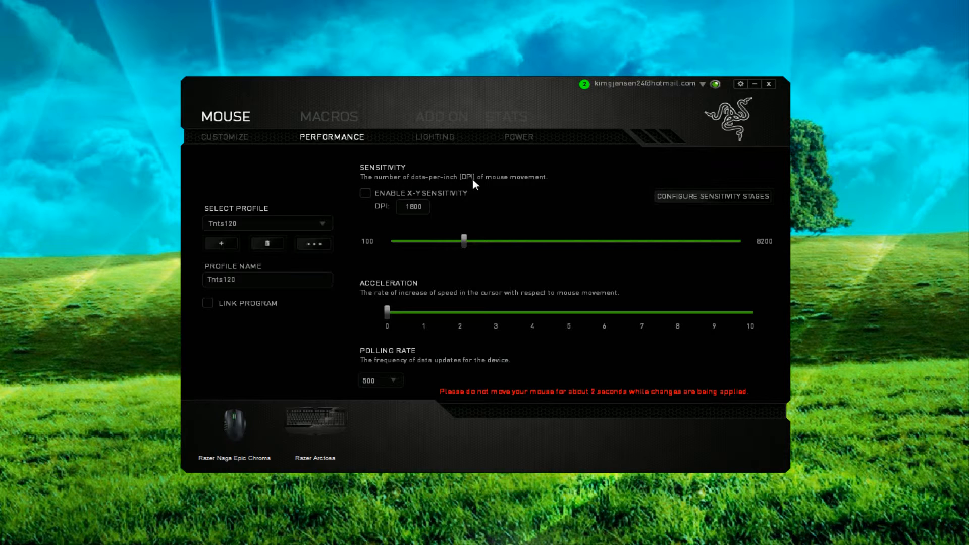
{"action": "mouse_move", "coordinate": [531, 221]}
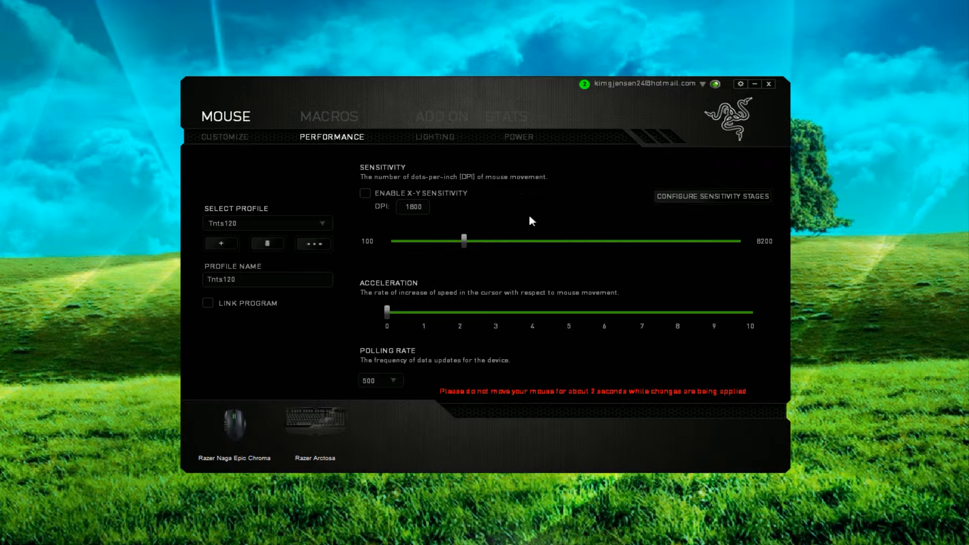
{"action": "mouse_move", "coordinate": [491, 265]}
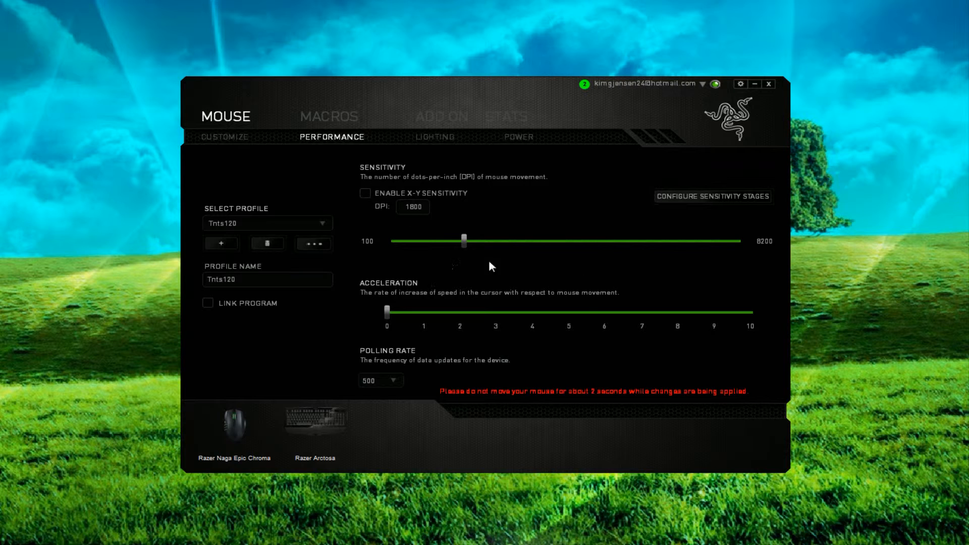
{"action": "mouse_move", "coordinate": [449, 304]}
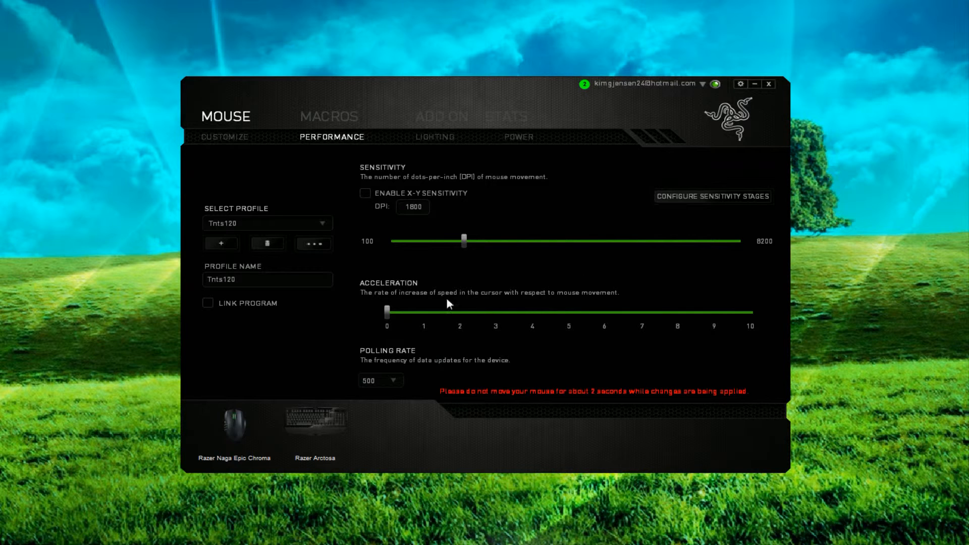
{"action": "mouse_move", "coordinate": [491, 290]}
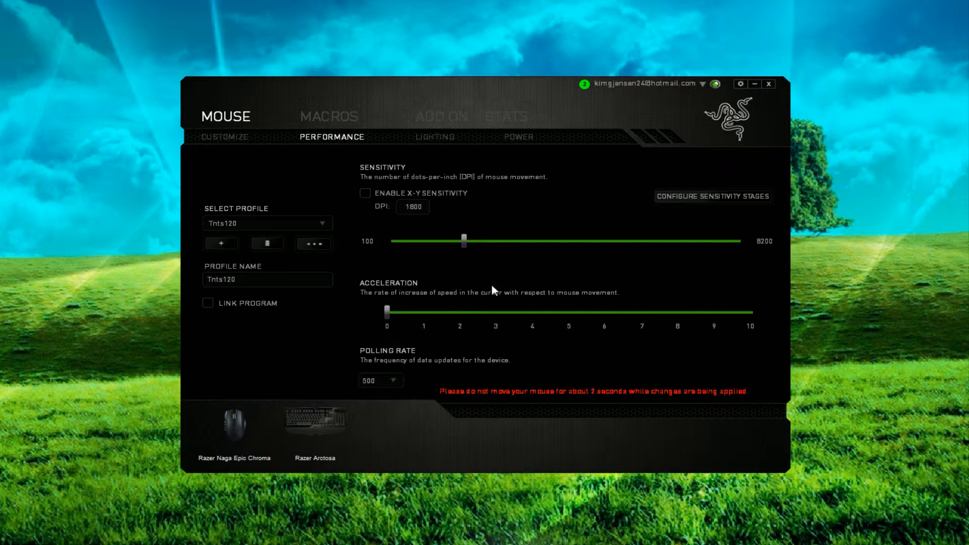
{"action": "mouse_move", "coordinate": [448, 190]}
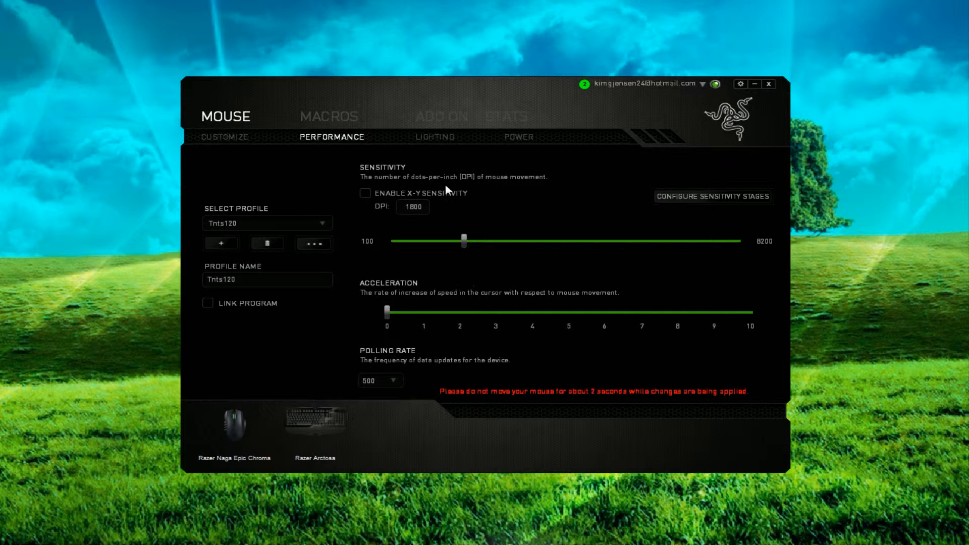
{"action": "left_click", "coordinate": [434, 137]}
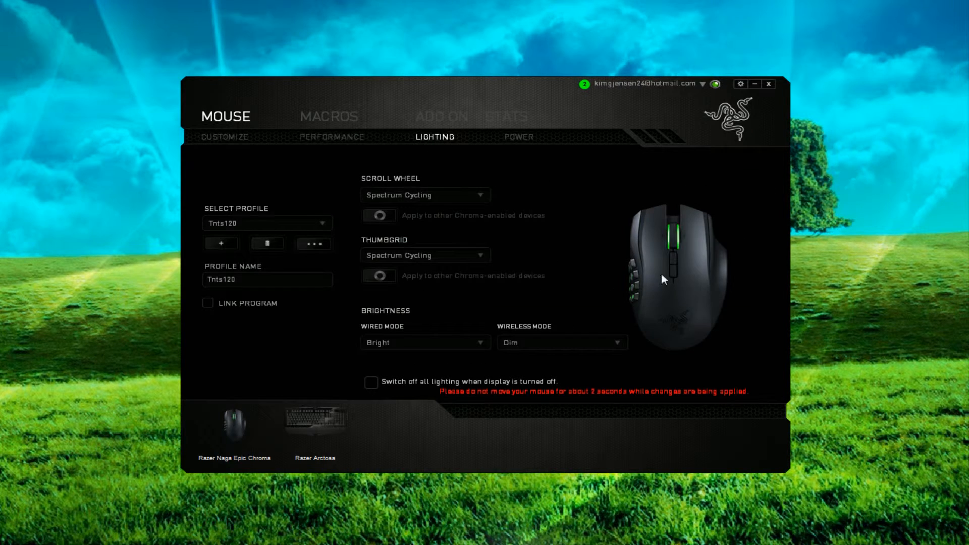
{"action": "mouse_move", "coordinate": [438, 202]}
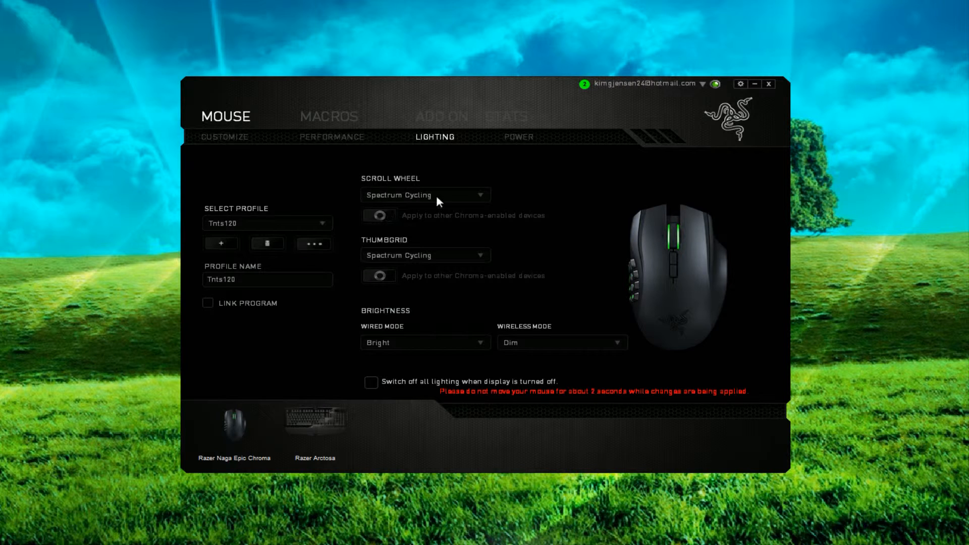
{"action": "mouse_move", "coordinate": [579, 260]}
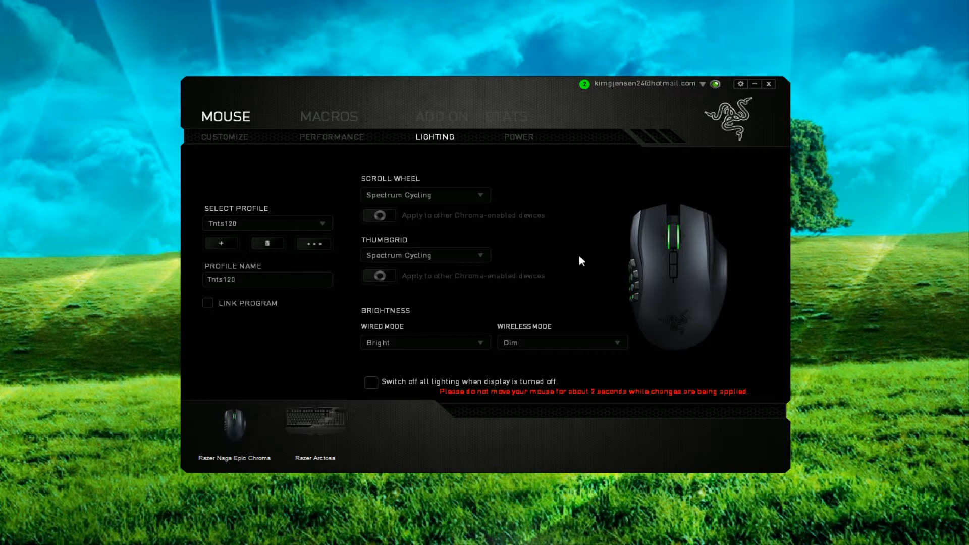
{"action": "mouse_move", "coordinate": [585, 229]}
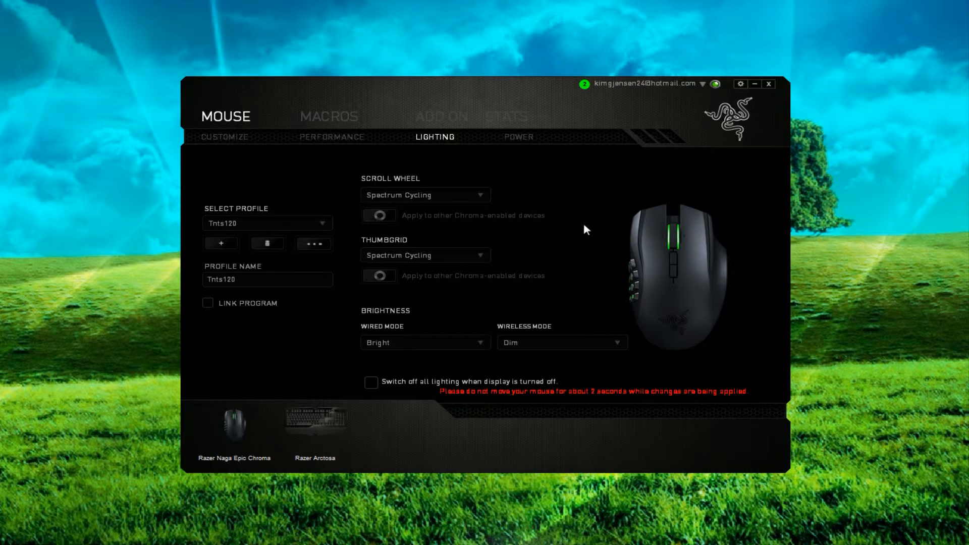
{"action": "mouse_move", "coordinate": [409, 203]}
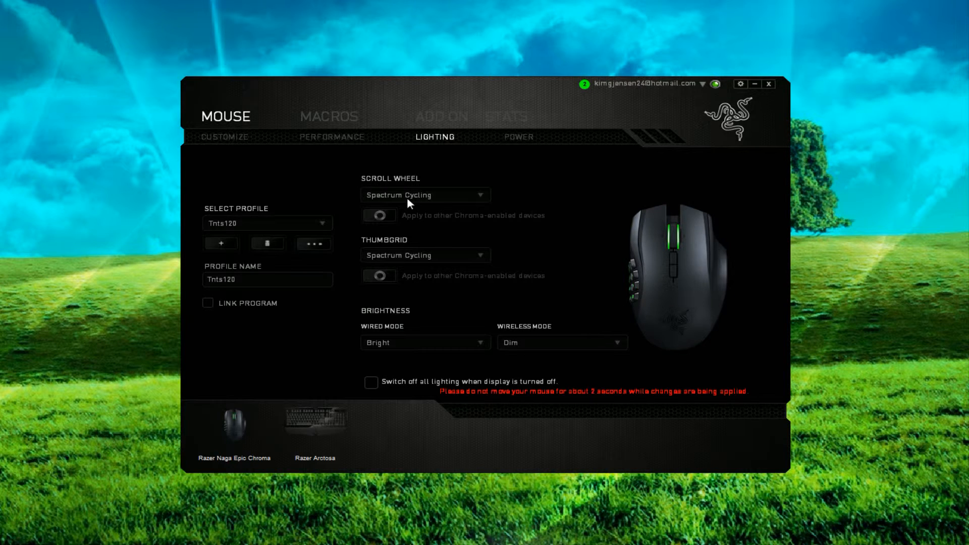
{"action": "mouse_move", "coordinate": [477, 230]}
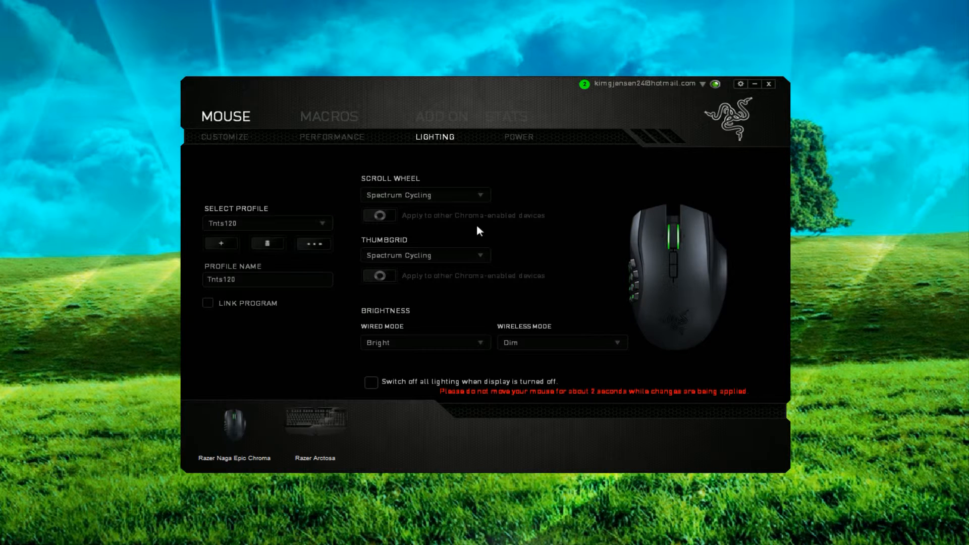
{"action": "mouse_move", "coordinate": [517, 229]}
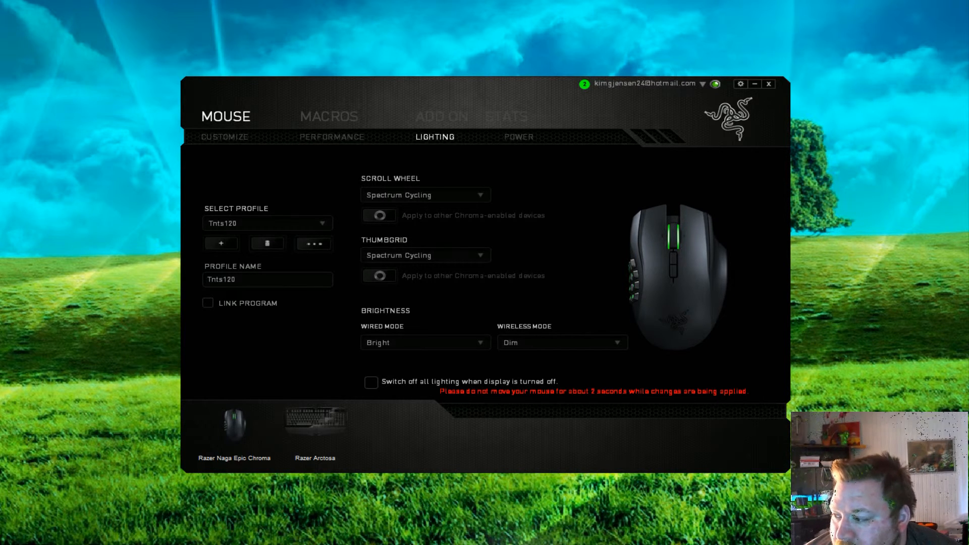
{"action": "mouse_move", "coordinate": [780, 384]}
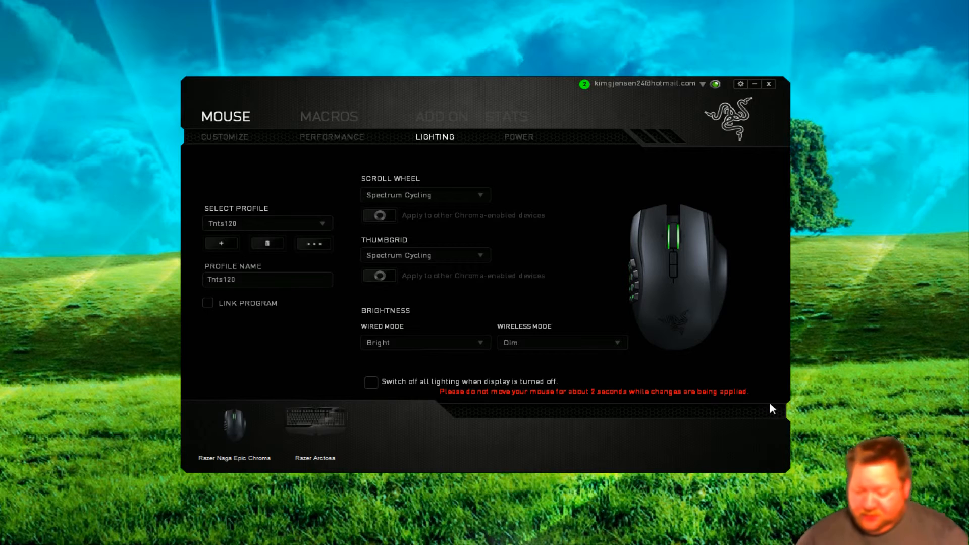
{"action": "mouse_move", "coordinate": [501, 348]}
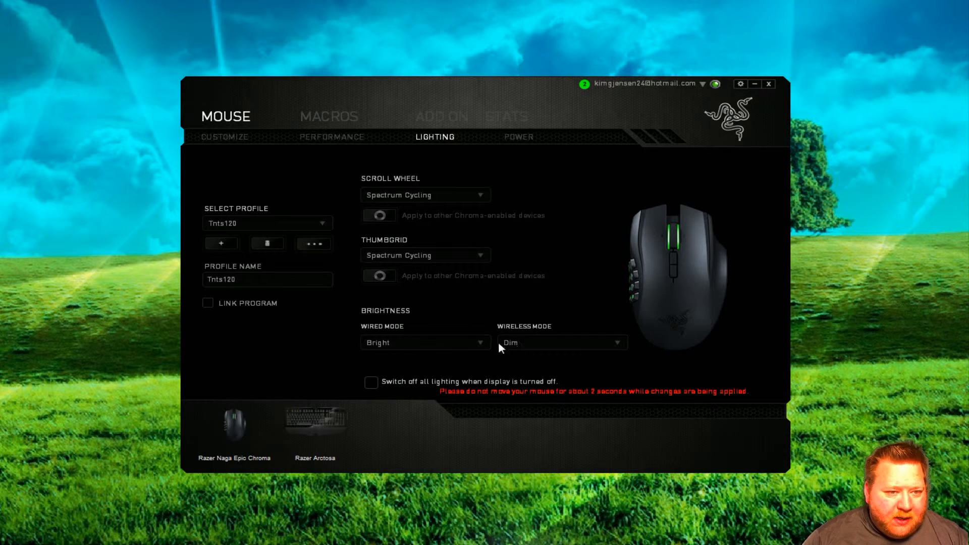
Try a static yellow on the scroll wheel, then keep it on Spectrum Cycling.
{"action": "left_click", "coordinate": [425, 195]}
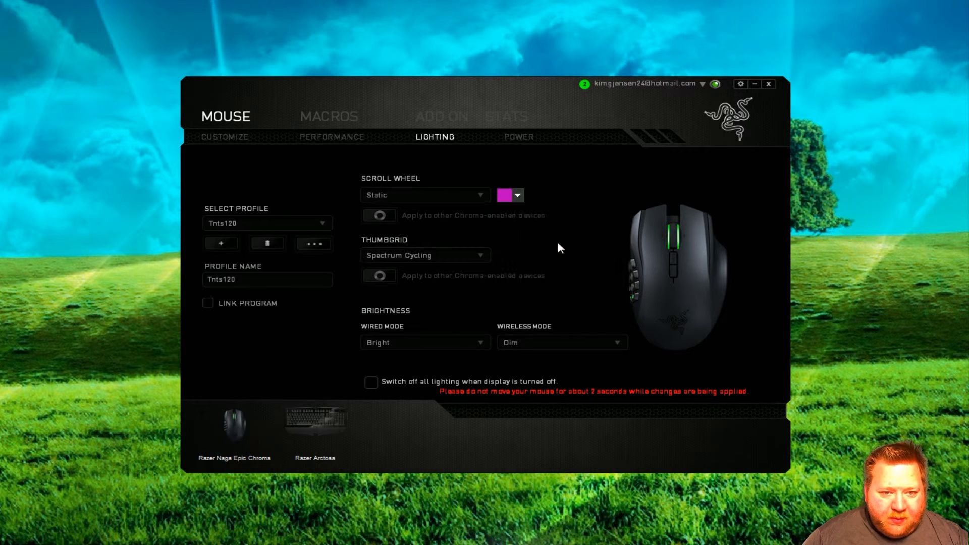
{"action": "left_click", "coordinate": [500, 195]}
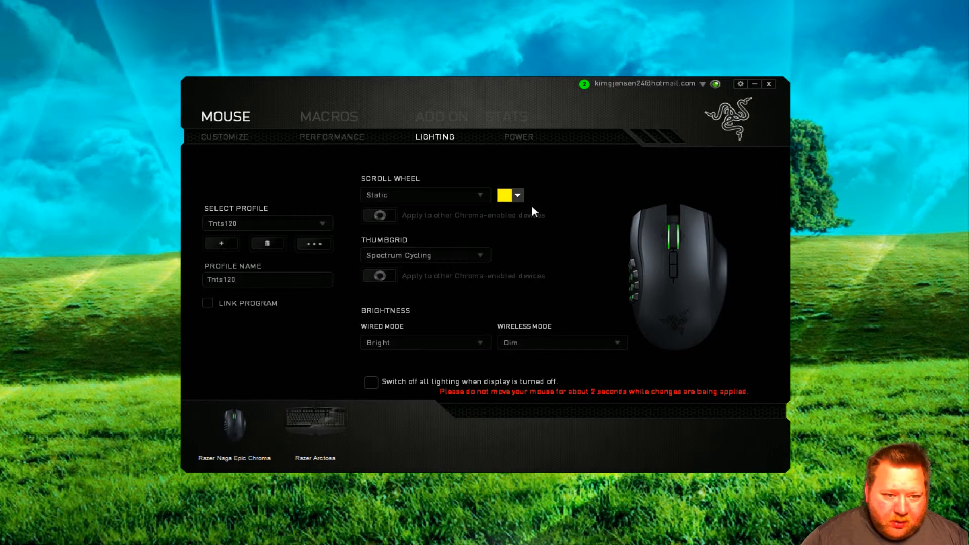
{"action": "mouse_move", "coordinate": [525, 187]}
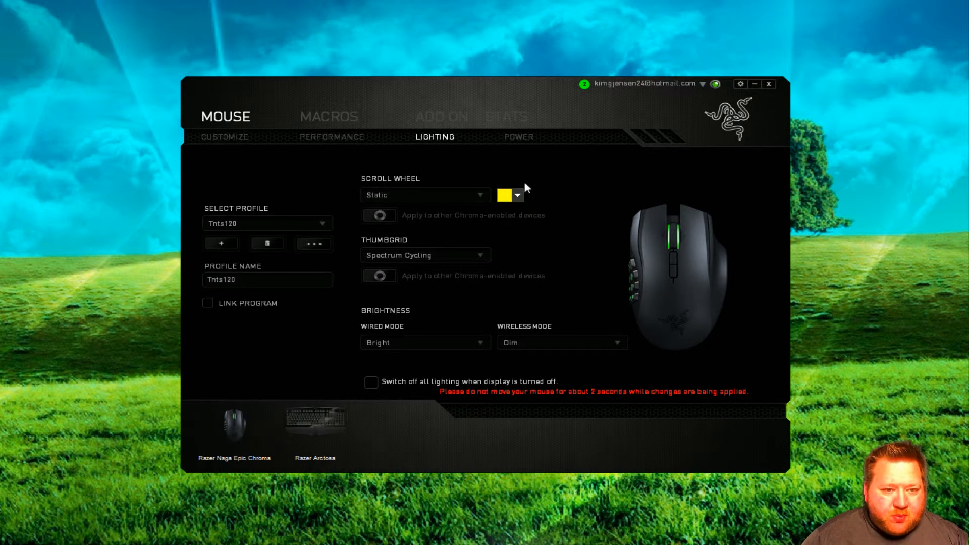
{"action": "mouse_move", "coordinate": [433, 198]}
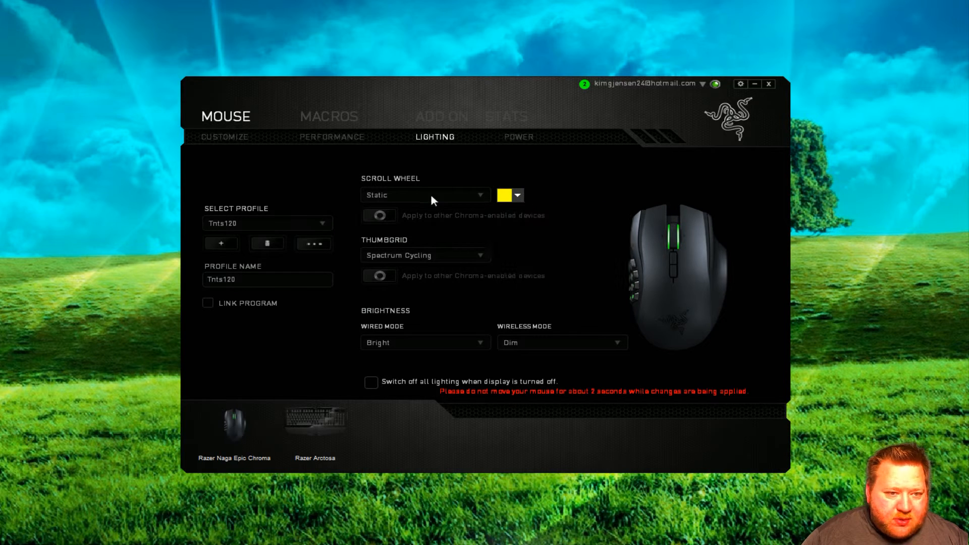
Set the thumbgrid lighting to Static yellow.
{"action": "left_click", "coordinate": [425, 254]}
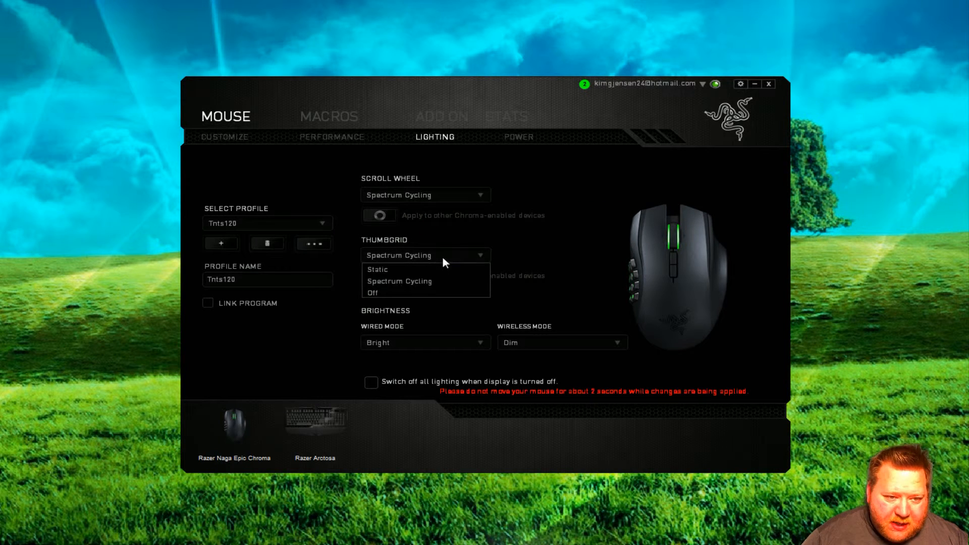
{"action": "left_click", "coordinate": [377, 269]}
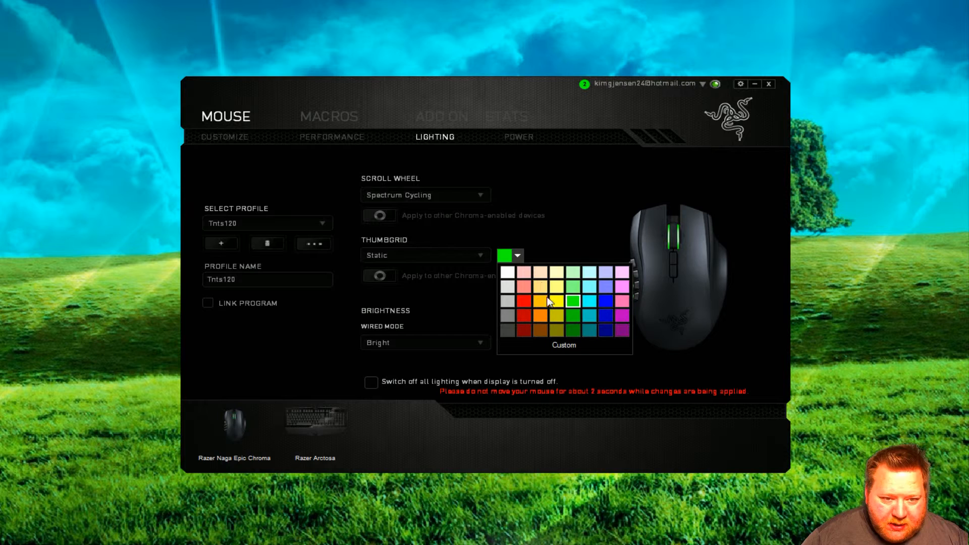
{"action": "left_click", "coordinate": [556, 299]}
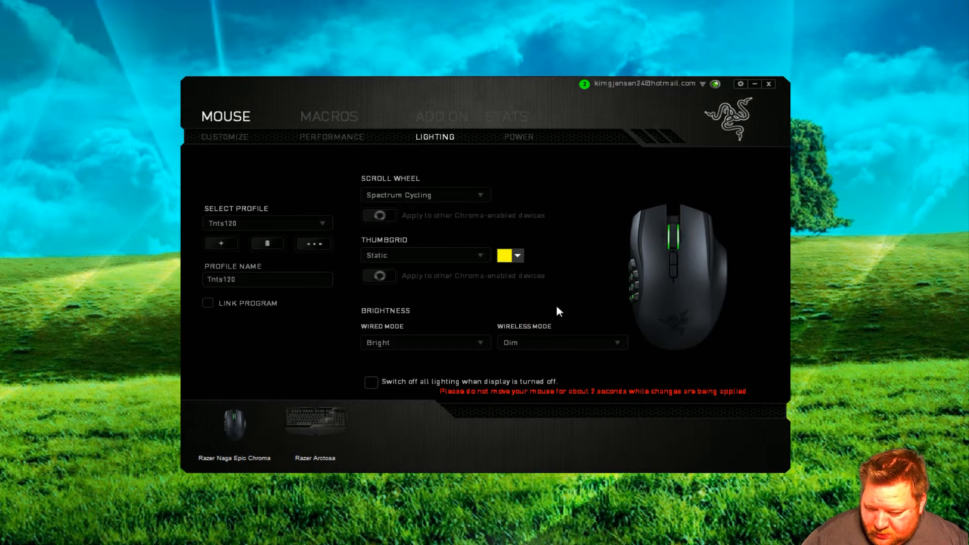
{"action": "mouse_move", "coordinate": [561, 344]}
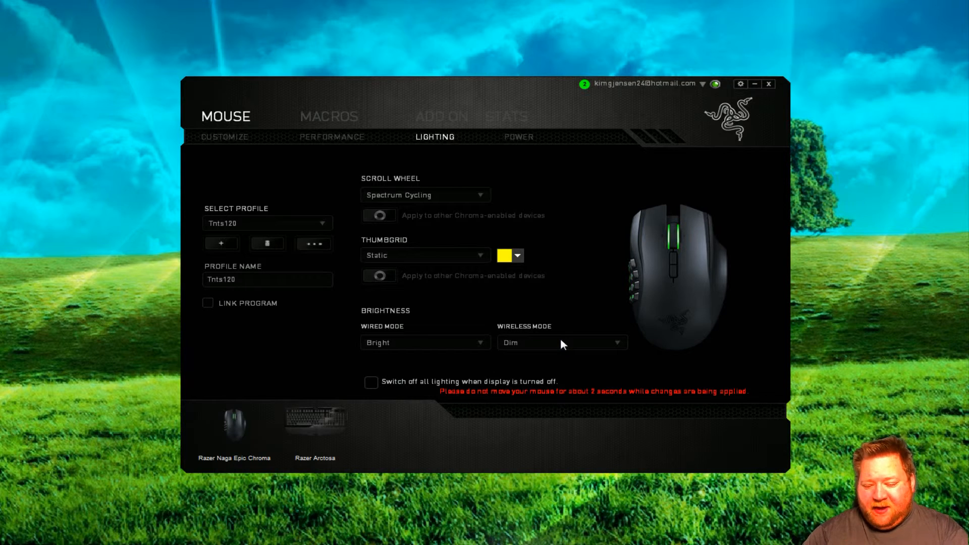
Set wireless brightness to Bright and change the thumbgrid static colour to magenta.
{"action": "left_click", "coordinate": [560, 342]}
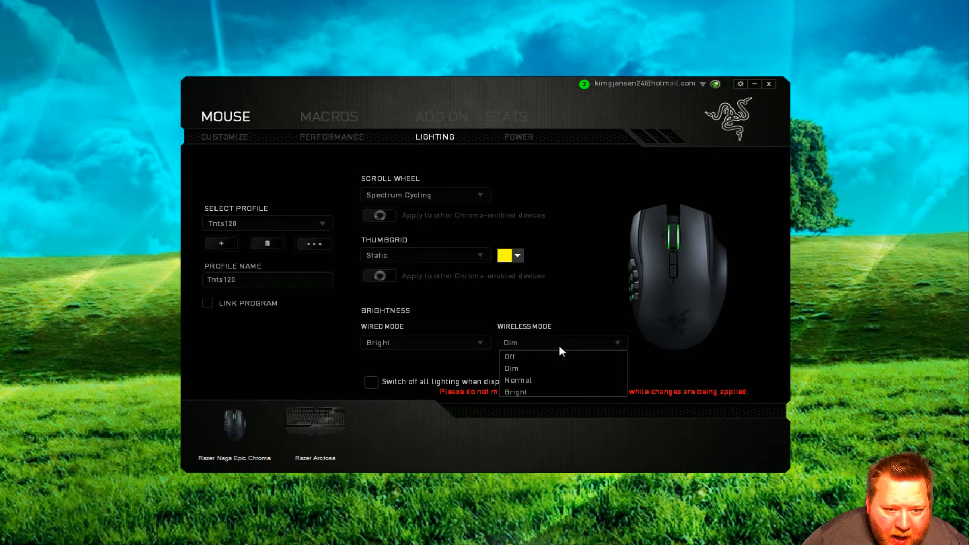
{"action": "left_click", "coordinate": [515, 391]}
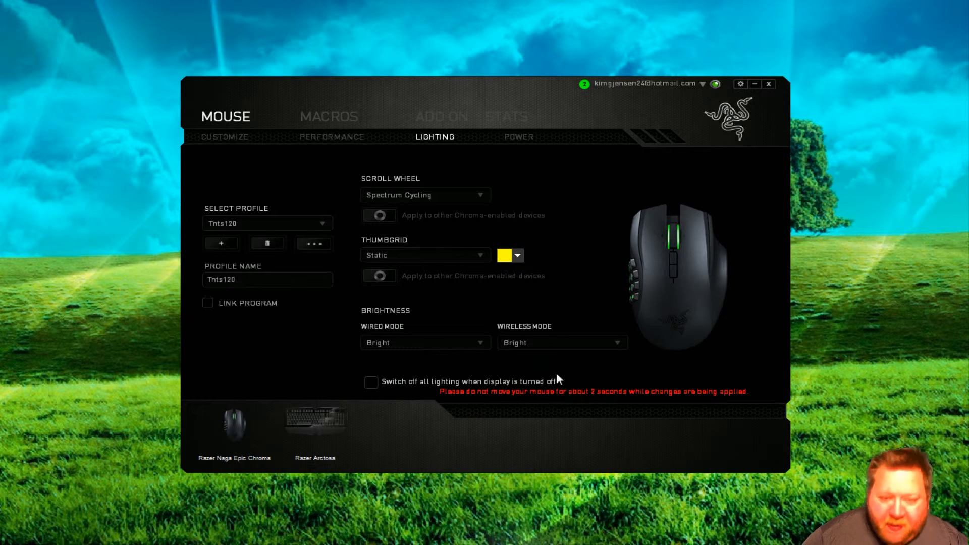
{"action": "mouse_move", "coordinate": [602, 387]}
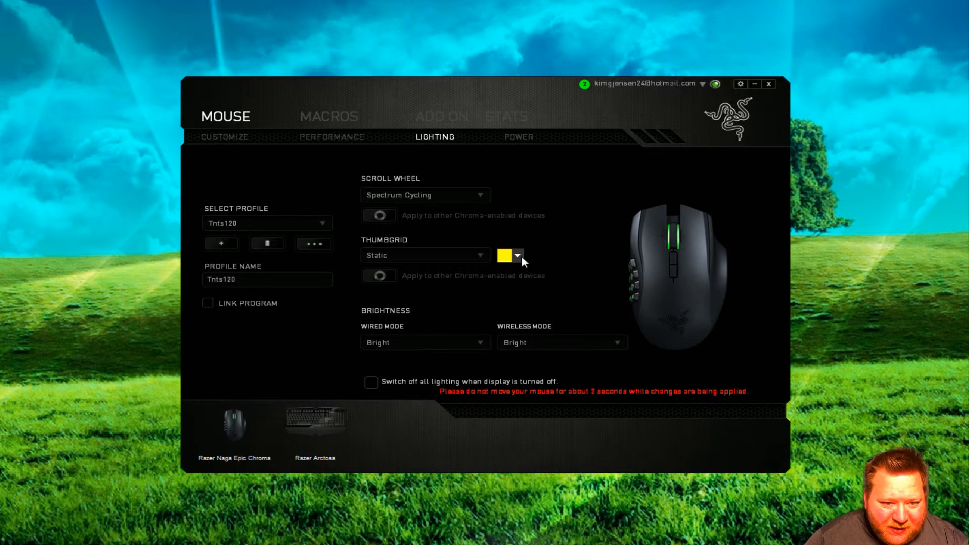
{"action": "left_click", "coordinate": [519, 256]}
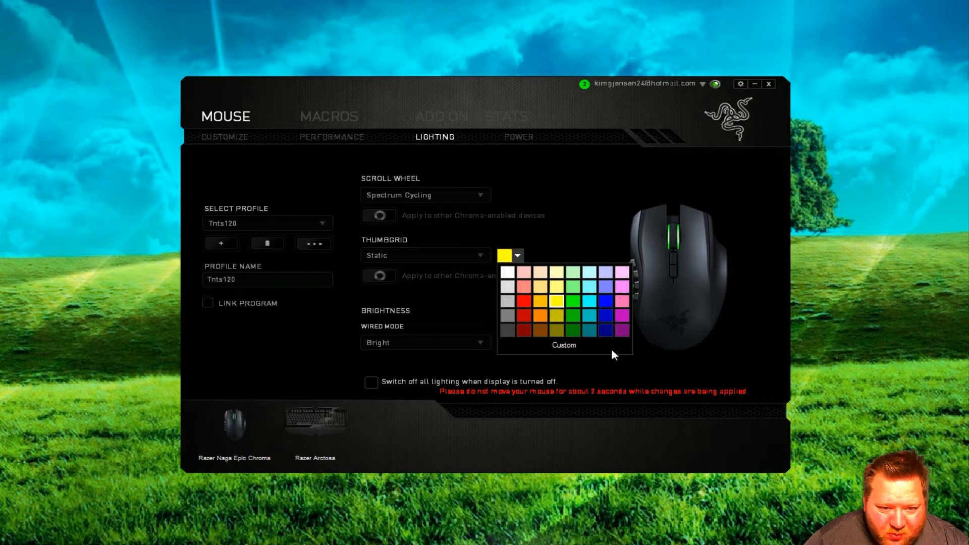
{"action": "left_click", "coordinate": [623, 301]}
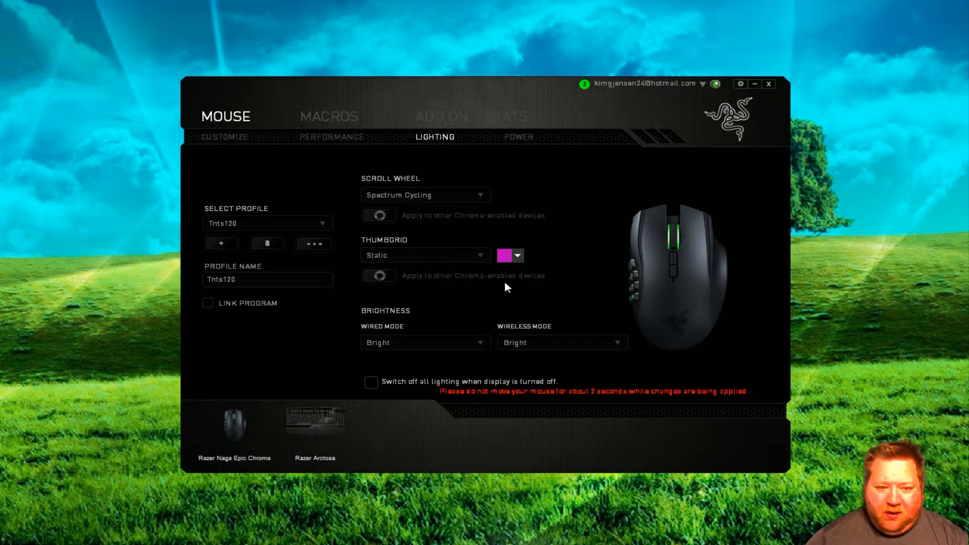
{"action": "mouse_move", "coordinate": [484, 309]}
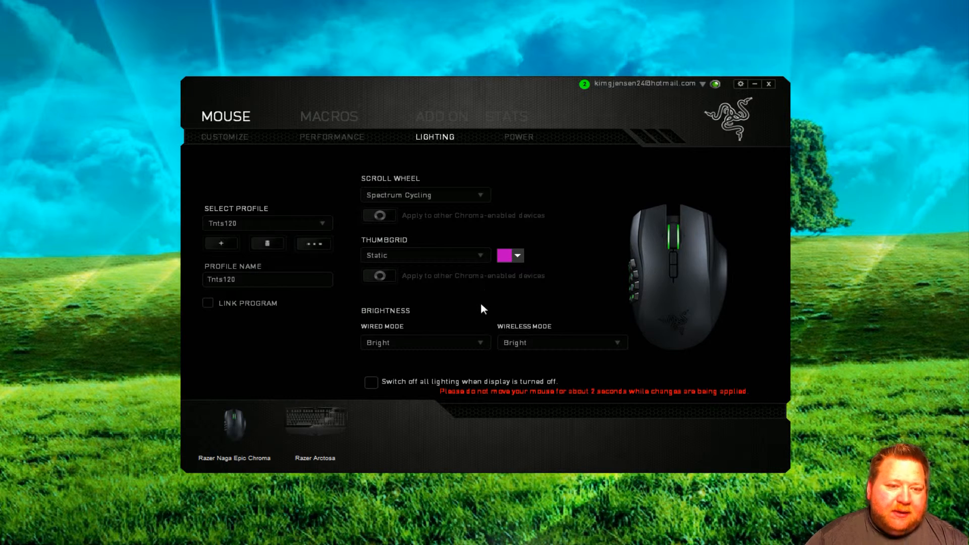
{"action": "mouse_move", "coordinate": [458, 299]}
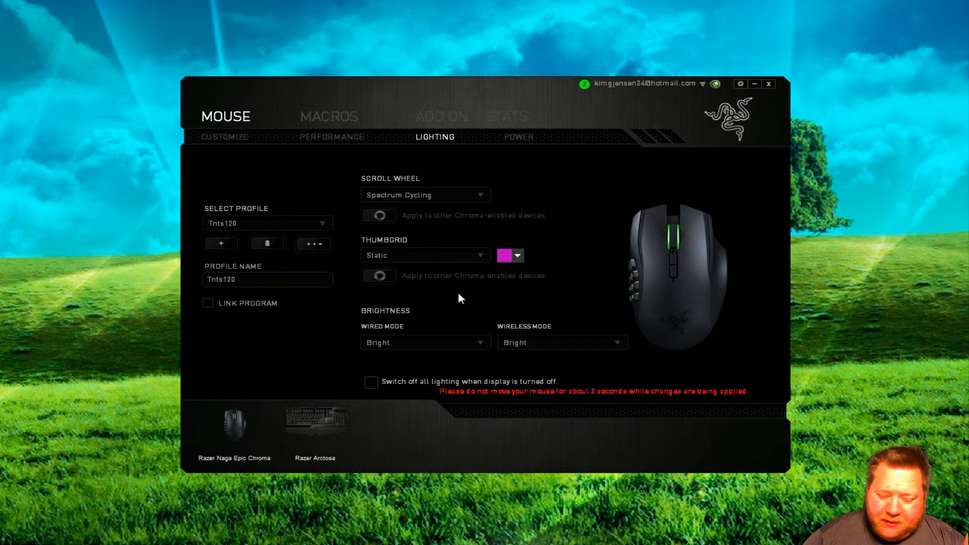
Return the thumbgrid to Spectrum Cycling, wireless brightness to Dim, lighting off with display.
{"action": "left_click", "coordinate": [425, 254]}
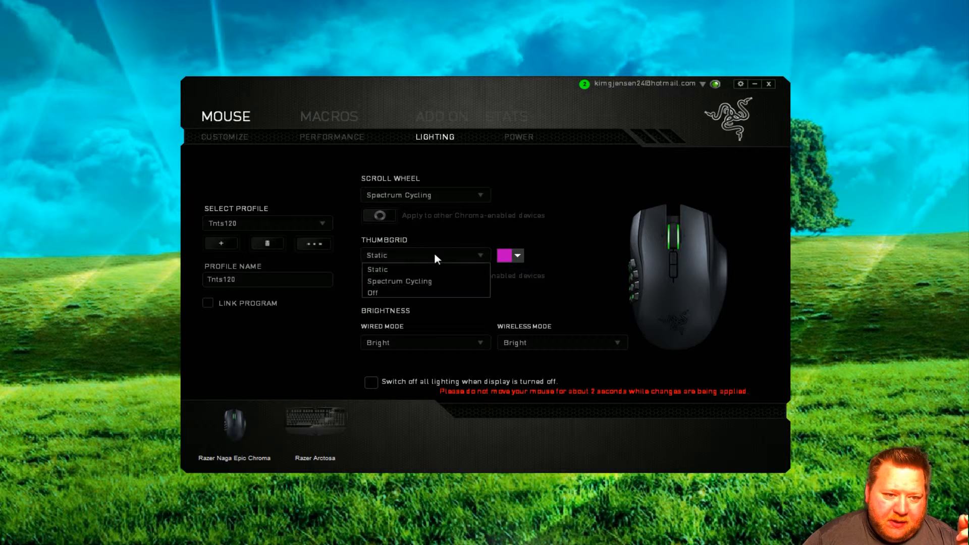
{"action": "mouse_move", "coordinate": [401, 282]}
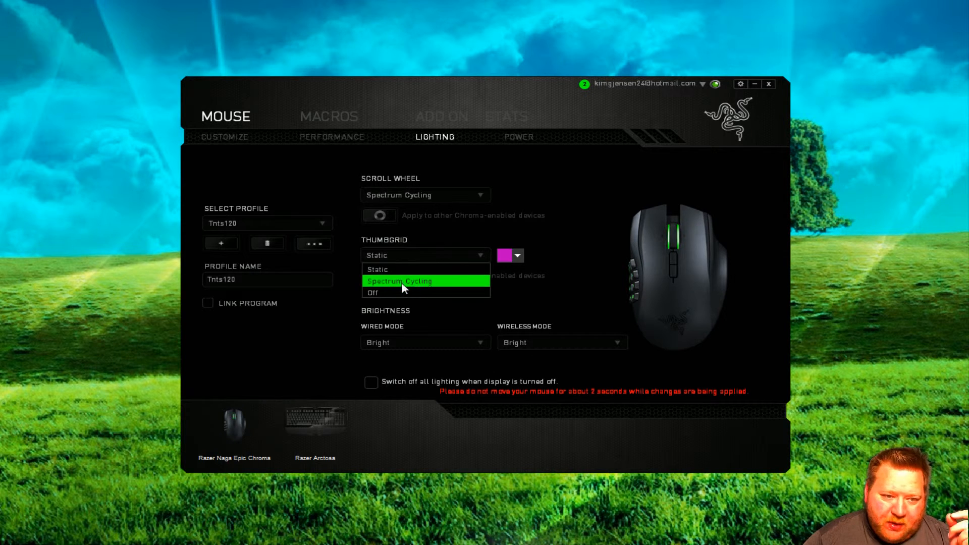
{"action": "mouse_move", "coordinate": [401, 268]}
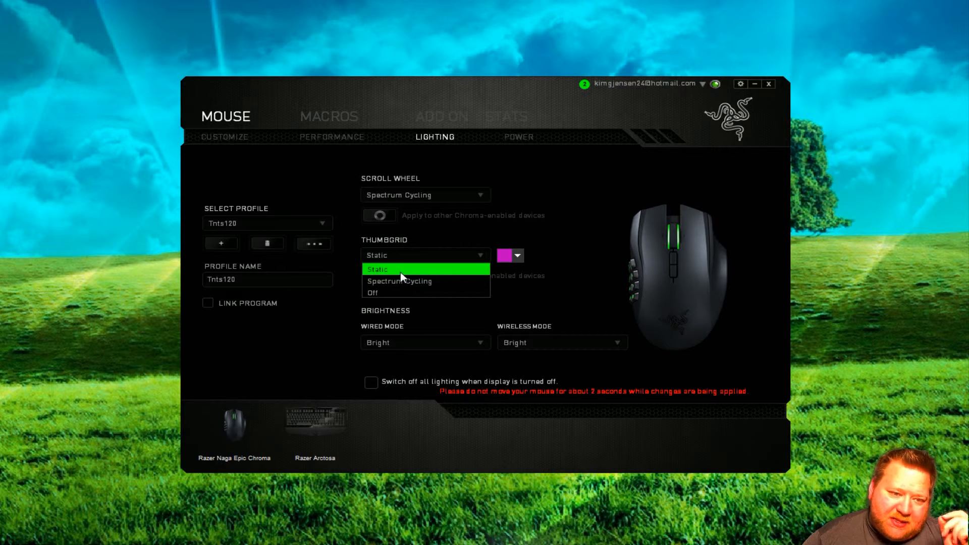
{"action": "left_click", "coordinate": [400, 282]}
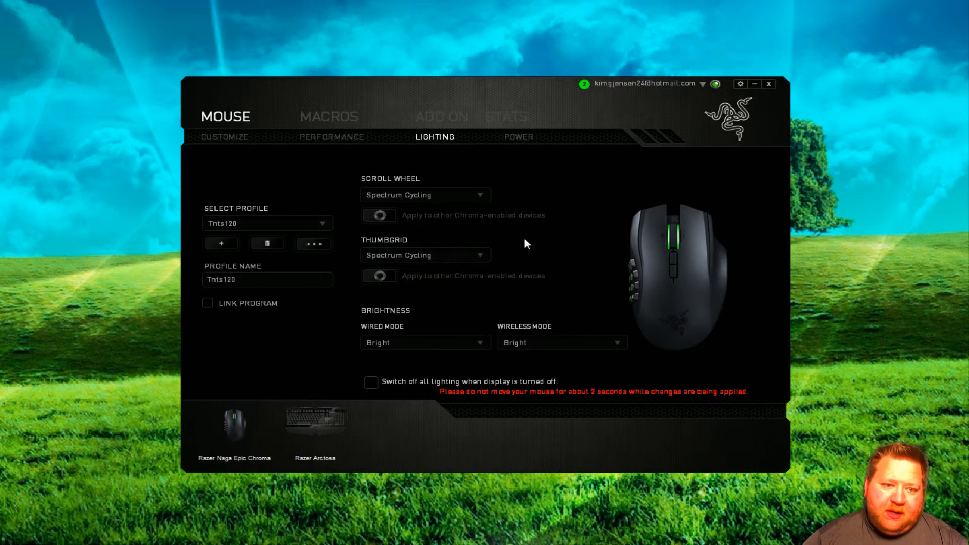
{"action": "mouse_move", "coordinate": [554, 346]}
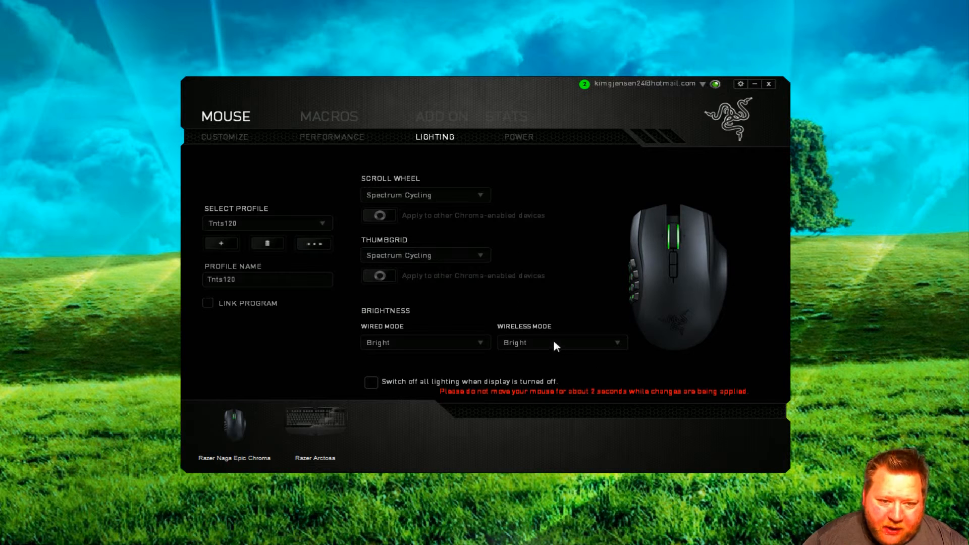
{"action": "left_click", "coordinate": [561, 342]}
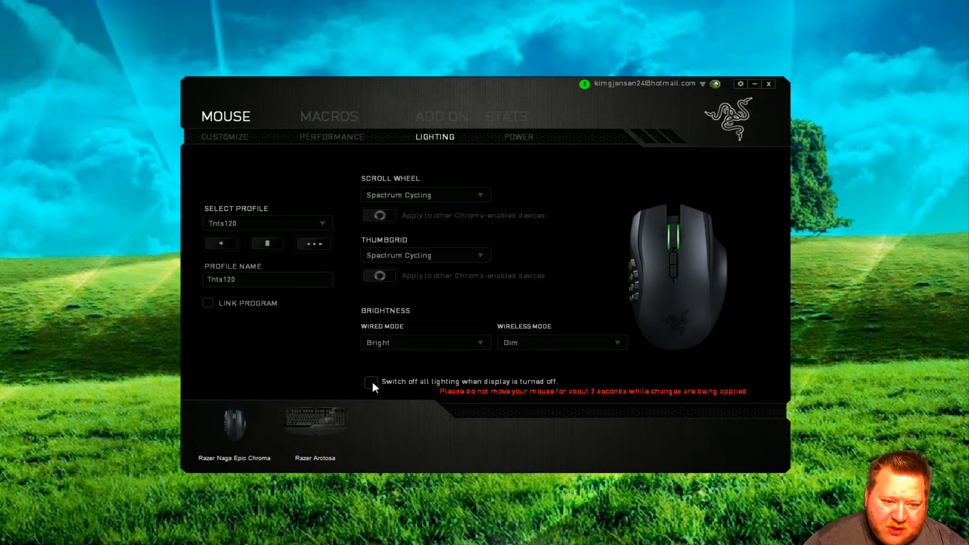
{"action": "left_click", "coordinate": [370, 382]}
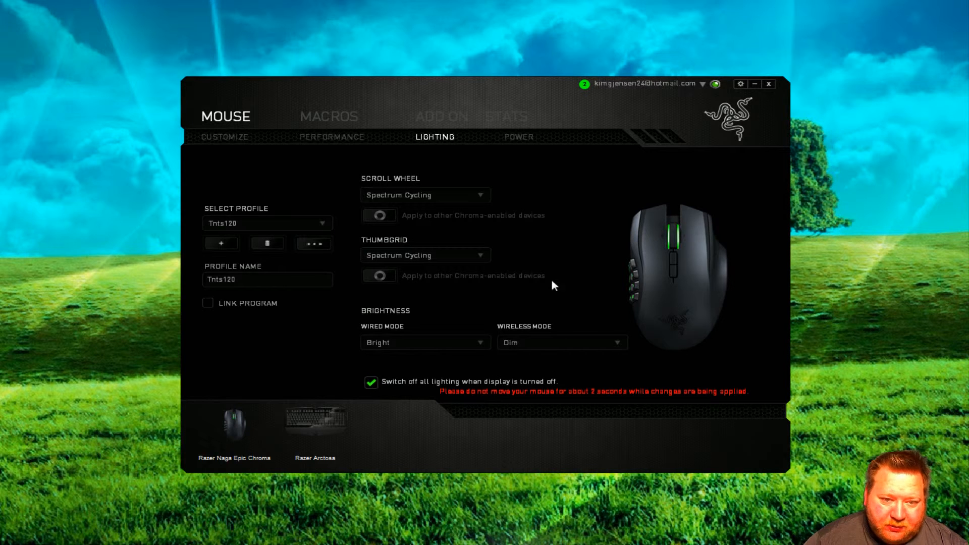
{"action": "mouse_move", "coordinate": [546, 312]}
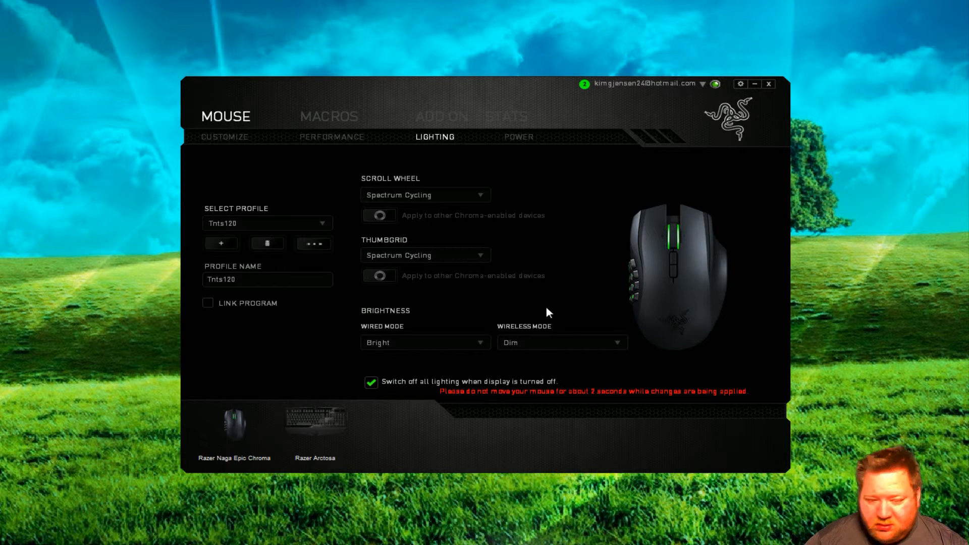
{"action": "mouse_move", "coordinate": [527, 305]}
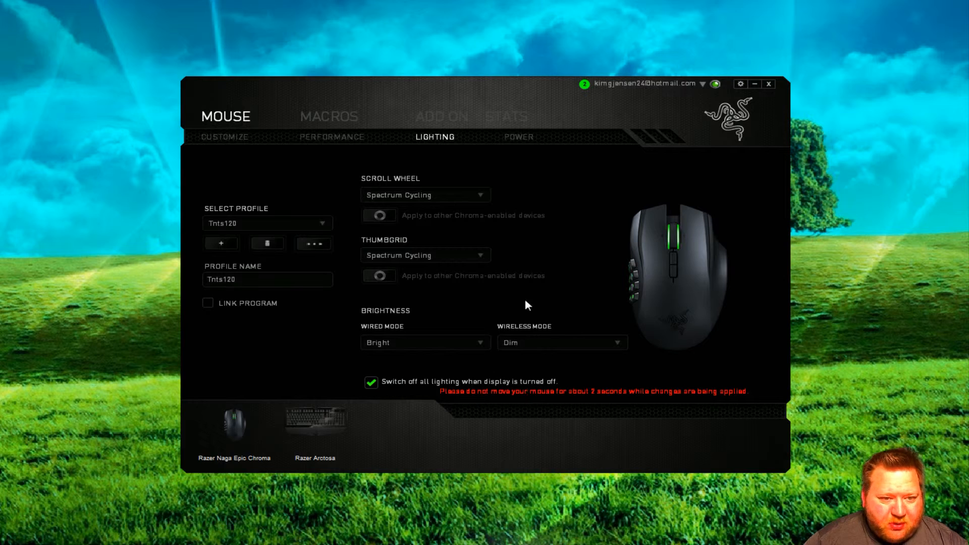
{"action": "mouse_move", "coordinate": [573, 306]}
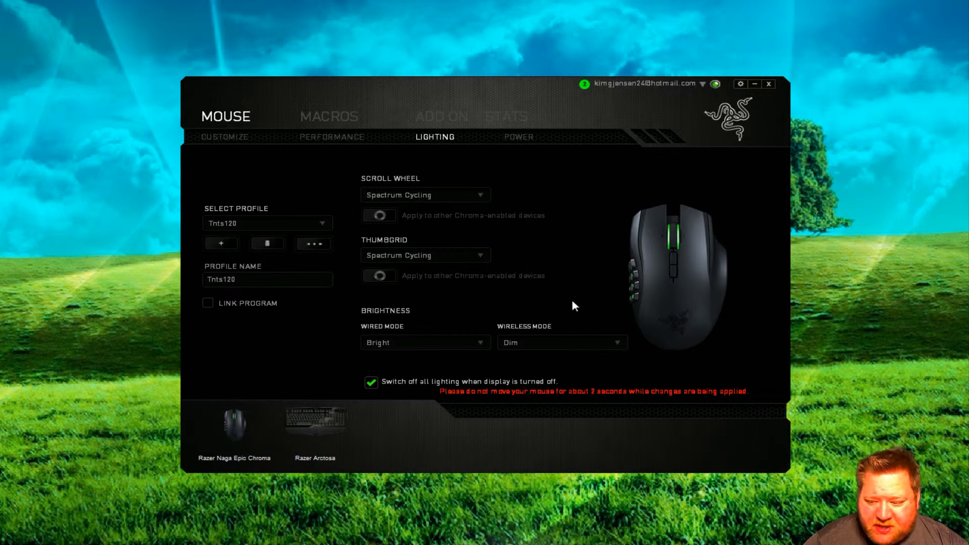
{"action": "mouse_move", "coordinate": [518, 138]}
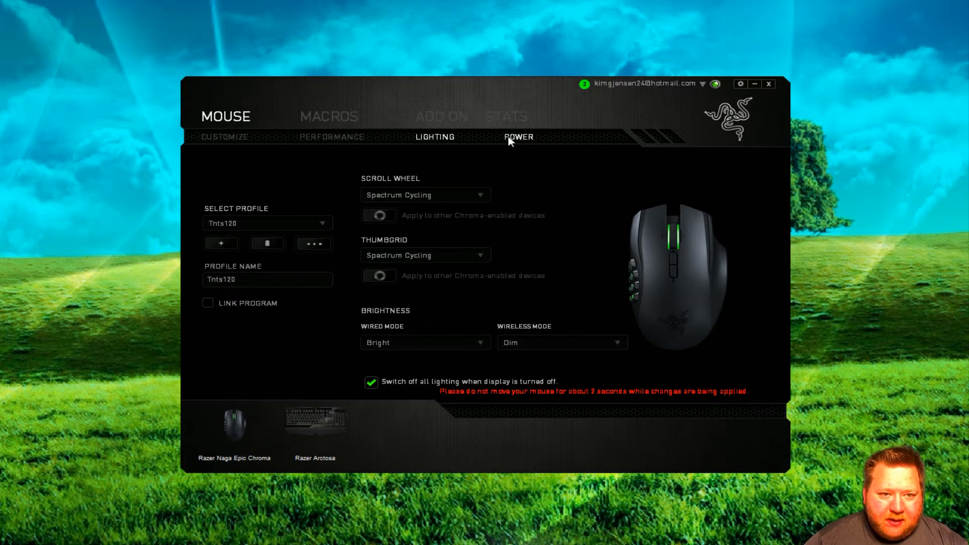
Show the Power page: sleep after 15 idle minutes, blink below 5%, battery 86%.
{"action": "left_click", "coordinate": [518, 136]}
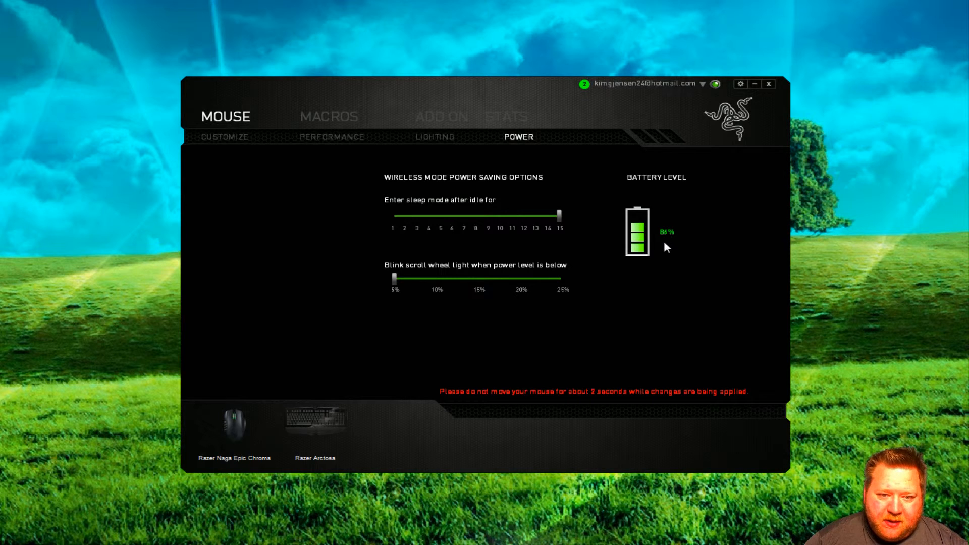
{"action": "mouse_move", "coordinate": [373, 280]}
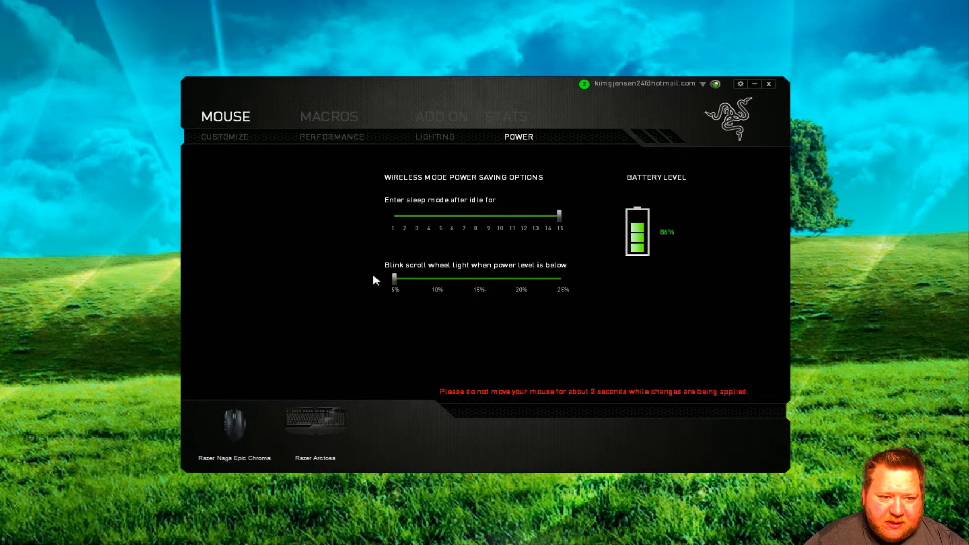
{"action": "mouse_move", "coordinate": [491, 272]}
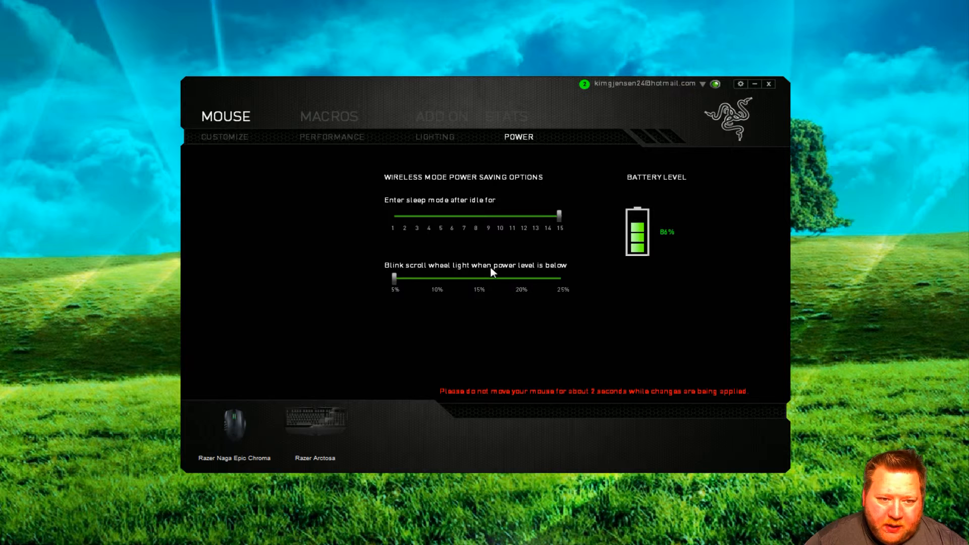
{"action": "mouse_move", "coordinate": [460, 295]}
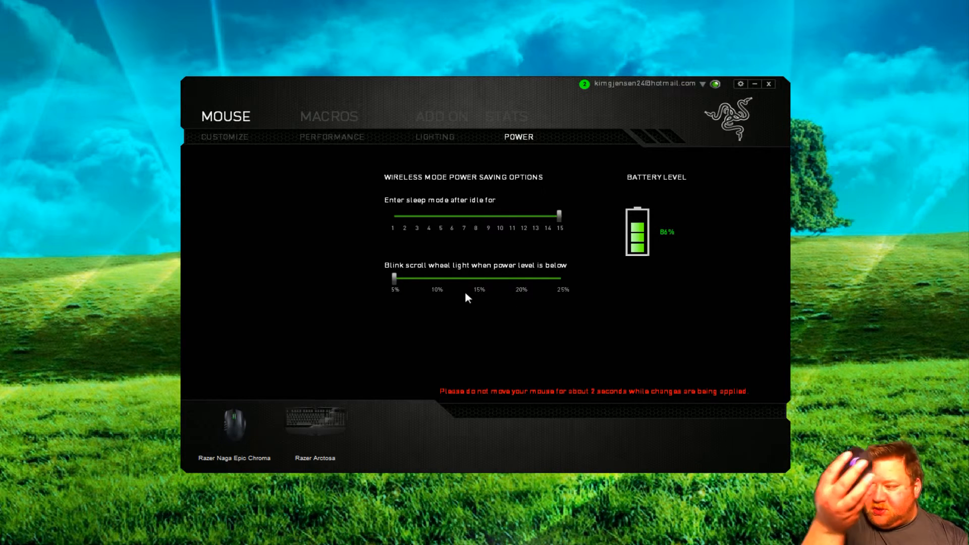
{"action": "mouse_move", "coordinate": [458, 360]}
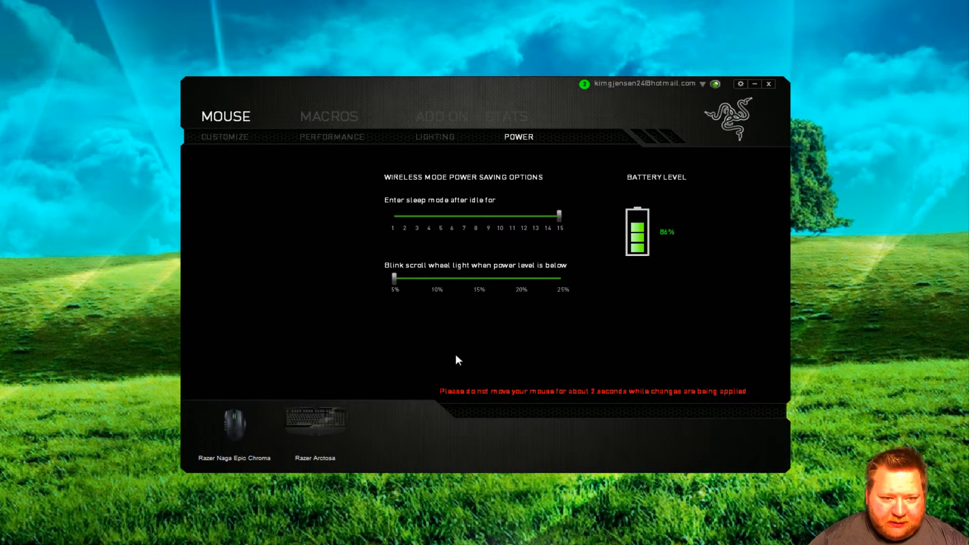
{"action": "mouse_move", "coordinate": [448, 324]}
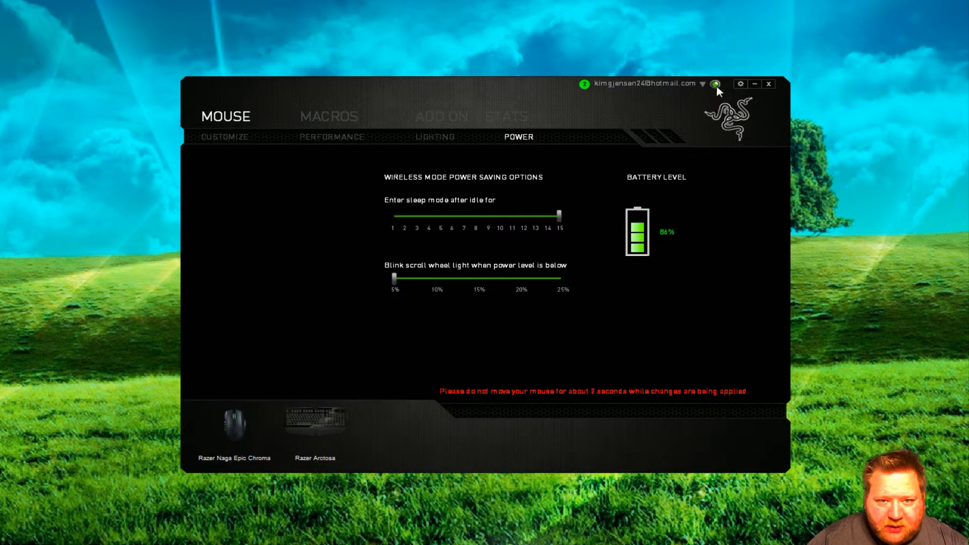
{"action": "mouse_move", "coordinate": [456, 324]}
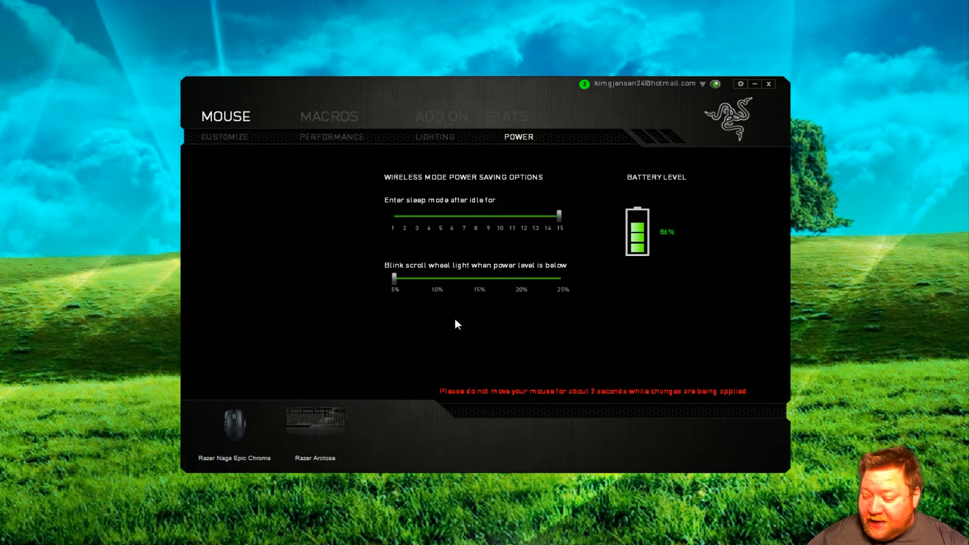
{"action": "mouse_move", "coordinate": [450, 319]}
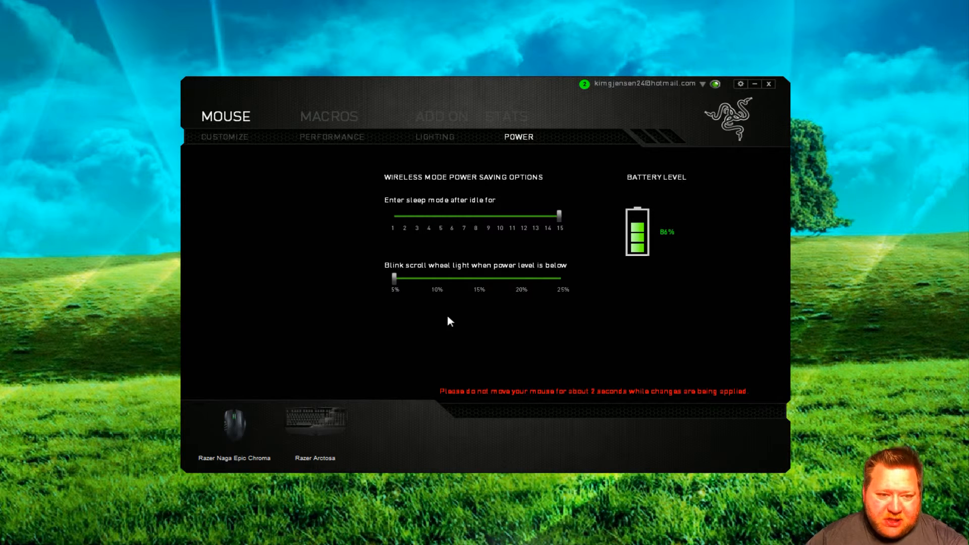
{"action": "mouse_move", "coordinate": [433, 315]}
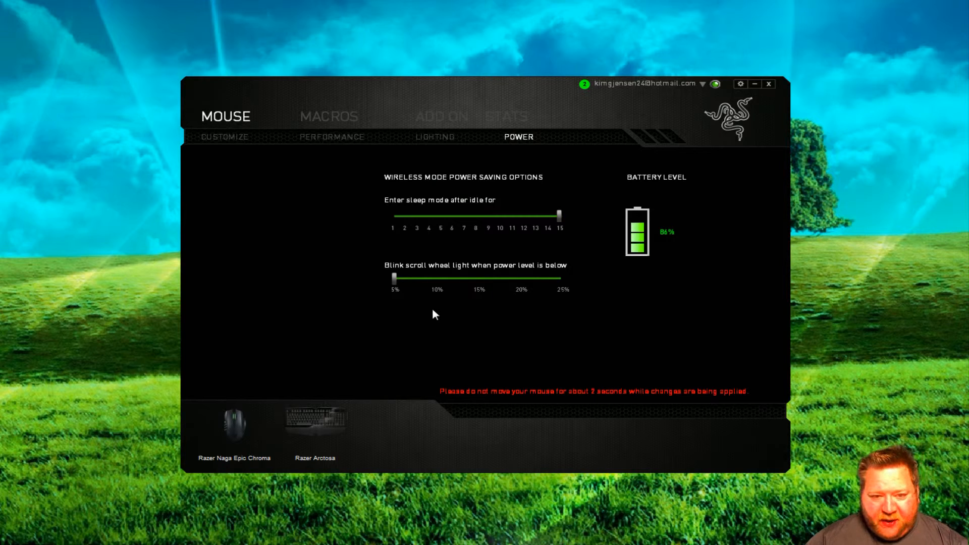
{"action": "mouse_move", "coordinate": [466, 347]}
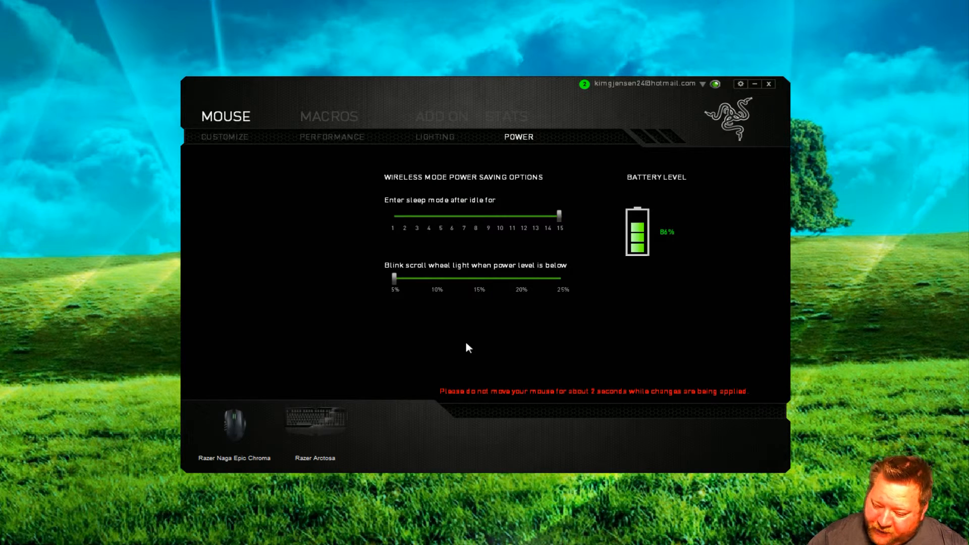
{"action": "mouse_move", "coordinate": [527, 274]}
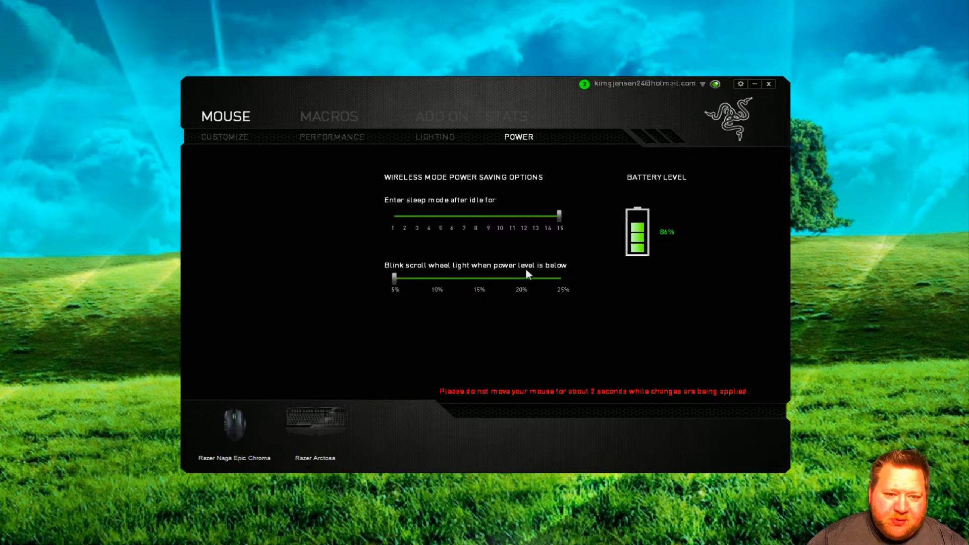
{"action": "mouse_move", "coordinate": [364, 285]}
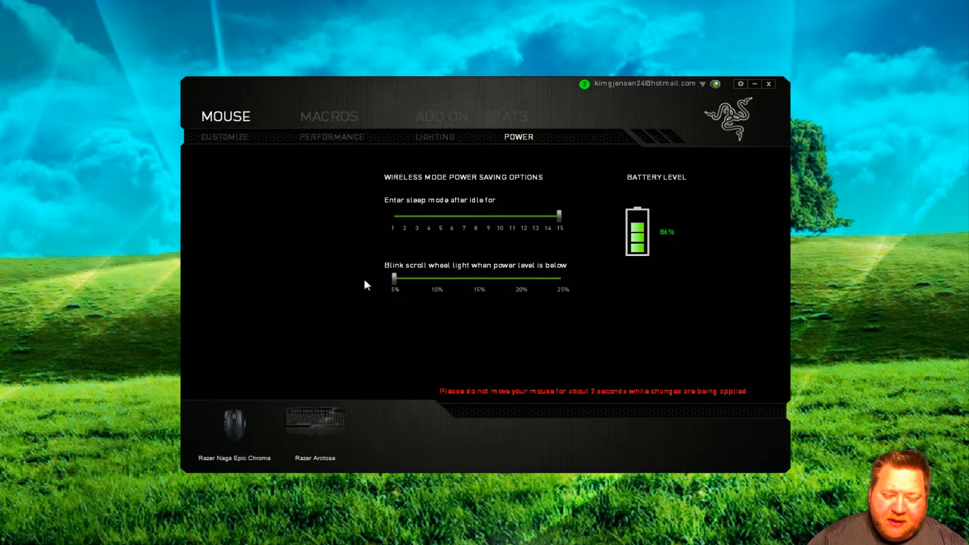
{"action": "mouse_move", "coordinate": [388, 299]}
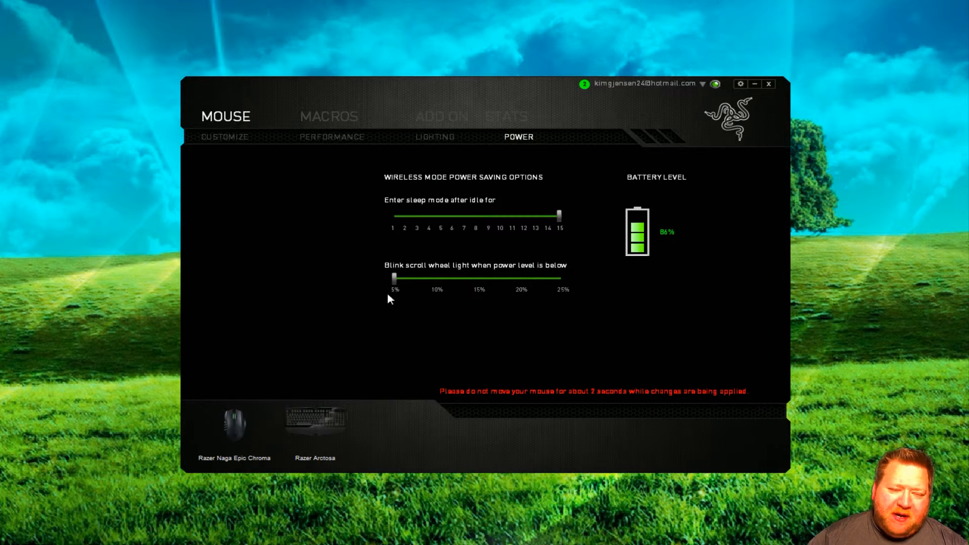
{"action": "mouse_move", "coordinate": [367, 294]}
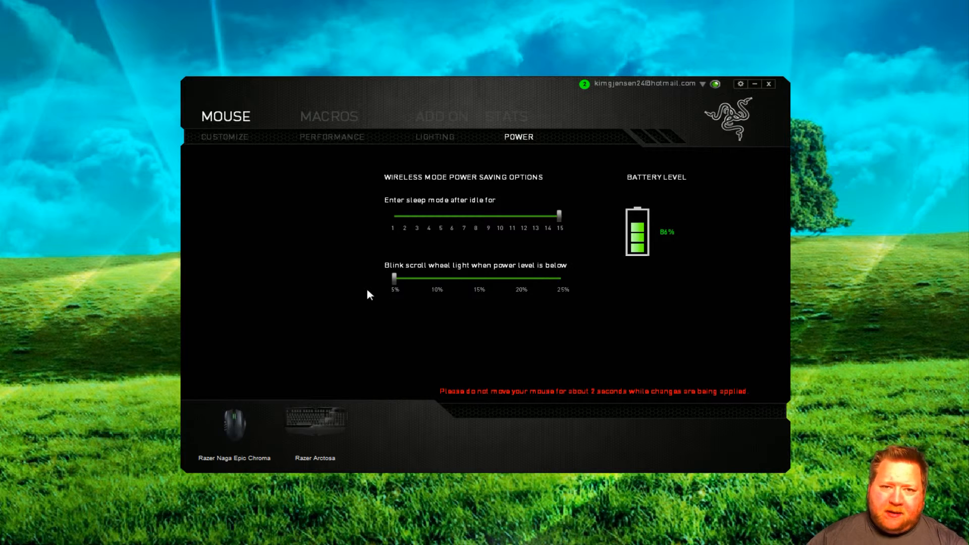
{"action": "mouse_move", "coordinate": [505, 253]}
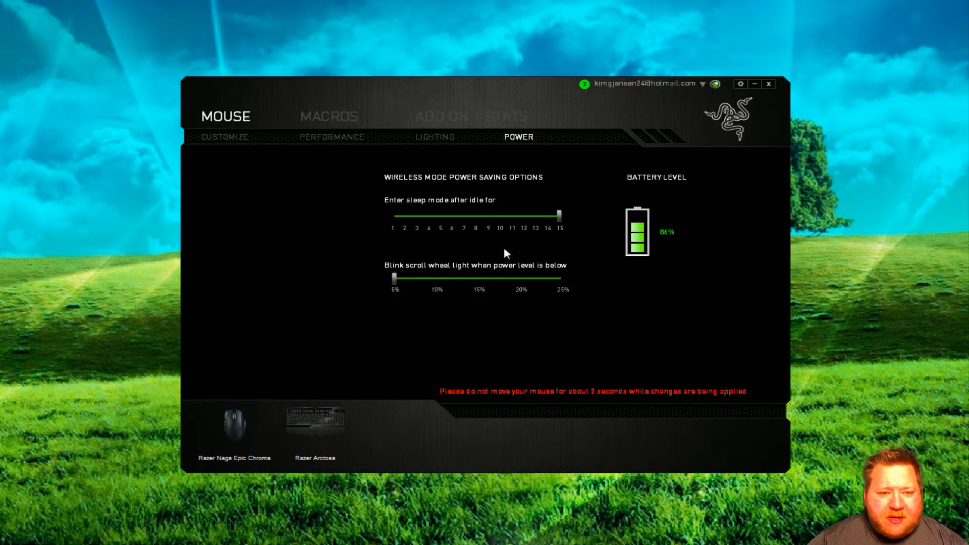
{"action": "mouse_move", "coordinate": [396, 211]}
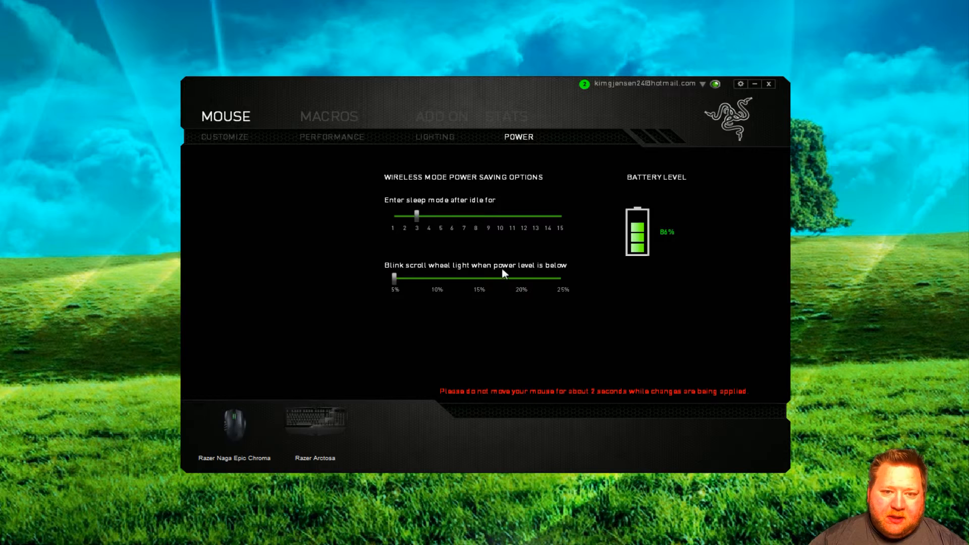
{"action": "mouse_move", "coordinate": [434, 137]}
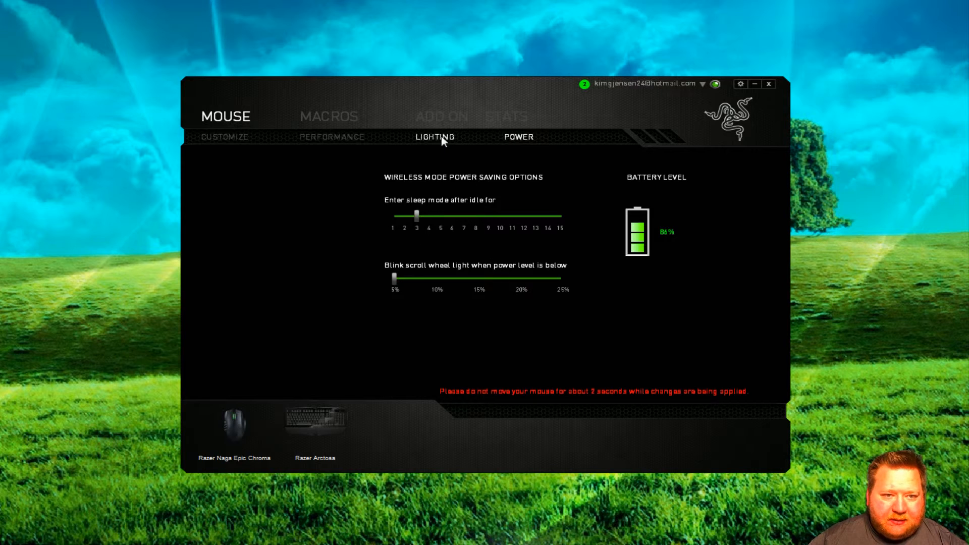
Set the mouse to enter sleep after 3 idle minutes, low-battery blink staying at 5%.
{"action": "left_click", "coordinate": [516, 136]}
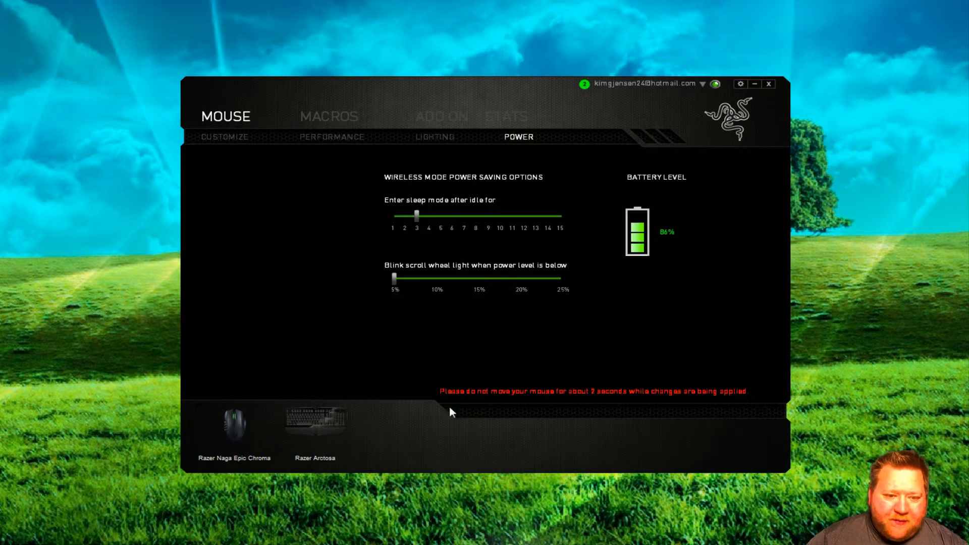
{"action": "mouse_move", "coordinate": [503, 329]}
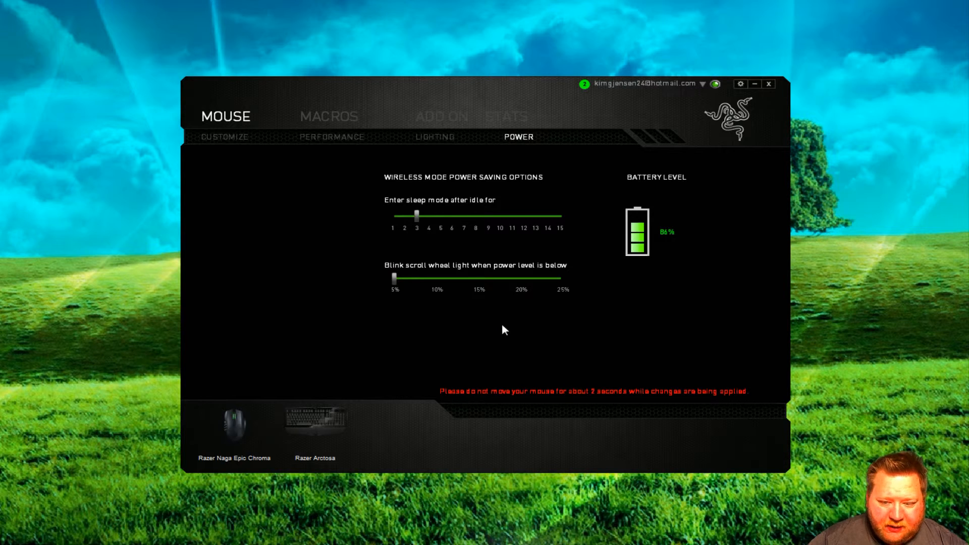
{"action": "mouse_move", "coordinate": [413, 289]}
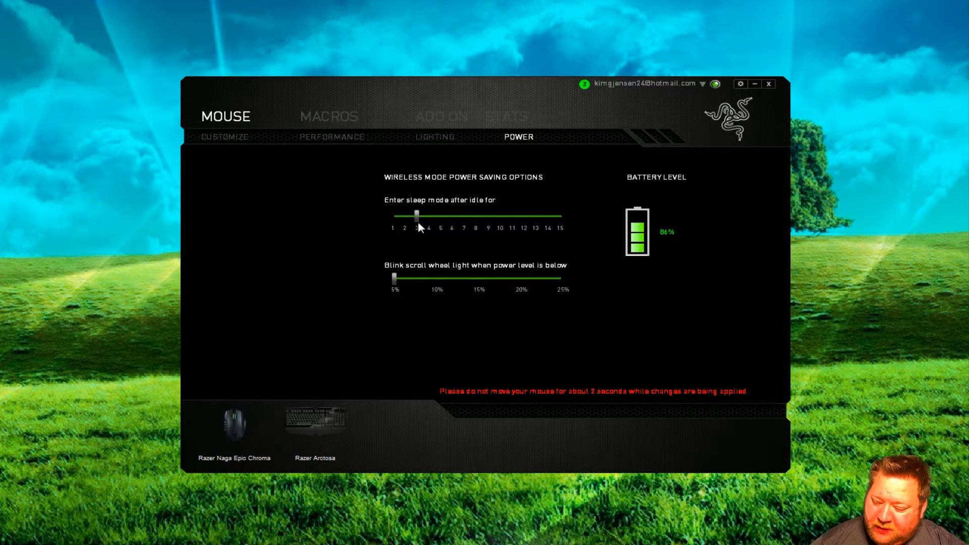
{"action": "mouse_move", "coordinate": [503, 169]}
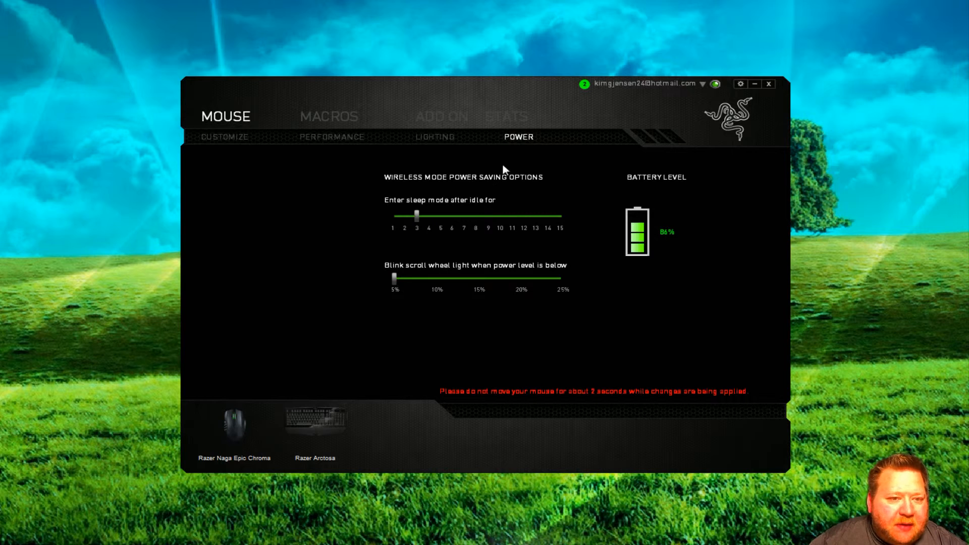
{"action": "left_click", "coordinate": [327, 116]}
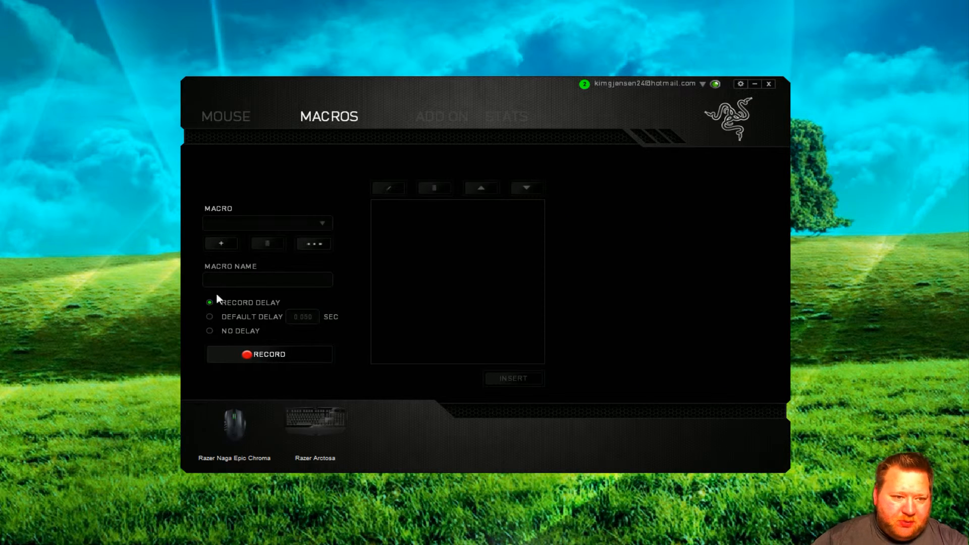
{"action": "left_click", "coordinate": [441, 117]}
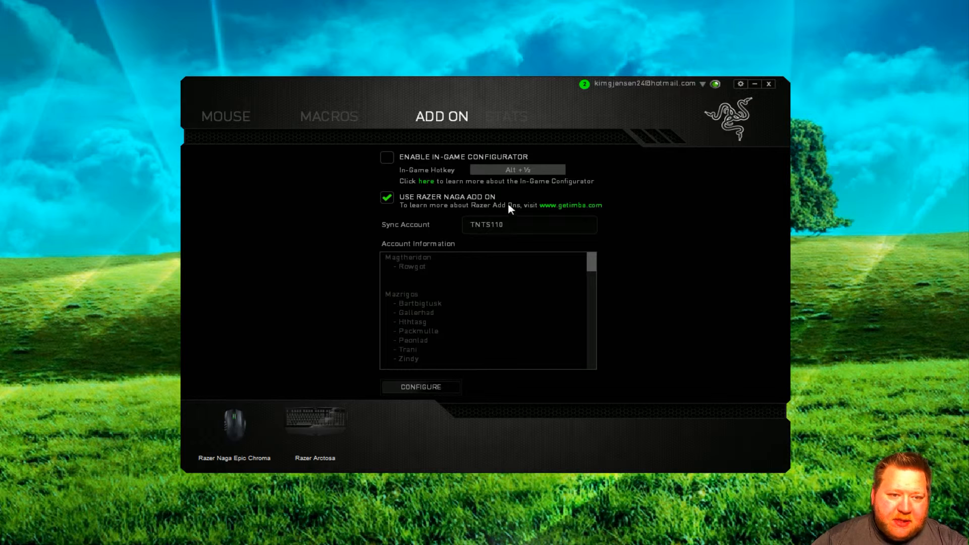
{"action": "mouse_move", "coordinate": [472, 206]}
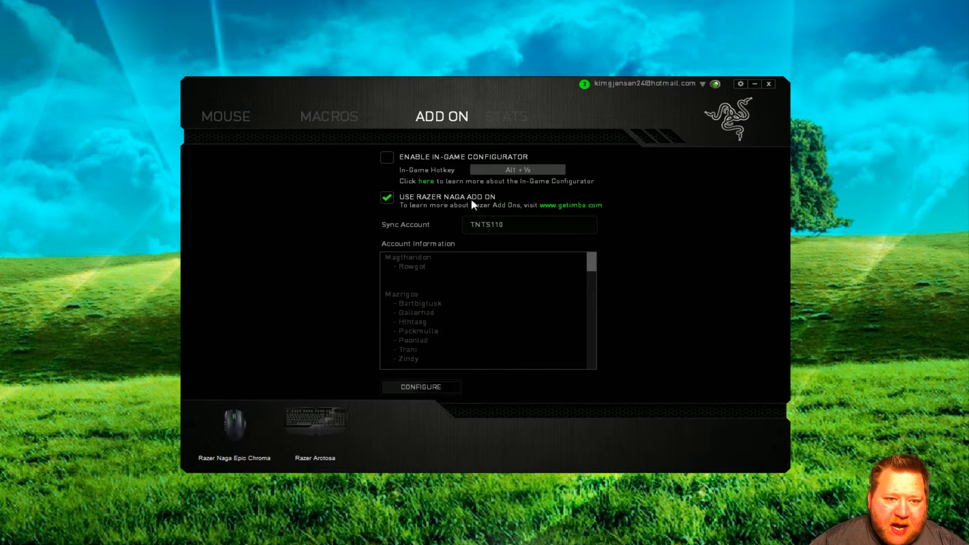
{"action": "mouse_move", "coordinate": [433, 230]}
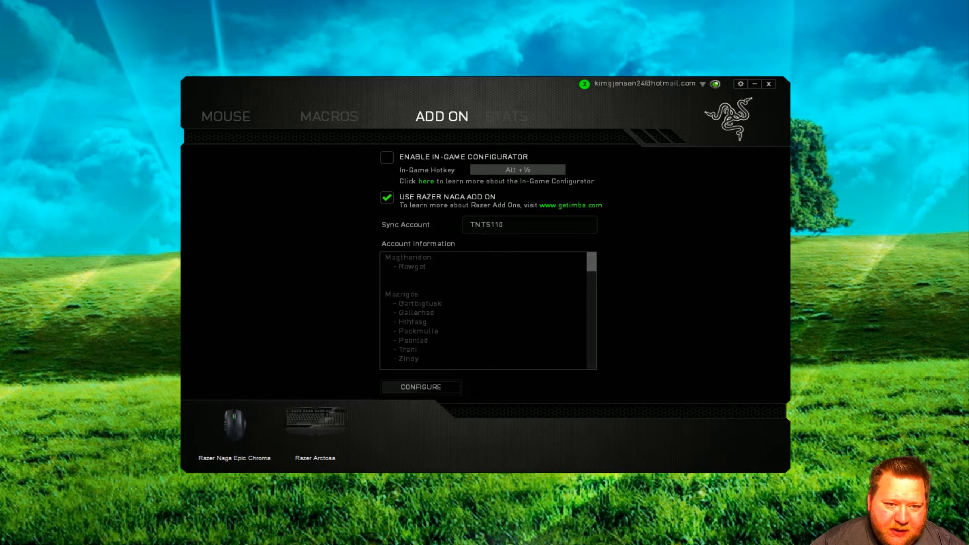
{"action": "scroll", "scroll_direction": "down", "scroll_amount": 3}
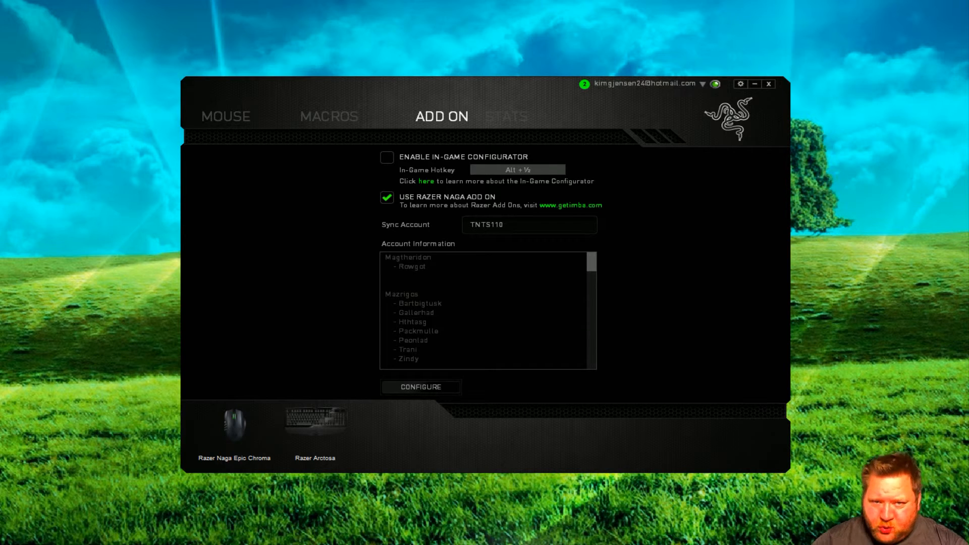
{"action": "mouse_move", "coordinate": [549, 153]}
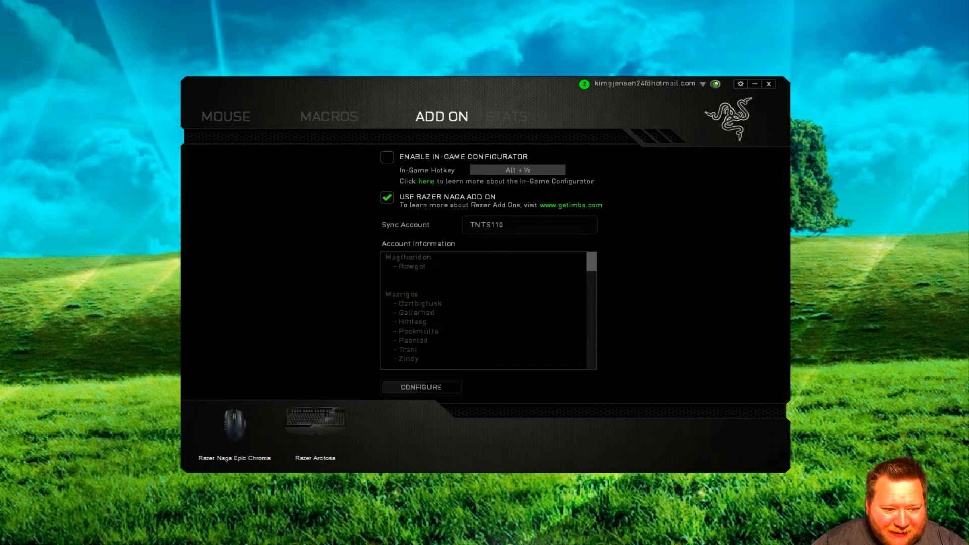
{"action": "mouse_move", "coordinate": [505, 117]}
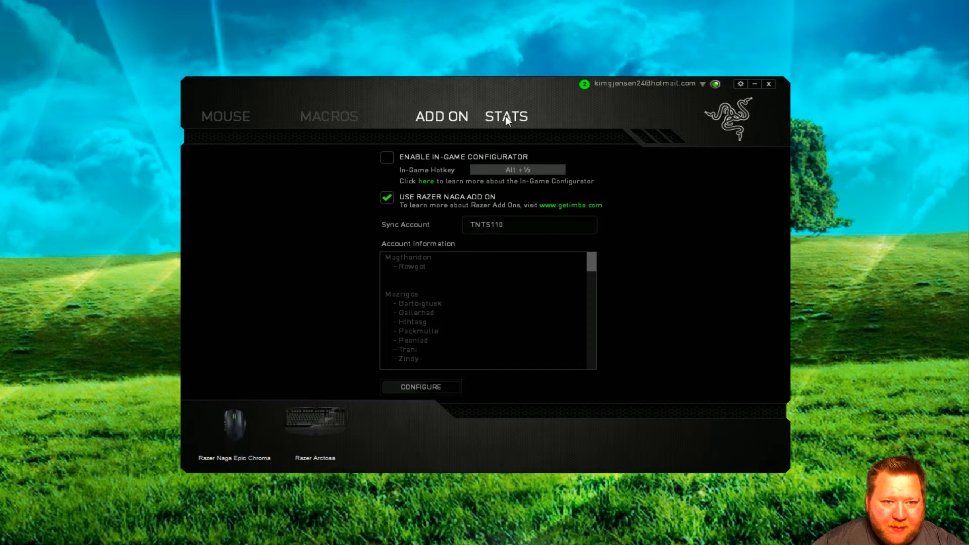
Show the Stats window and review last-session figures for Skyrim, Battlefield and Call of Duty.
{"action": "left_click", "coordinate": [506, 116]}
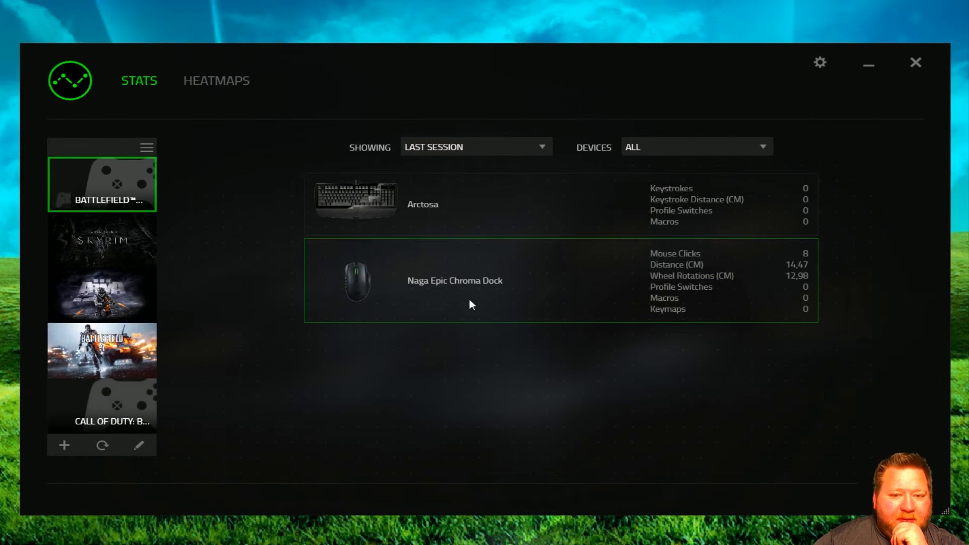
{"action": "mouse_move", "coordinate": [678, 274]}
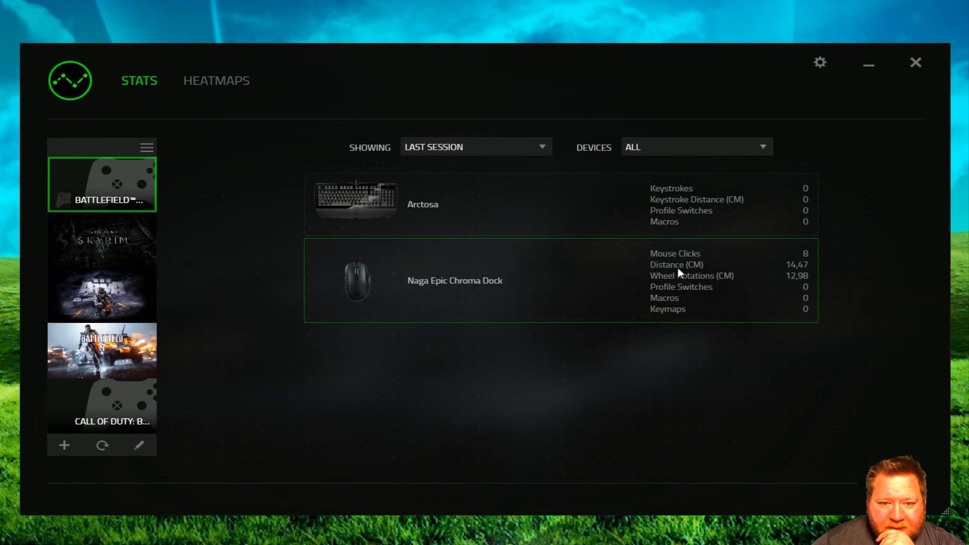
{"action": "mouse_move", "coordinate": [794, 274]}
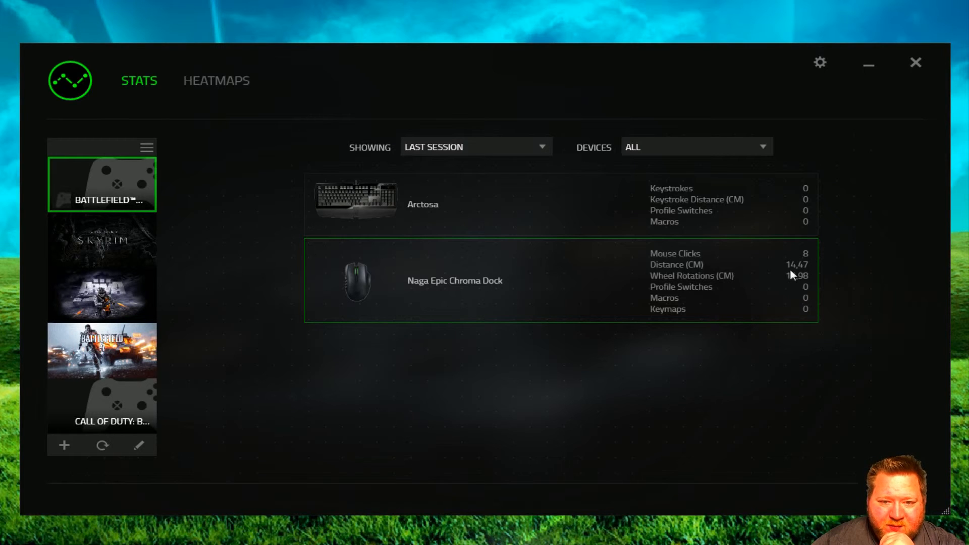
{"action": "mouse_move", "coordinate": [795, 277]}
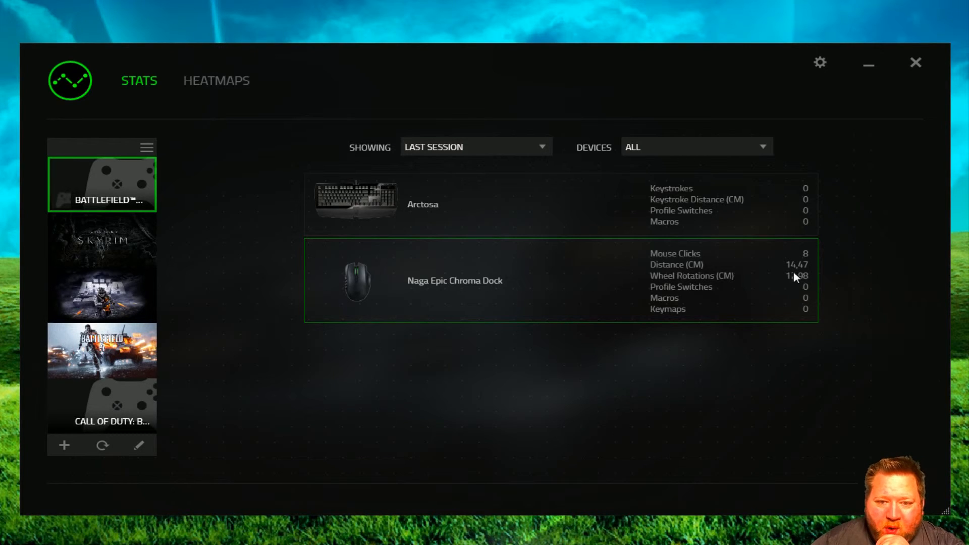
{"action": "mouse_move", "coordinate": [713, 288]}
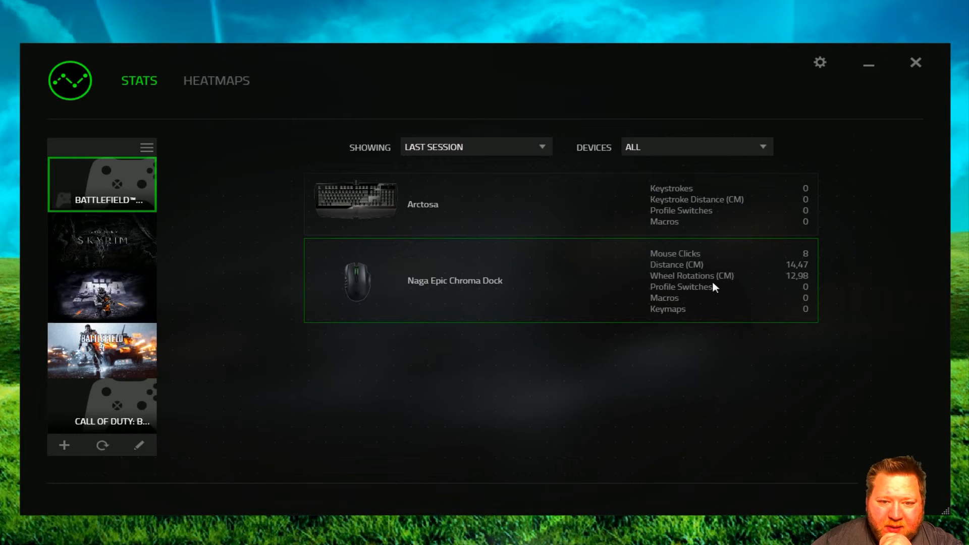
{"action": "mouse_move", "coordinate": [816, 282]}
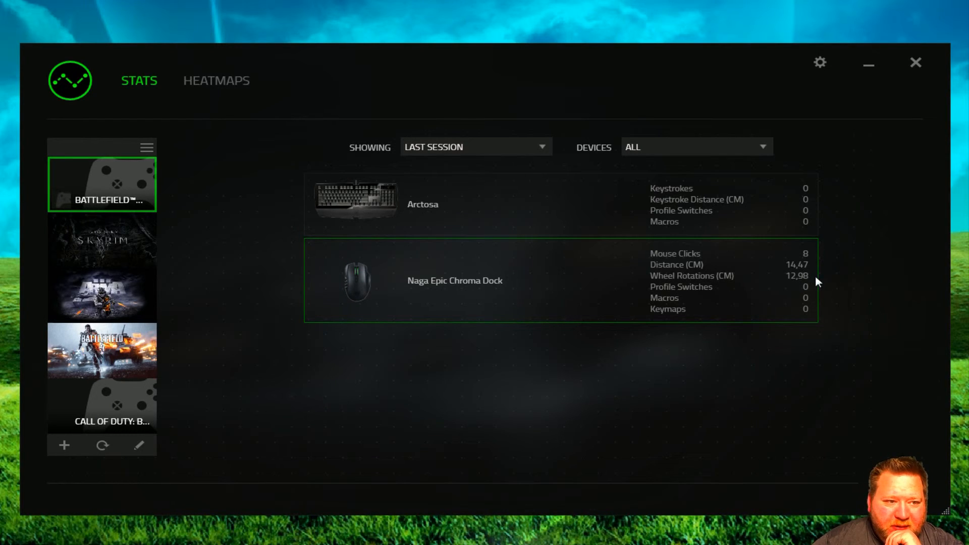
{"action": "left_click", "coordinate": [101, 240]}
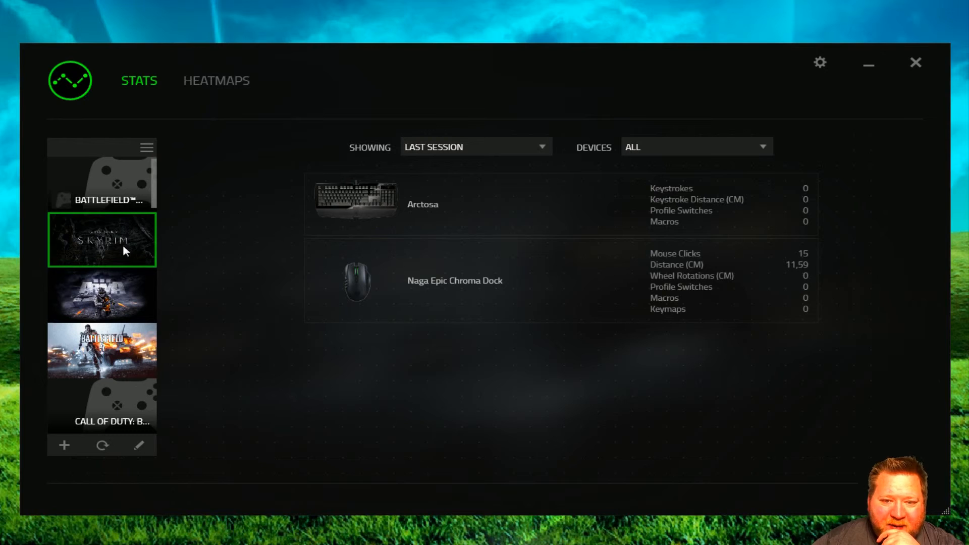
{"action": "mouse_move", "coordinate": [117, 254]}
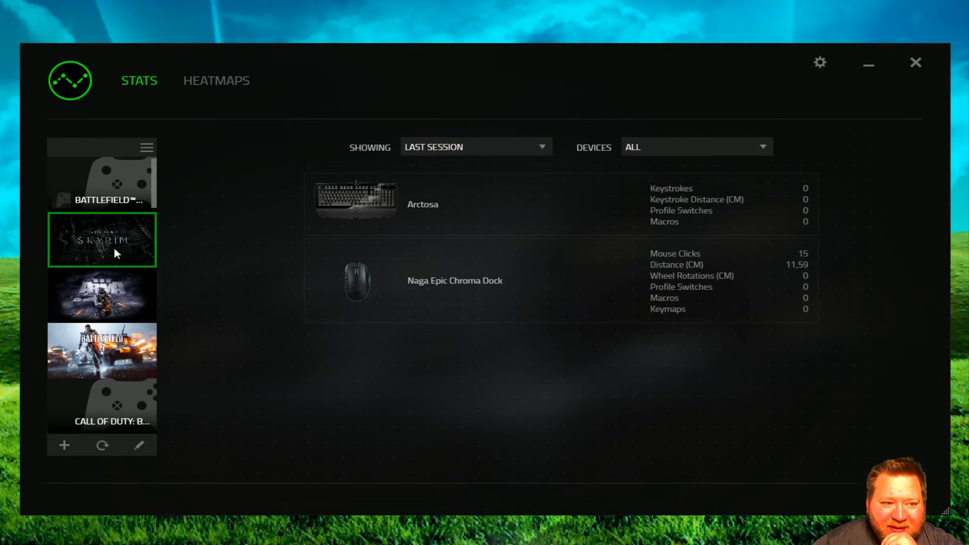
{"action": "left_click", "coordinate": [101, 295]}
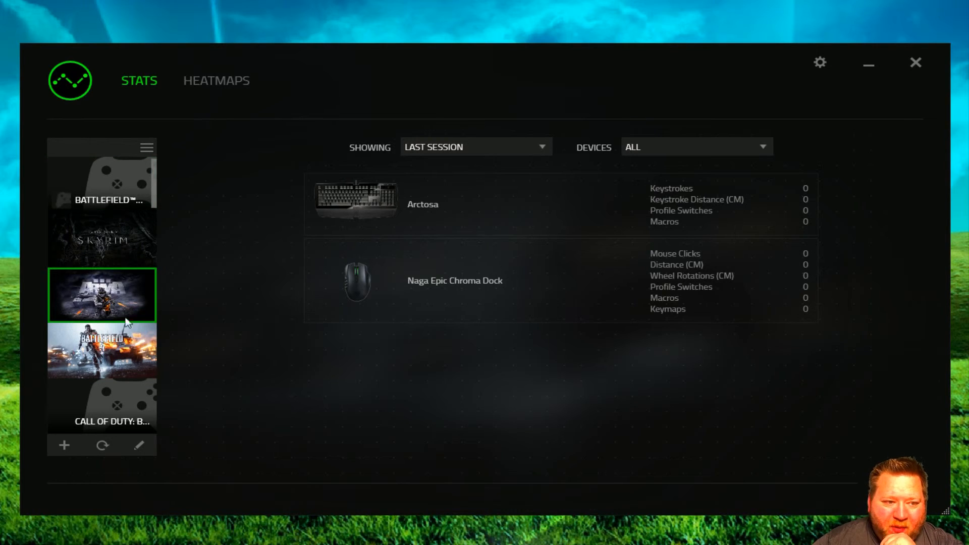
{"action": "left_click", "coordinate": [102, 352]}
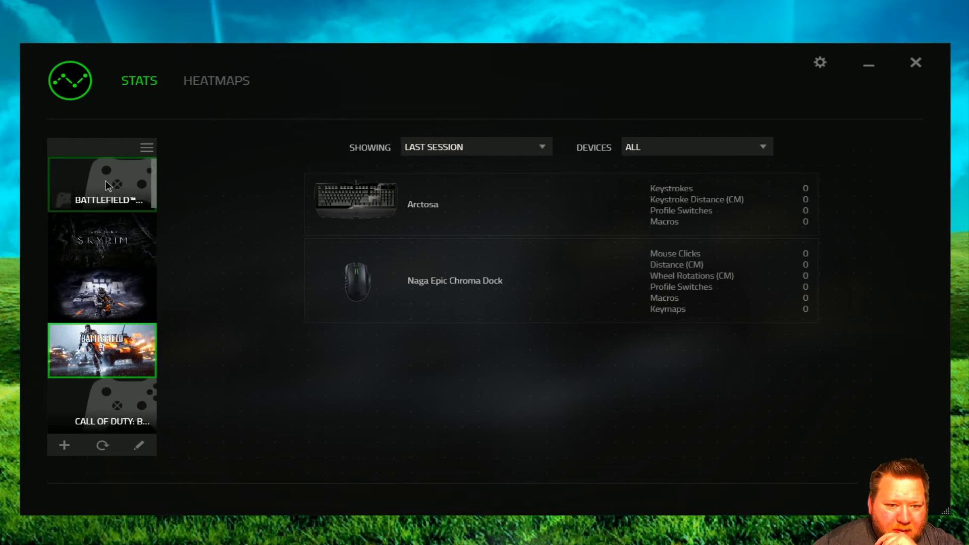
{"action": "left_click", "coordinate": [101, 183]}
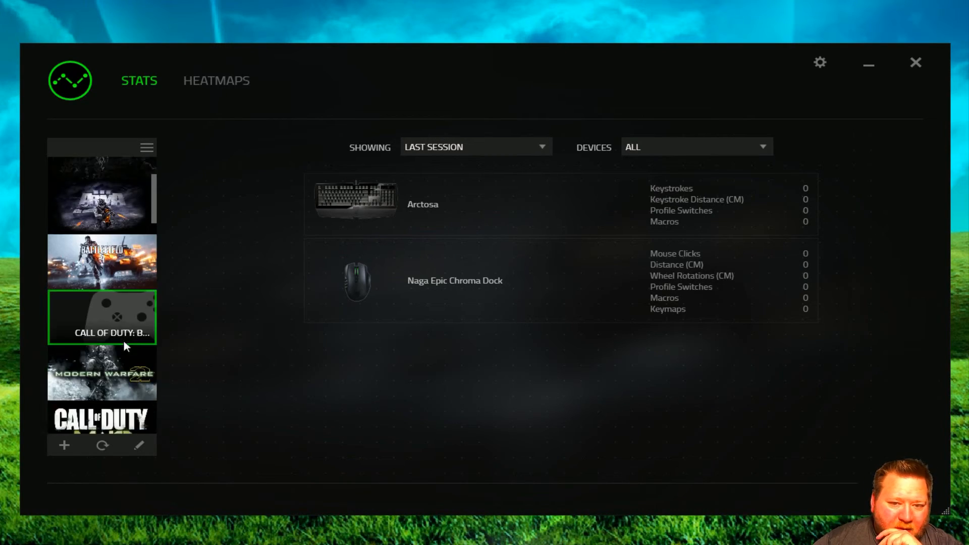
Scroll the game list down and review World of Warcraft's last-session stats.
{"action": "scroll", "scroll_direction": "down", "scroll_amount": 3}
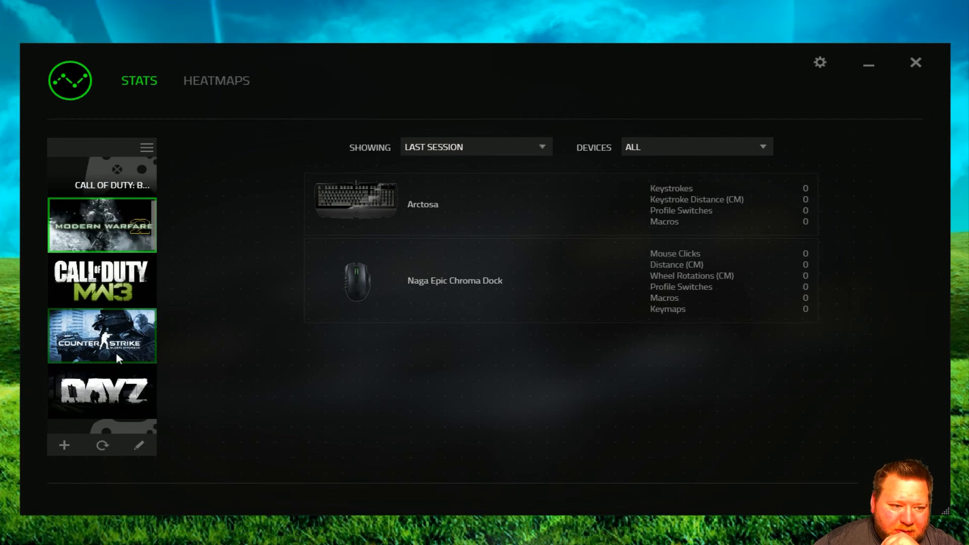
{"action": "scroll", "scroll_direction": "down", "scroll_amount": 3}
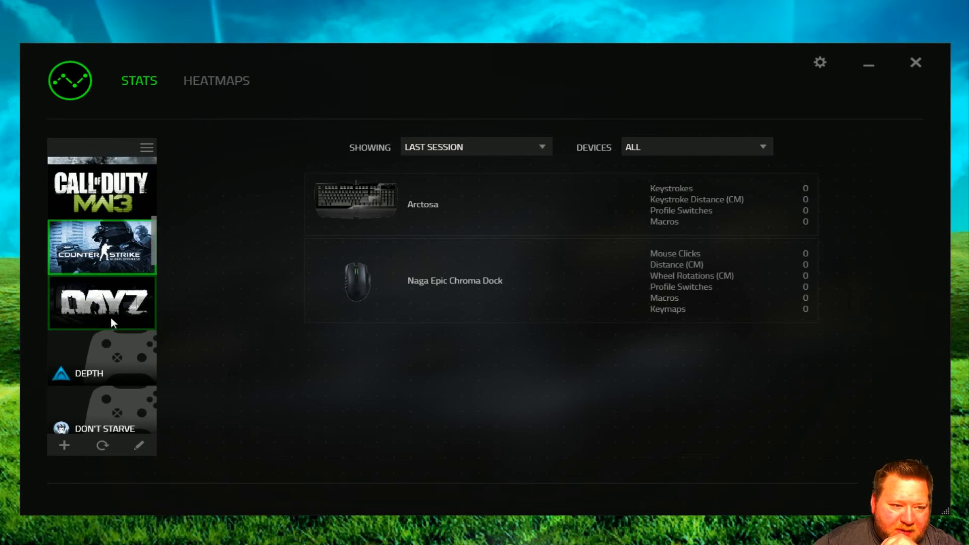
{"action": "scroll", "scroll_direction": "down", "scroll_amount": 3}
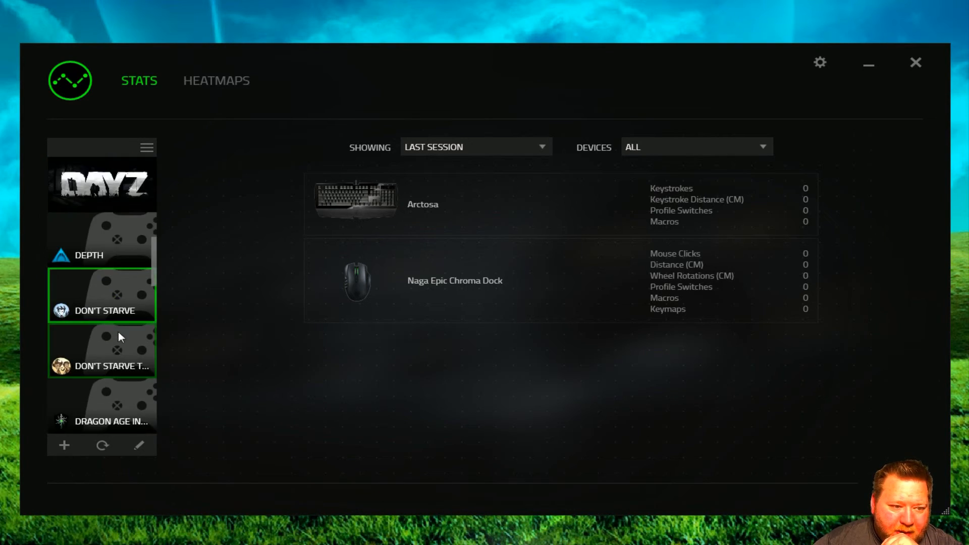
{"action": "scroll", "scroll_direction": "down", "scroll_amount": 3}
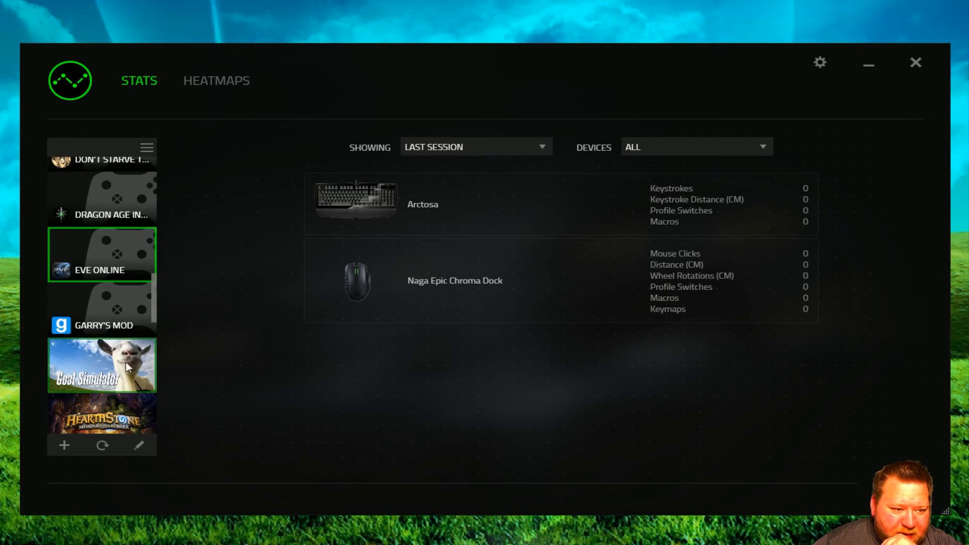
{"action": "scroll", "scroll_direction": "down", "scroll_amount": 3}
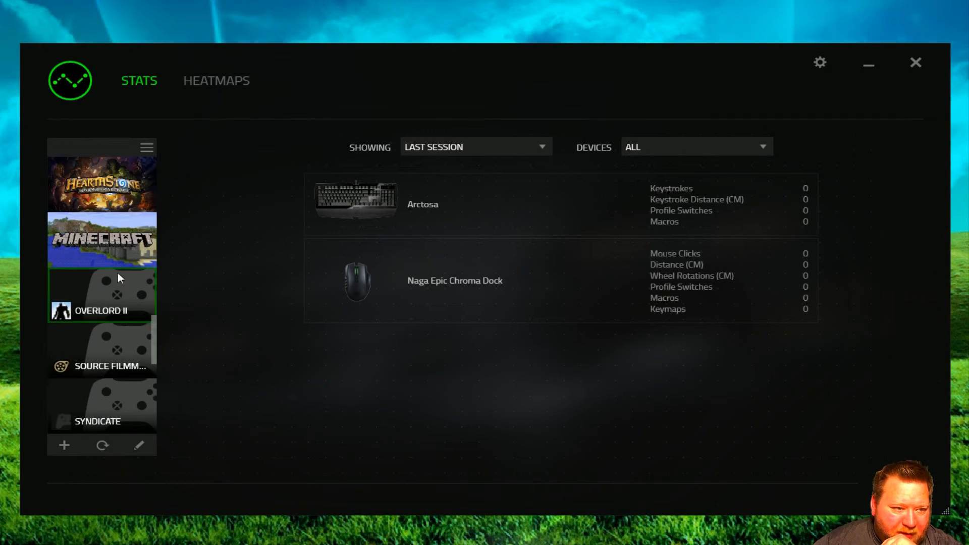
{"action": "scroll", "scroll_direction": "down", "scroll_amount": 3}
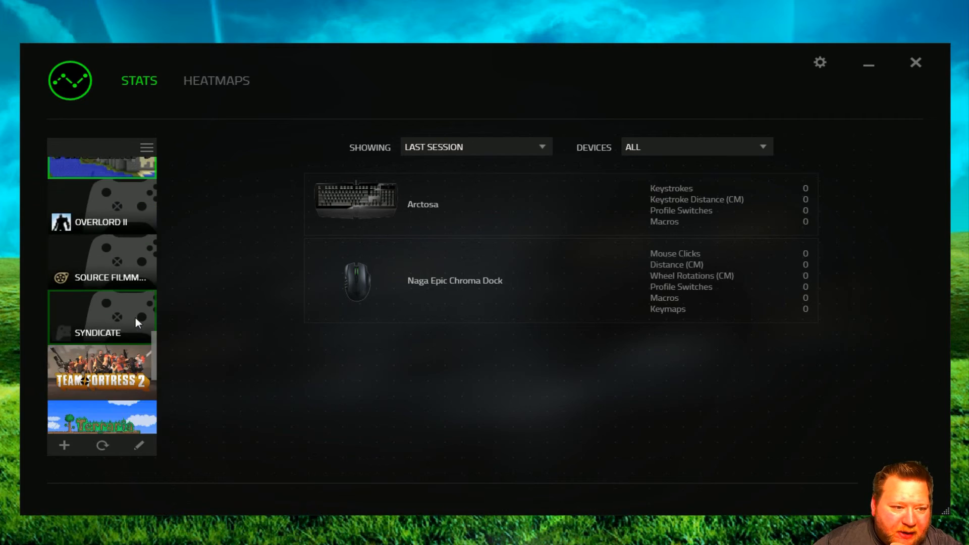
{"action": "scroll", "scroll_direction": "down", "scroll_amount": 3}
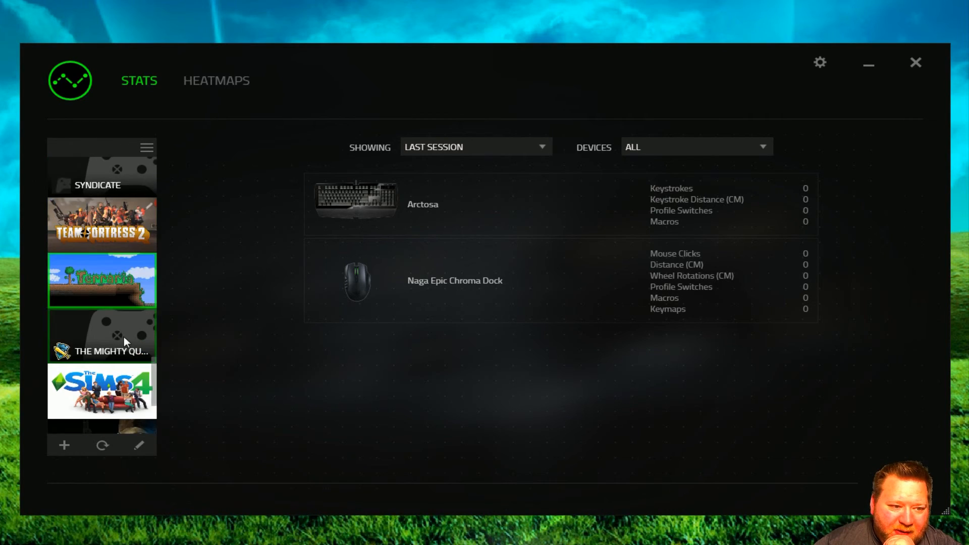
{"action": "scroll", "scroll_direction": "down", "scroll_amount": 3}
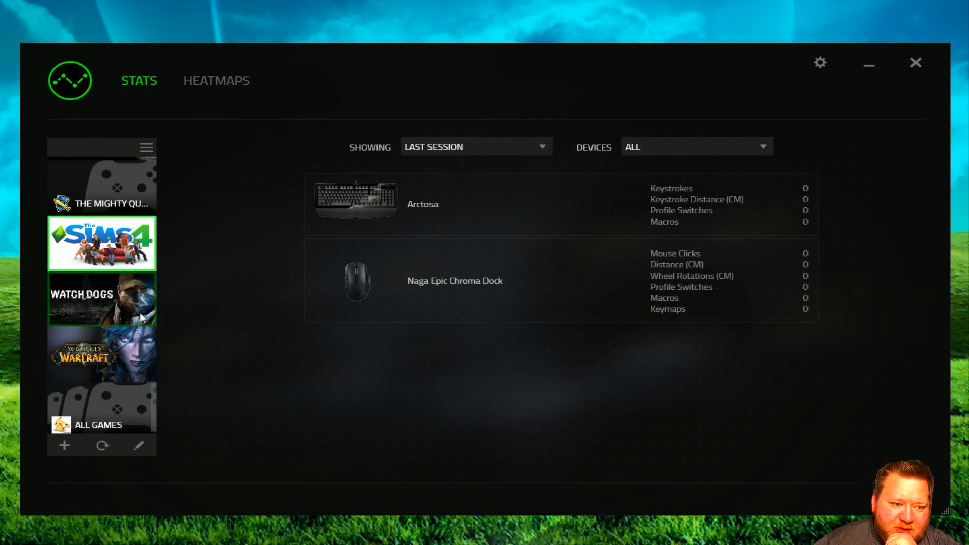
{"action": "left_click", "coordinate": [101, 351]}
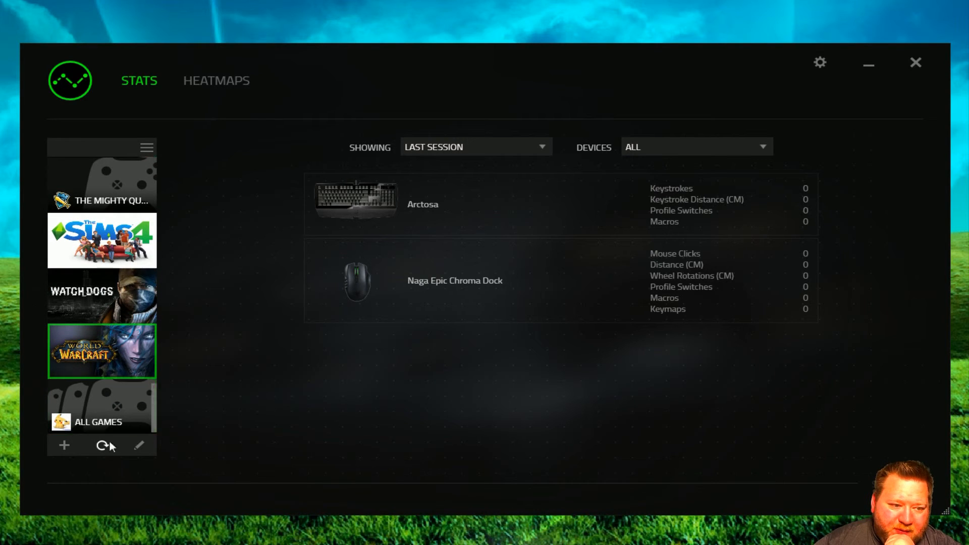
Show all-time stats across all games and list the devices available for filtering.
{"action": "left_click", "coordinate": [101, 406]}
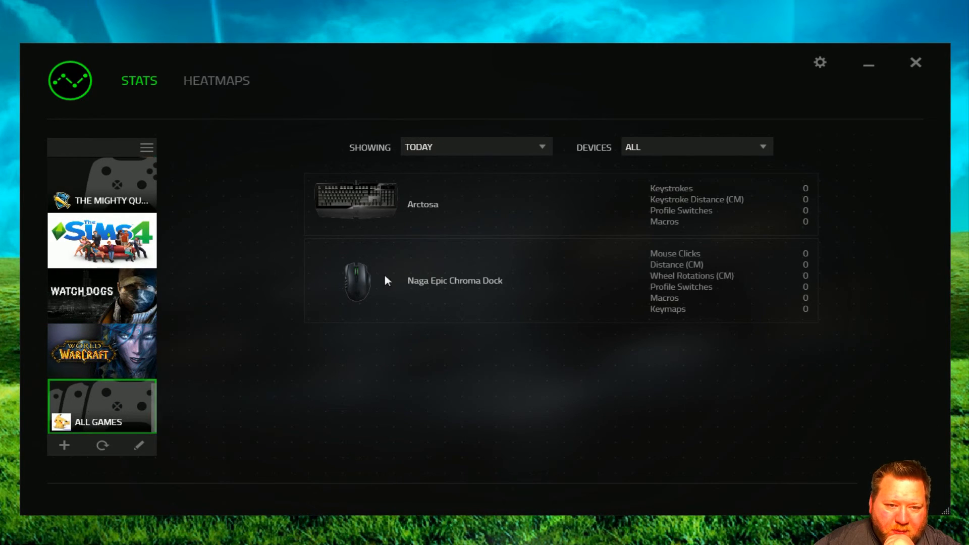
{"action": "left_click", "coordinate": [475, 147]}
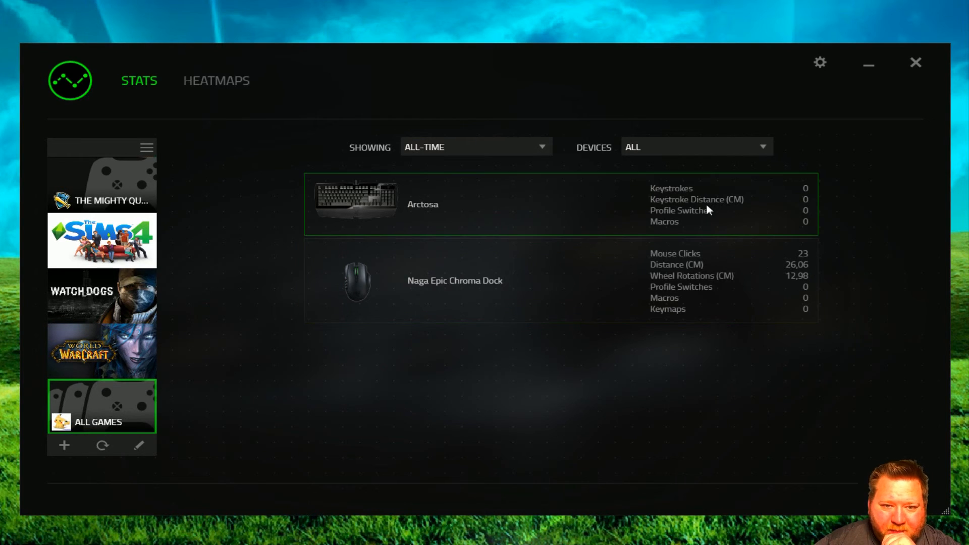
{"action": "mouse_move", "coordinate": [683, 203]}
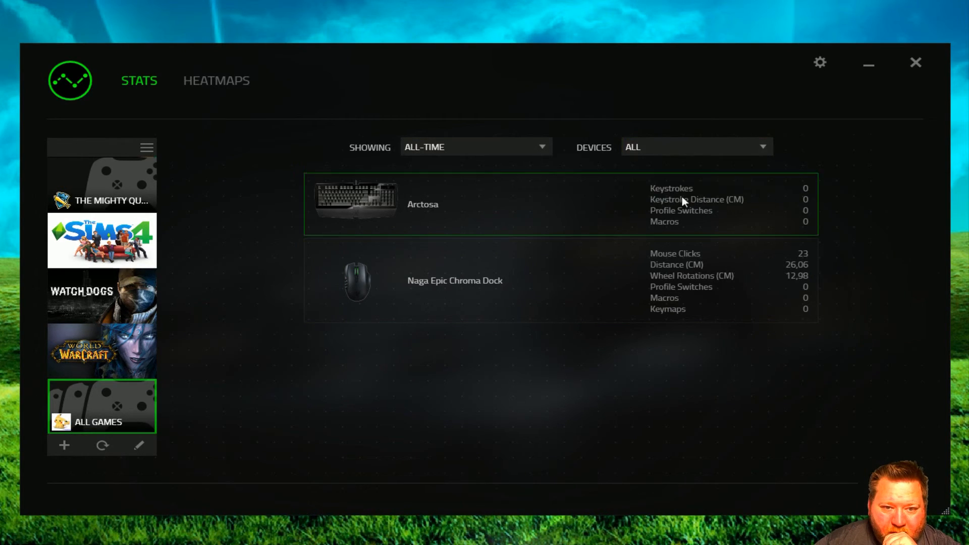
{"action": "left_click", "coordinate": [695, 146]}
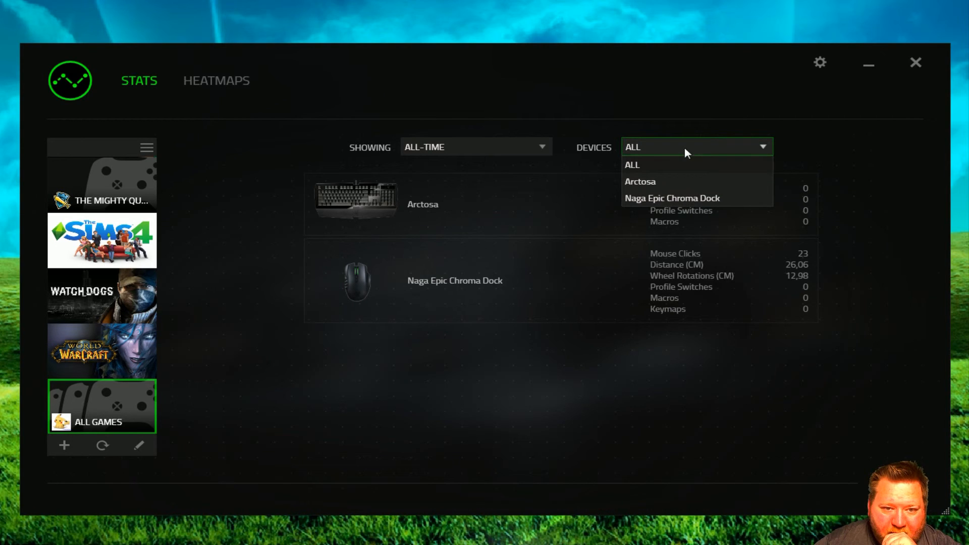
{"action": "mouse_move", "coordinate": [679, 208]}
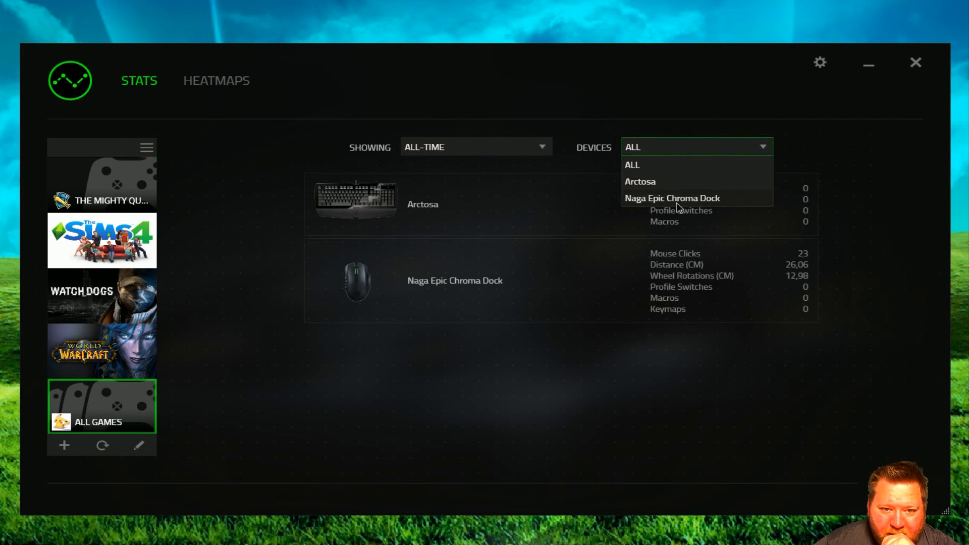
Filter stats to the Naga Epic Chroma Dock (23 clicks, 26.06 cm), glancing at Heatmaps.
{"action": "left_click", "coordinate": [672, 198]}
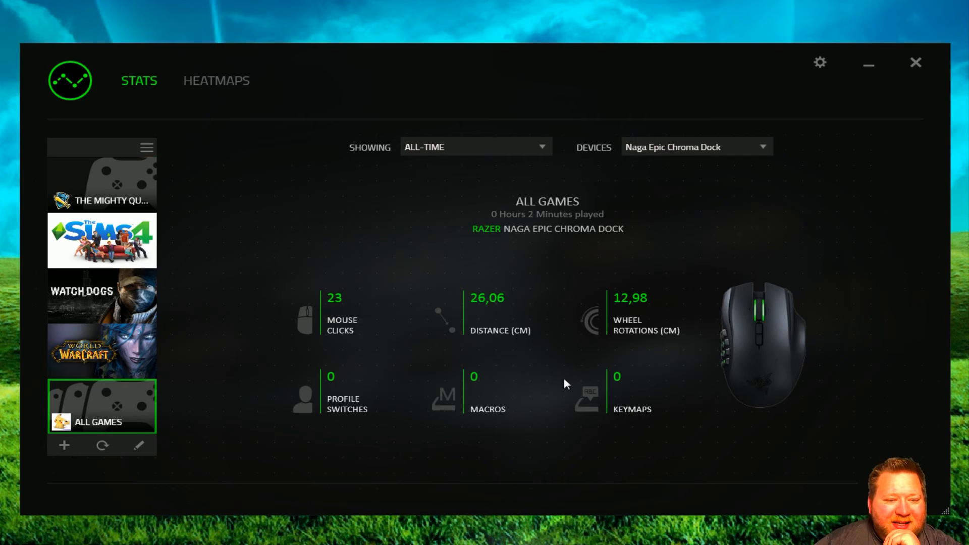
{"action": "mouse_move", "coordinate": [610, 439]}
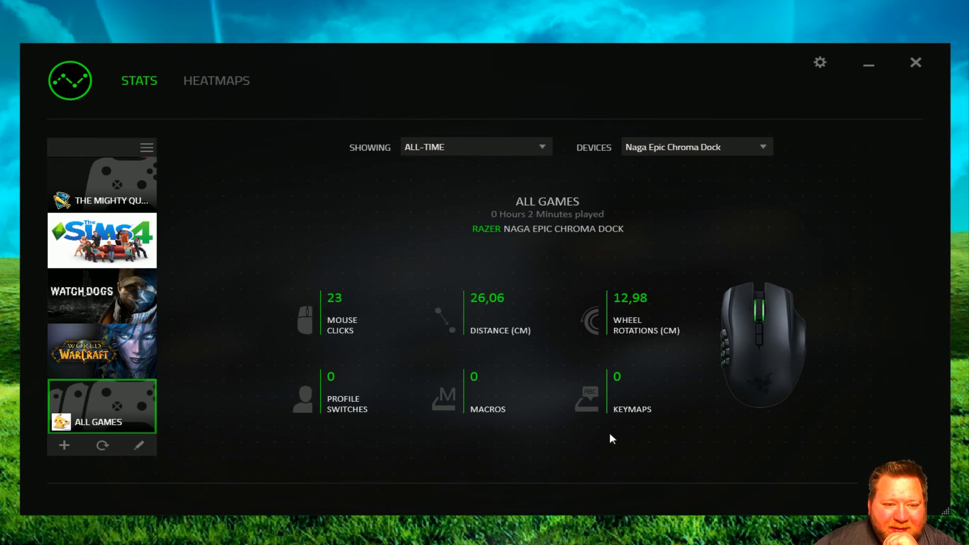
{"action": "mouse_move", "coordinate": [491, 316]}
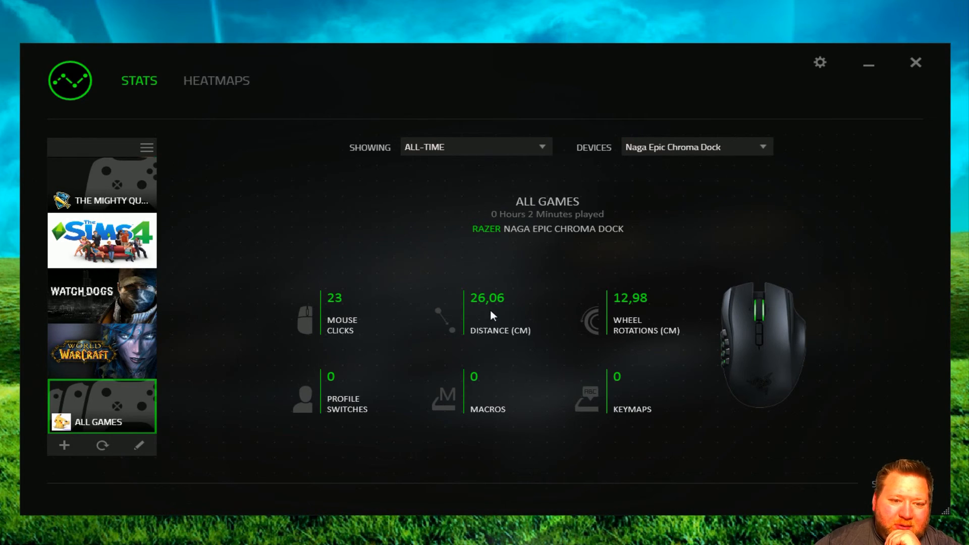
{"action": "mouse_move", "coordinate": [577, 345]}
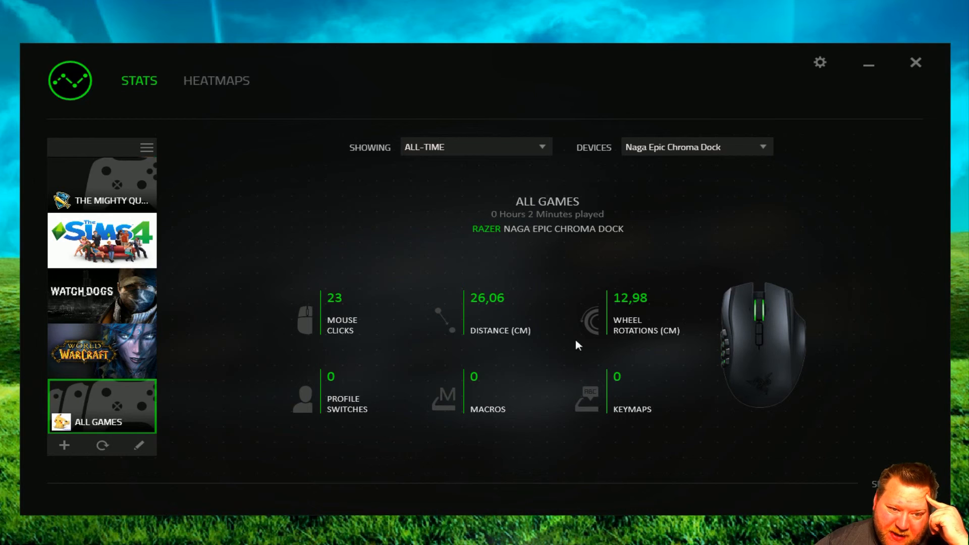
{"action": "mouse_move", "coordinate": [657, 321]}
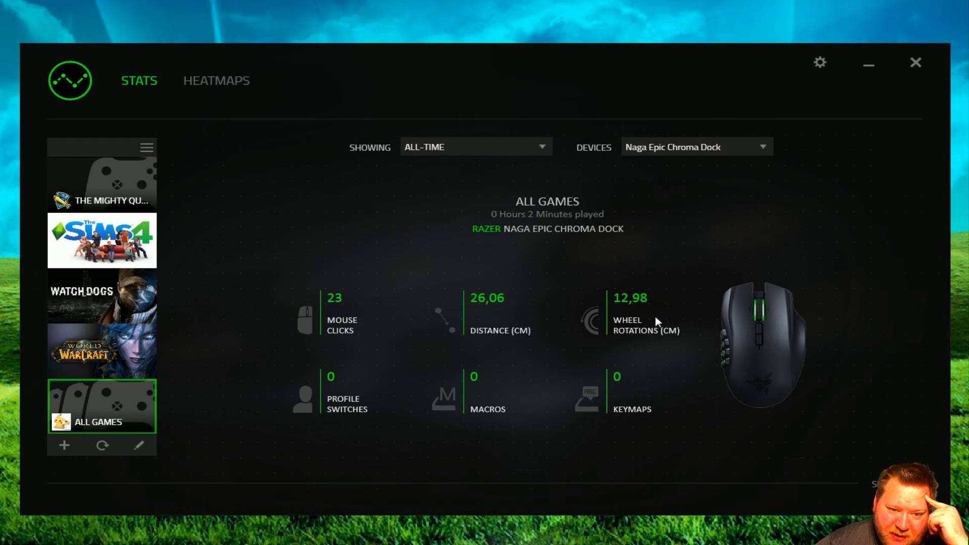
{"action": "mouse_move", "coordinate": [348, 346]}
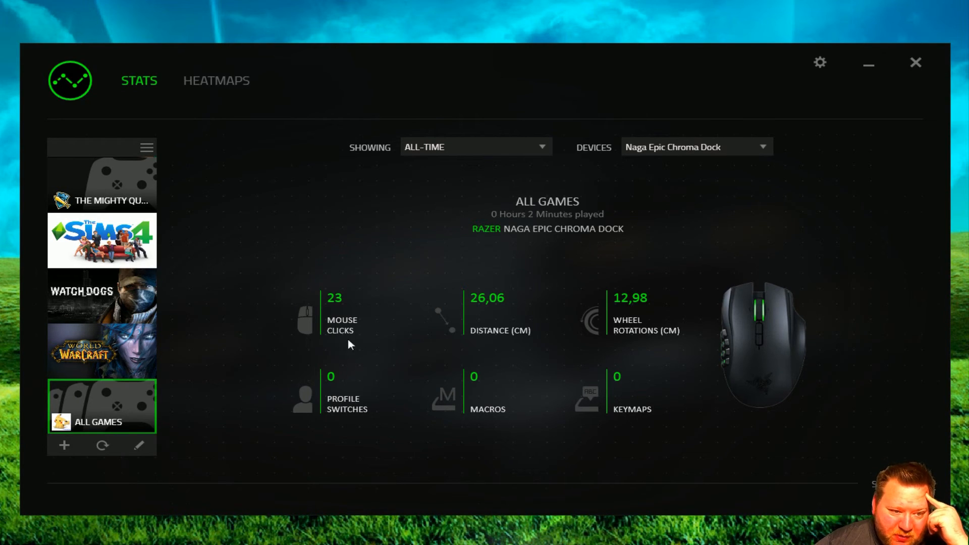
{"action": "mouse_move", "coordinate": [327, 410]}
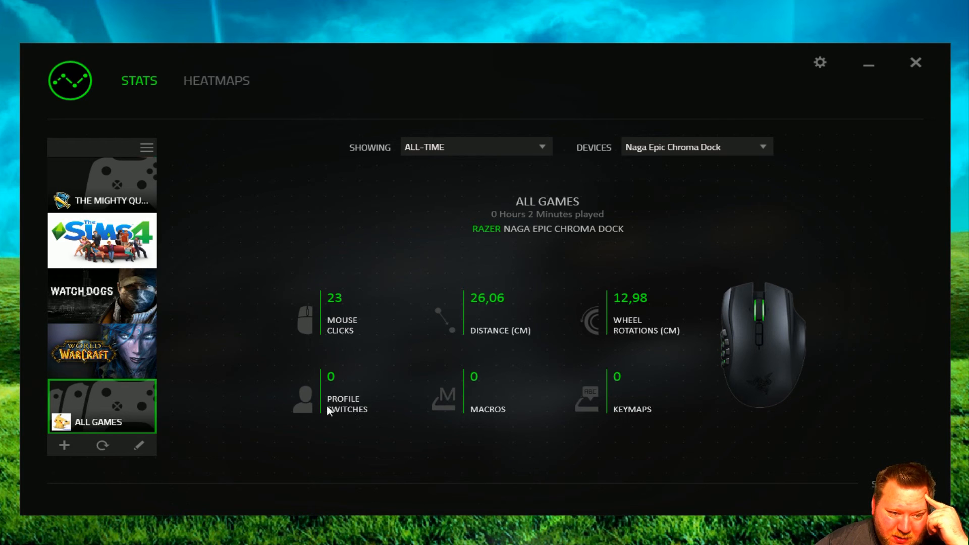
{"action": "mouse_move", "coordinate": [384, 357]}
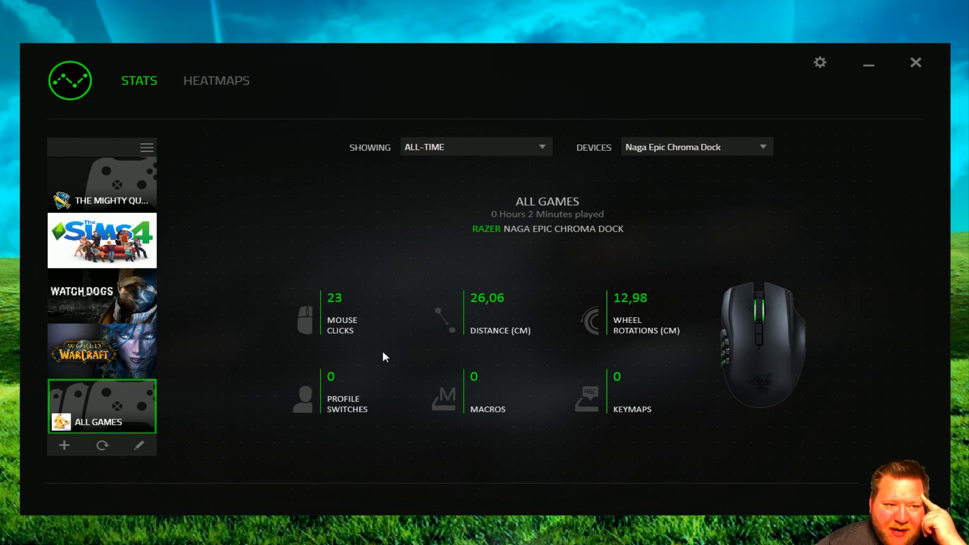
{"action": "scroll", "scroll_direction": "down", "scroll_amount": 3}
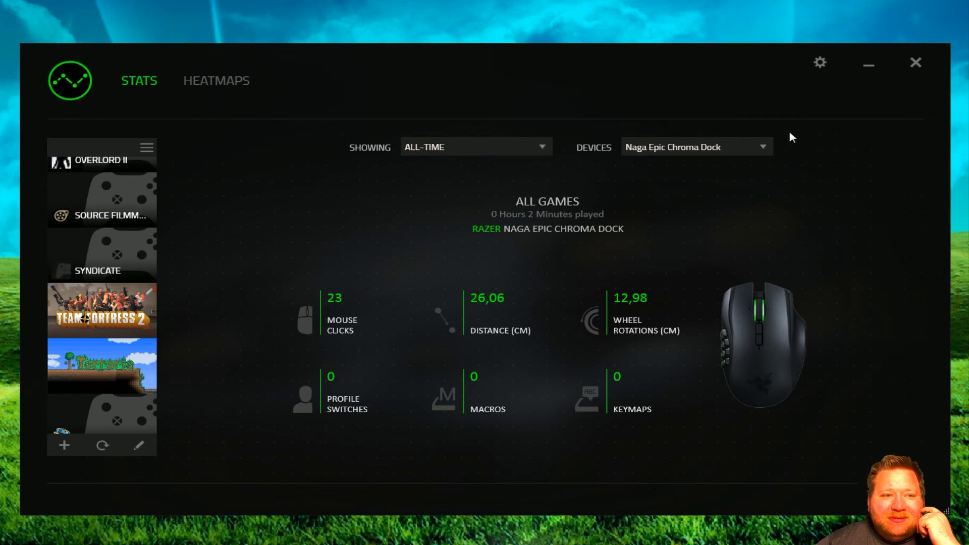
{"action": "mouse_move", "coordinate": [360, 223]}
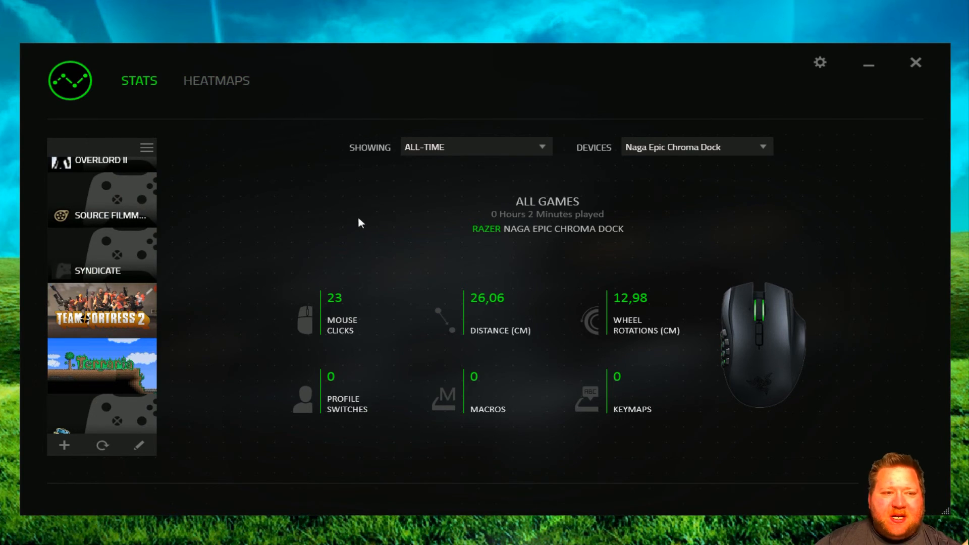
{"action": "left_click", "coordinate": [216, 81]}
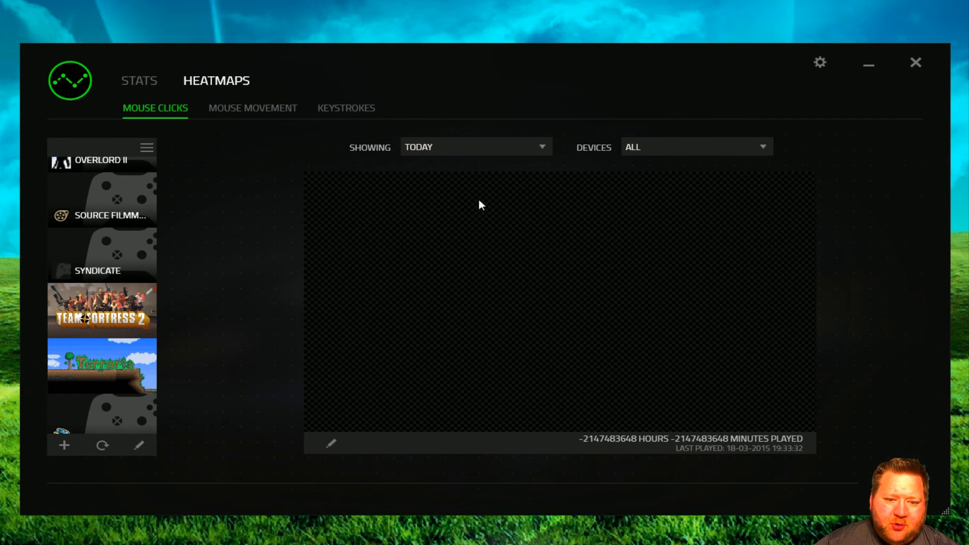
{"action": "left_click", "coordinate": [139, 81]}
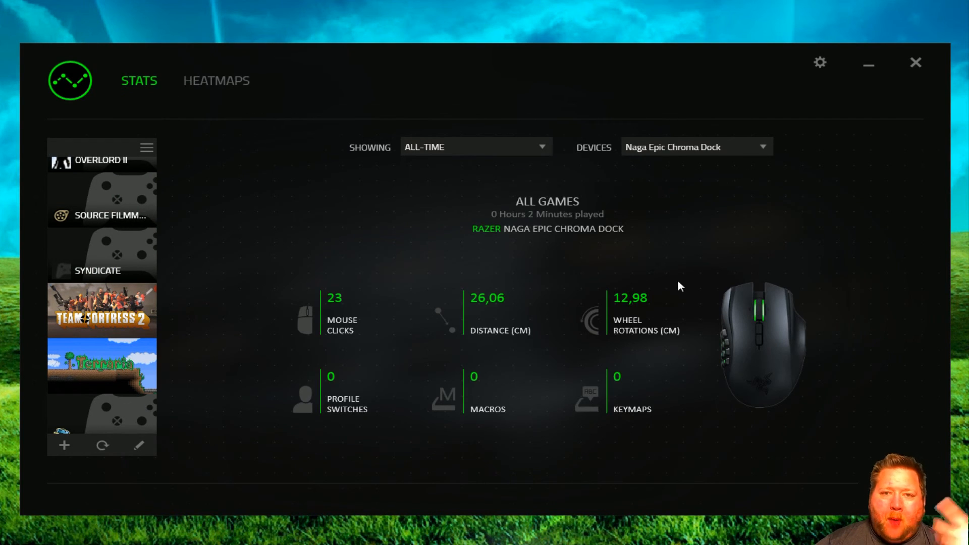
{"action": "mouse_move", "coordinate": [708, 279]}
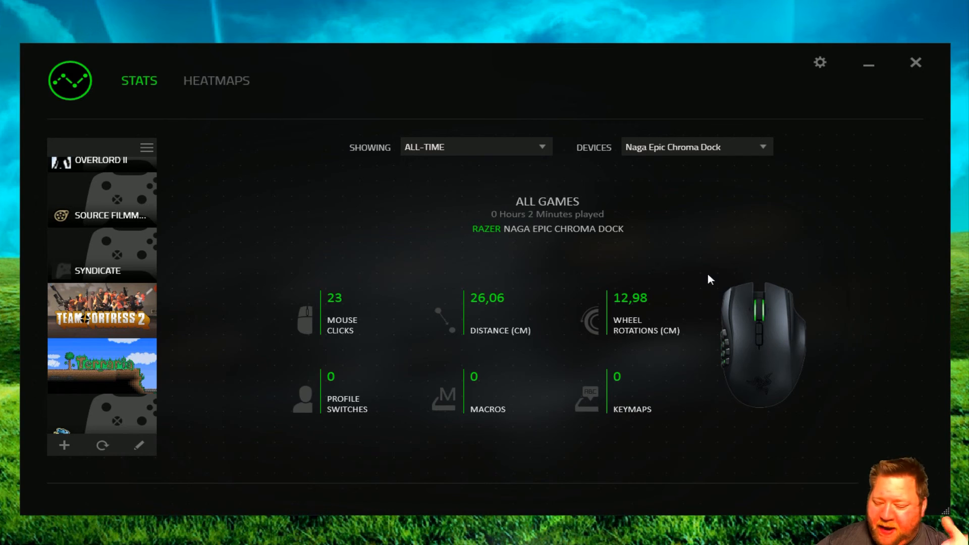
{"action": "mouse_move", "coordinate": [660, 291]}
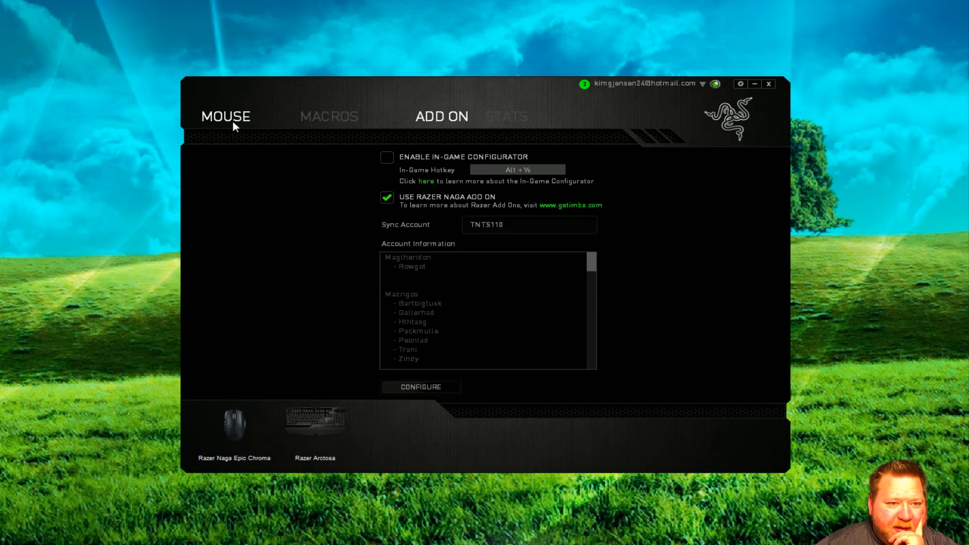
Return through Power and Performance to the mouse's Lighting page for profile Tnts120.
{"action": "left_click", "coordinate": [224, 116]}
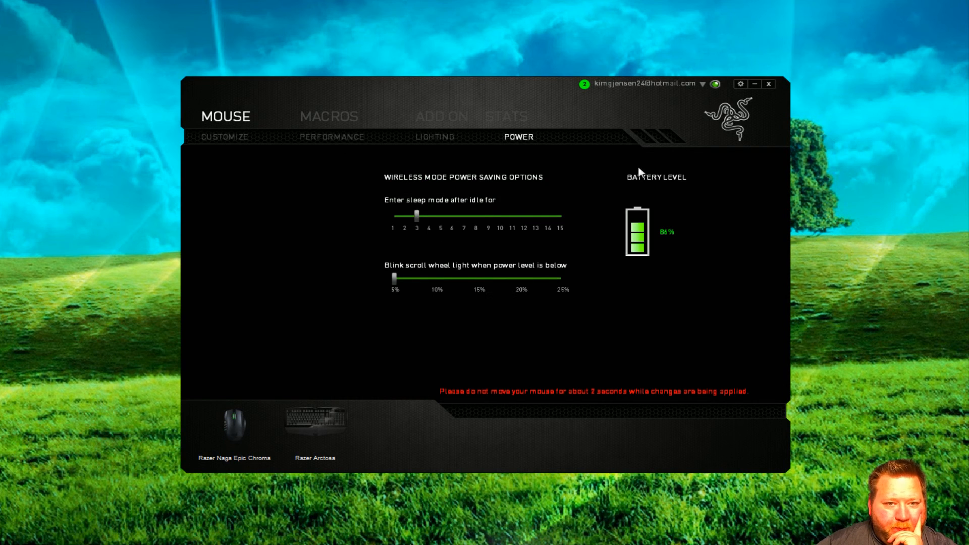
{"action": "left_click", "coordinate": [331, 136]}
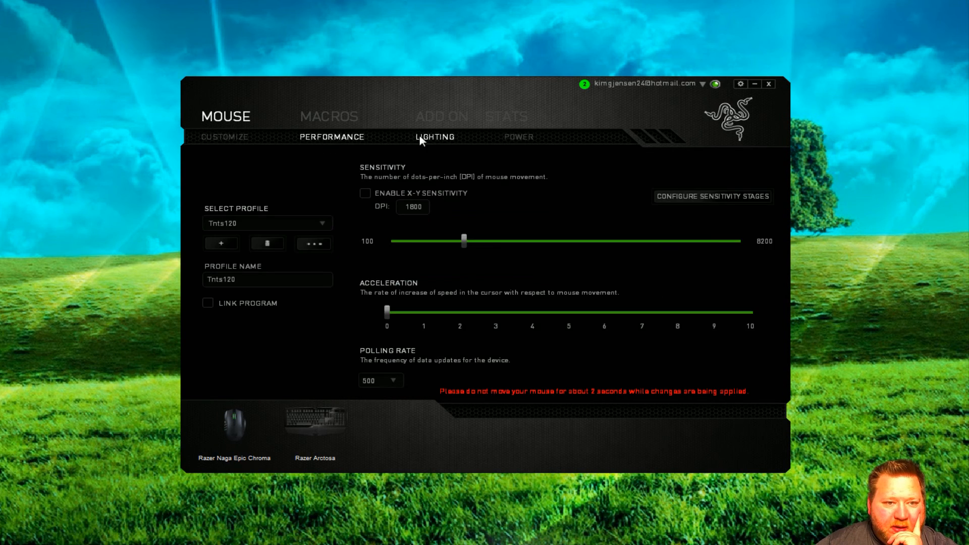
{"action": "left_click", "coordinate": [435, 137]}
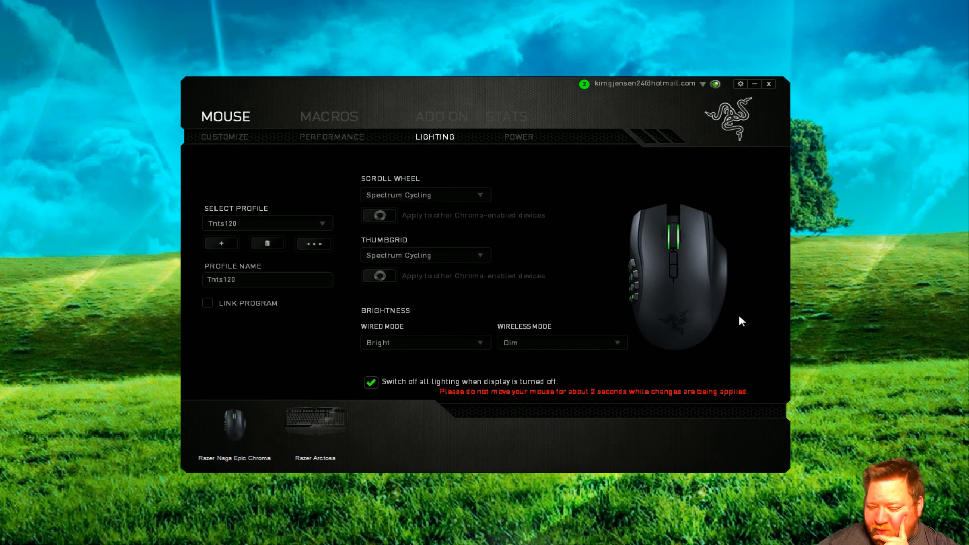
{"action": "mouse_move", "coordinate": [723, 334]}
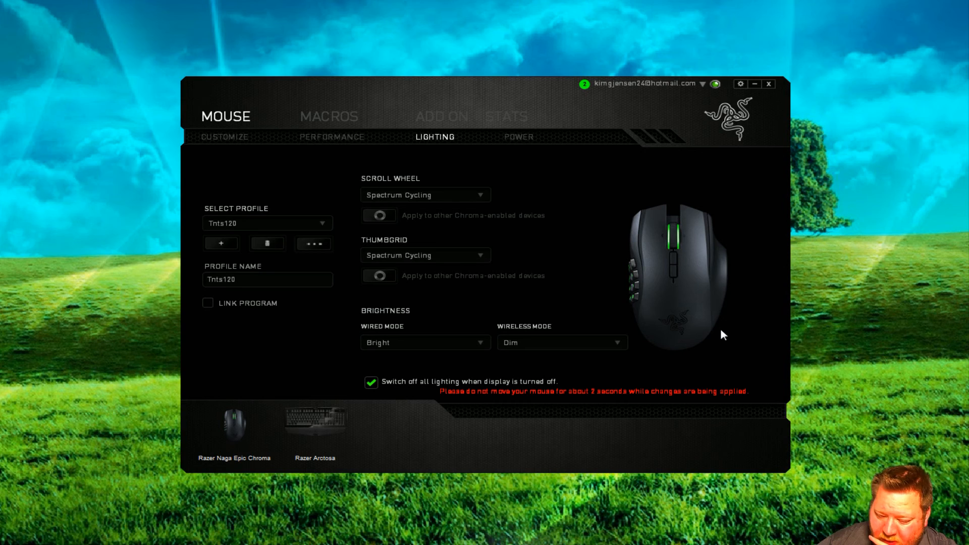
{"action": "mouse_move", "coordinate": [756, 338]}
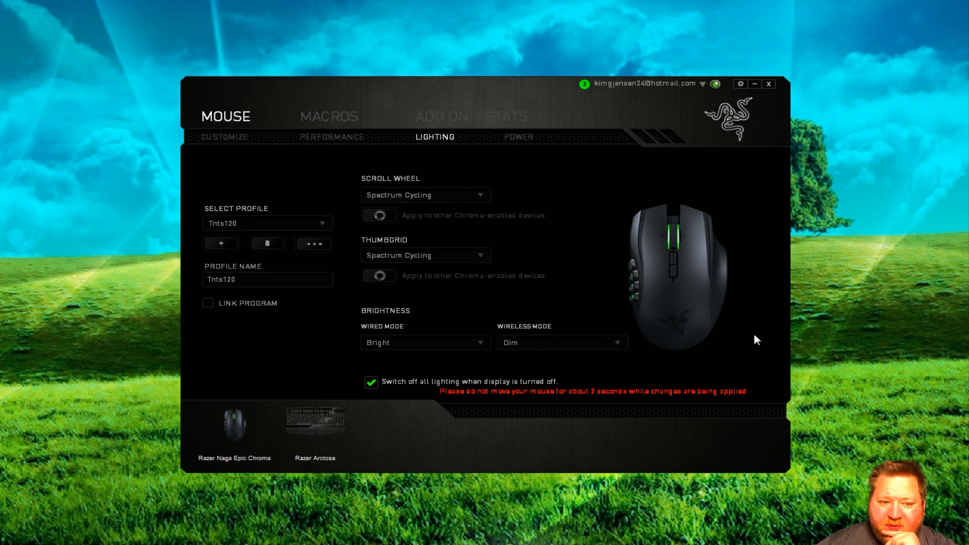
{"action": "mouse_move", "coordinate": [276, 468]}
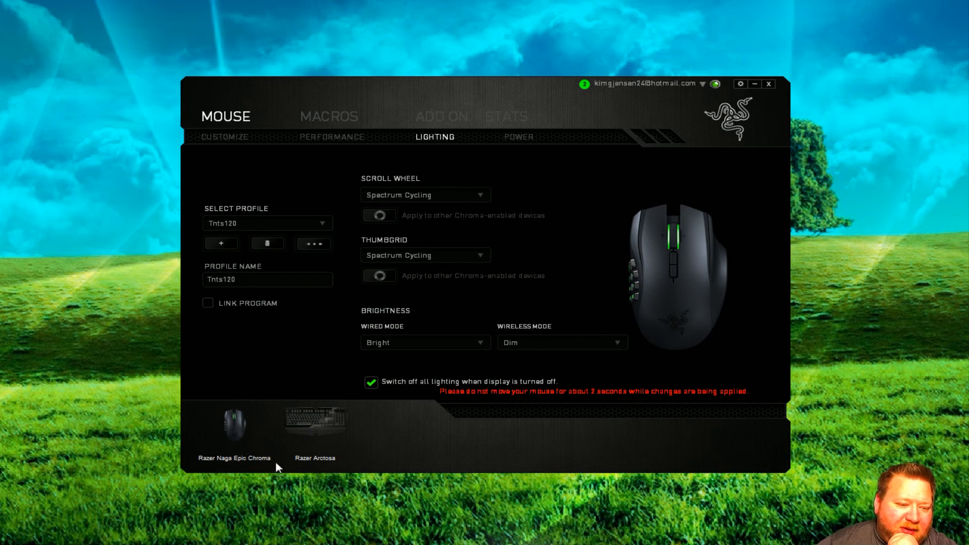
{"action": "mouse_move", "coordinate": [748, 216]}
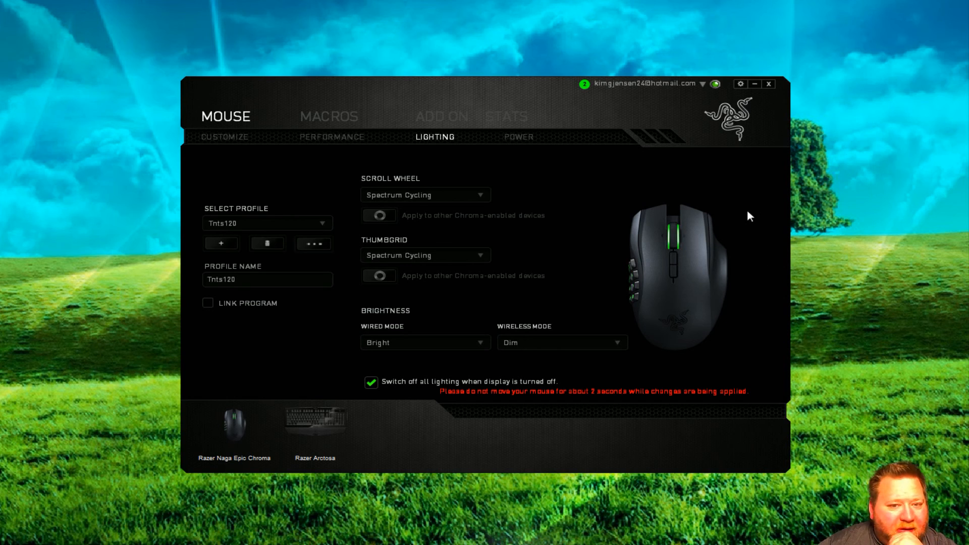
{"action": "mouse_move", "coordinate": [763, 194]}
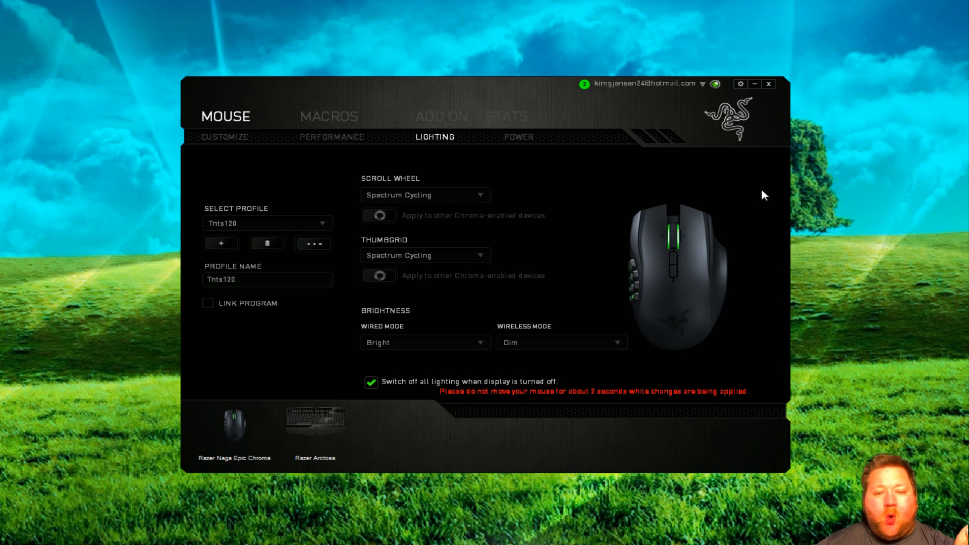